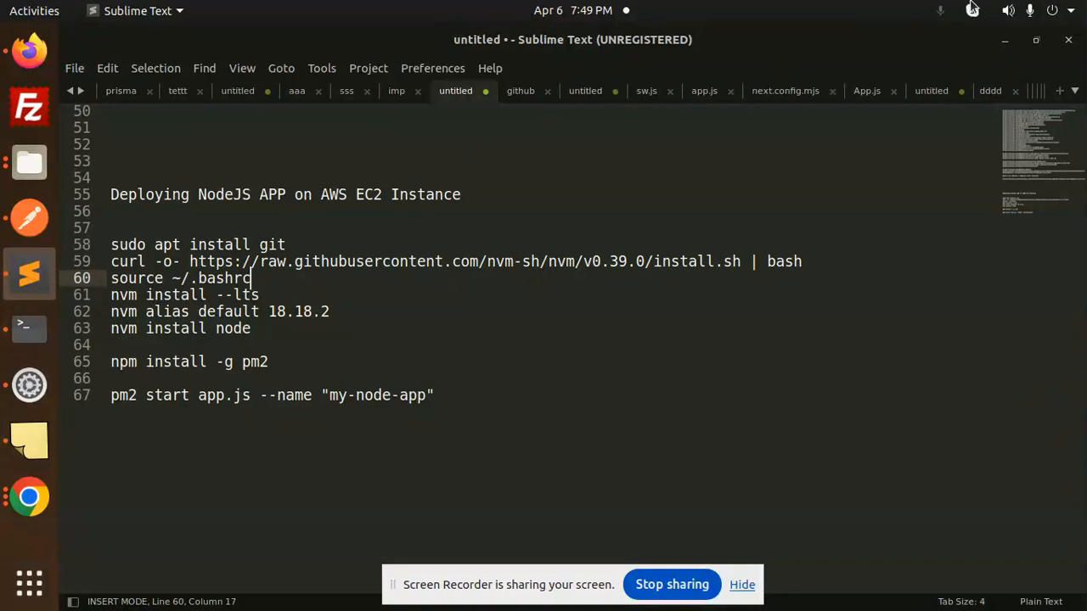
# - Switch from the Sublime deployment notes to Firefox showing the empty EC2 Instances page
pyautogui.click(1047, 10)
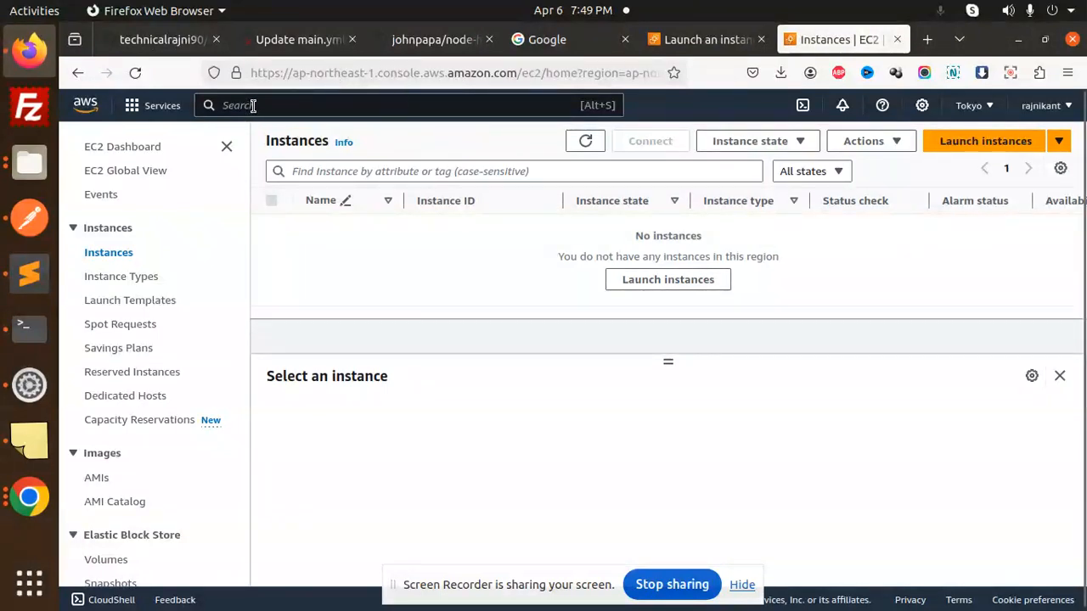
# - Find EC2 via the console search 'ec2' and reach the Launch an instance form
pyautogui.write('ec2')
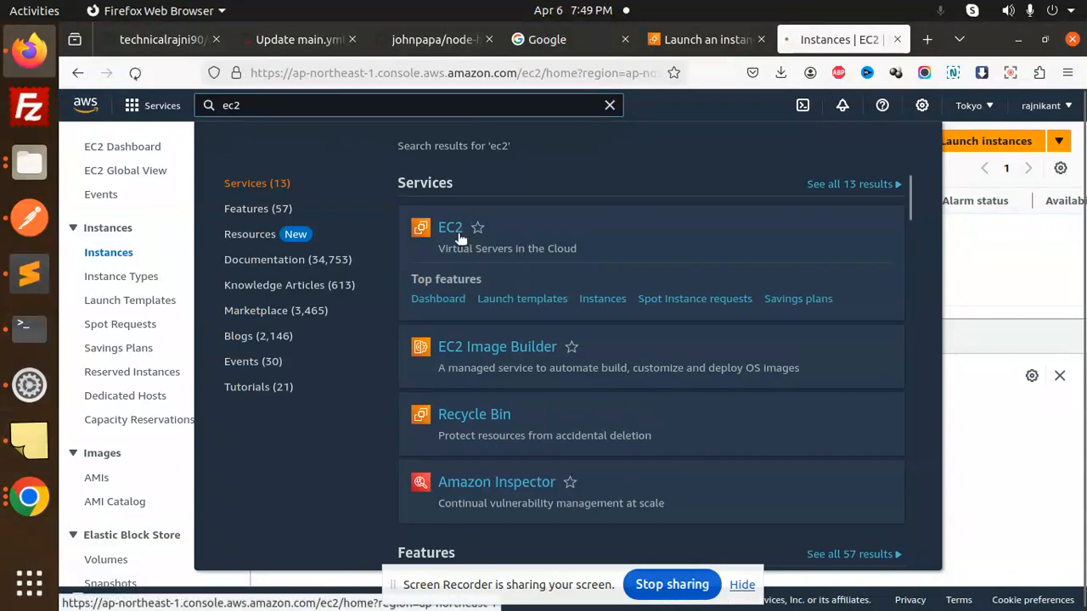
pyautogui.click(448, 228)
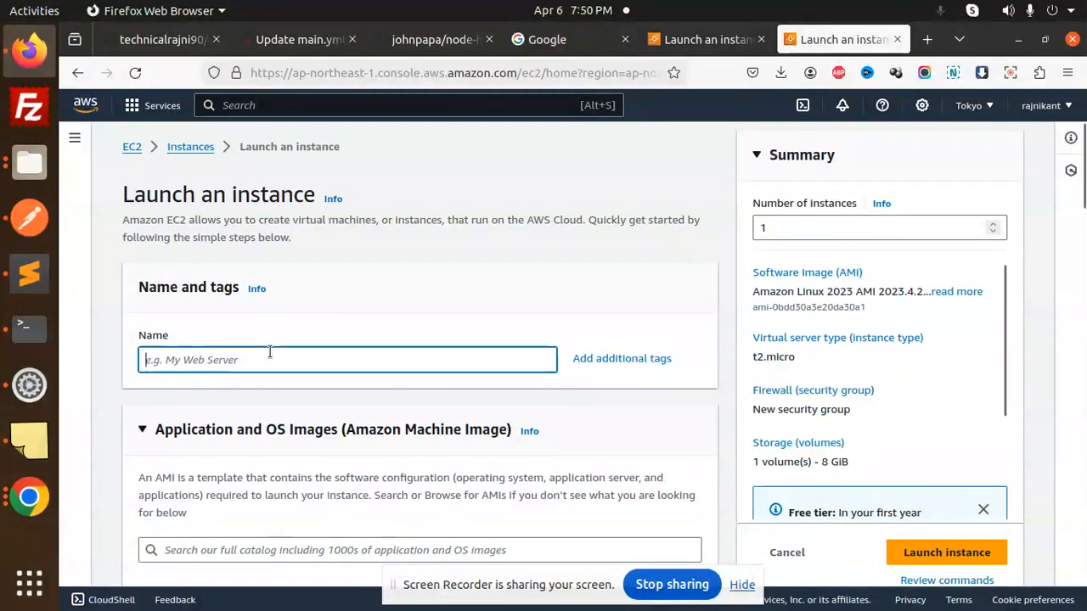
# - Name the instance 'nodejs', choose the Ubuntu Server 22.04 LTS image, and reach the Key pair section
pyautogui.write('nodejs')
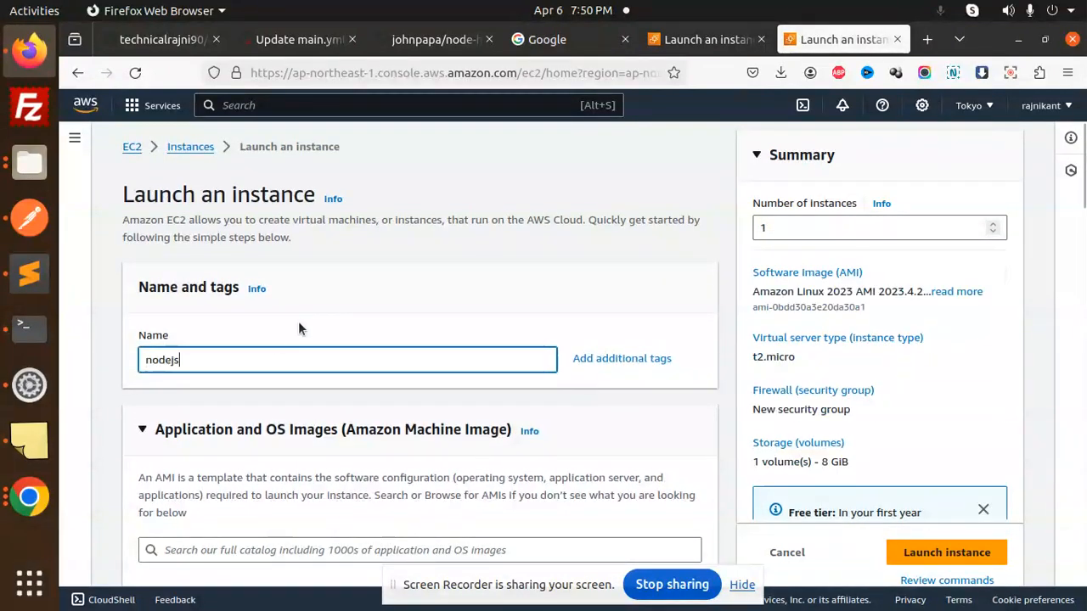
pyautogui.scroll(-3)
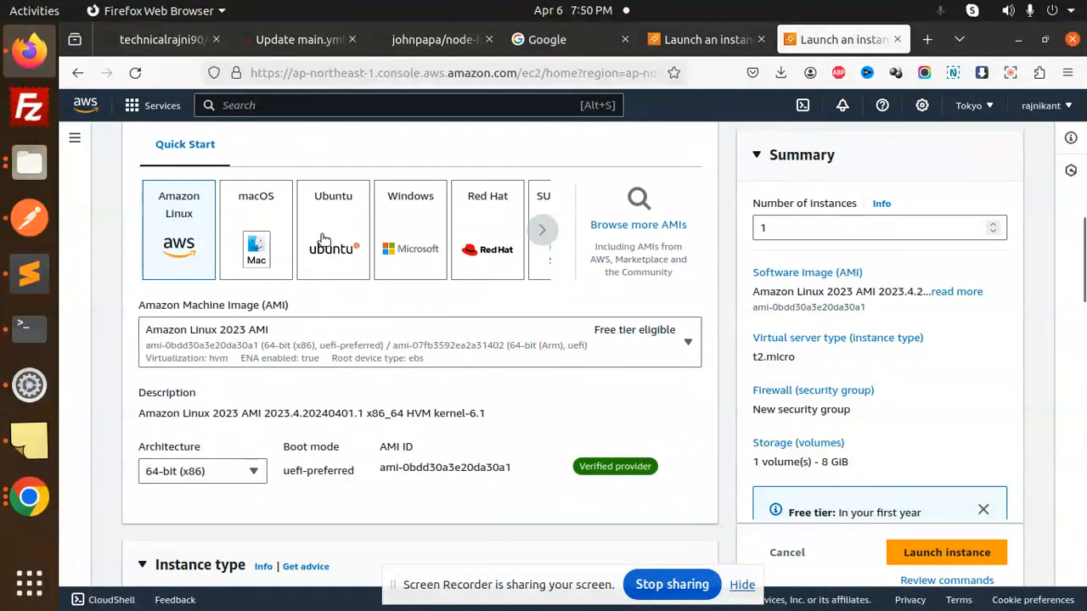
pyautogui.click(333, 230)
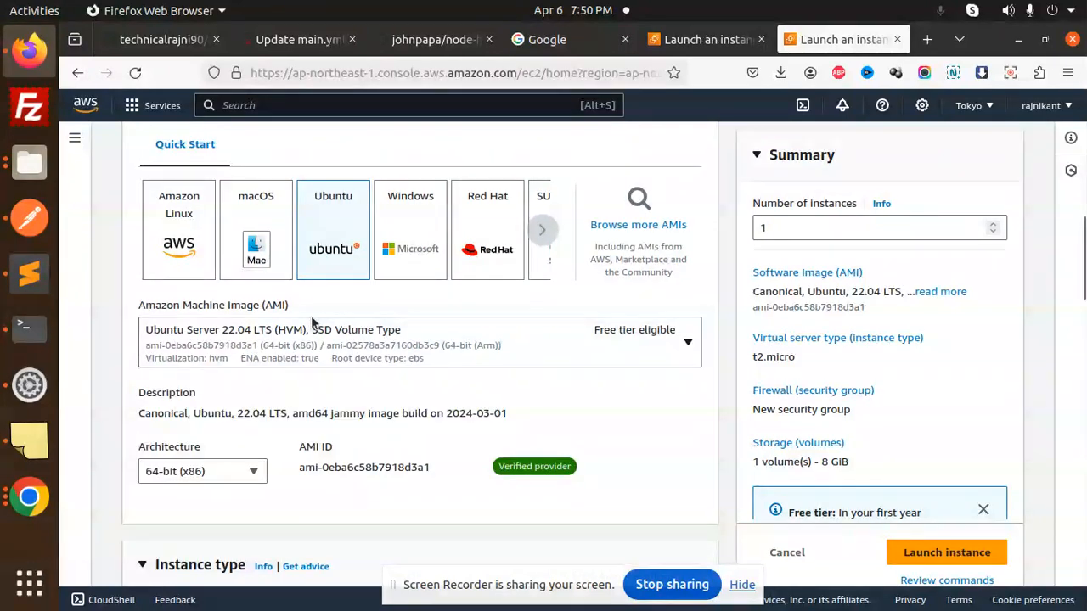
pyautogui.scroll(-3)
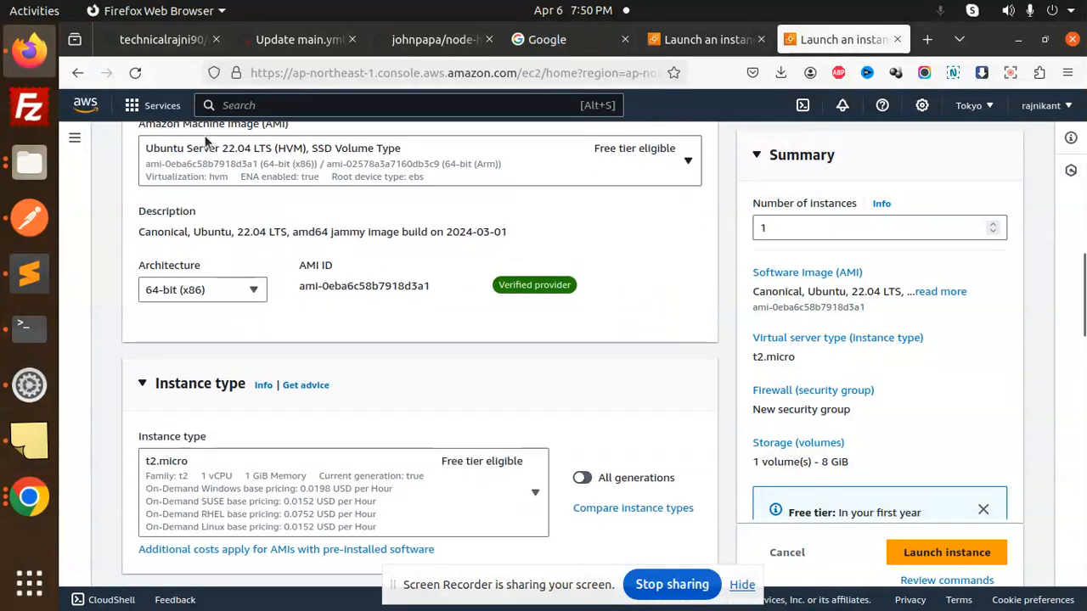
pyautogui.scroll(-3)
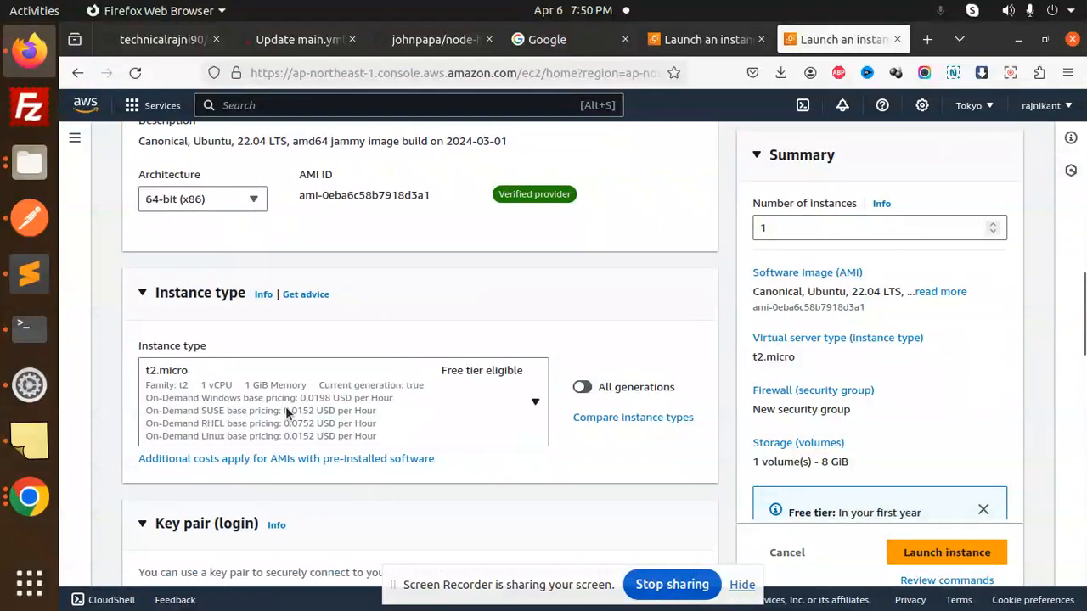
pyautogui.scroll(-3)
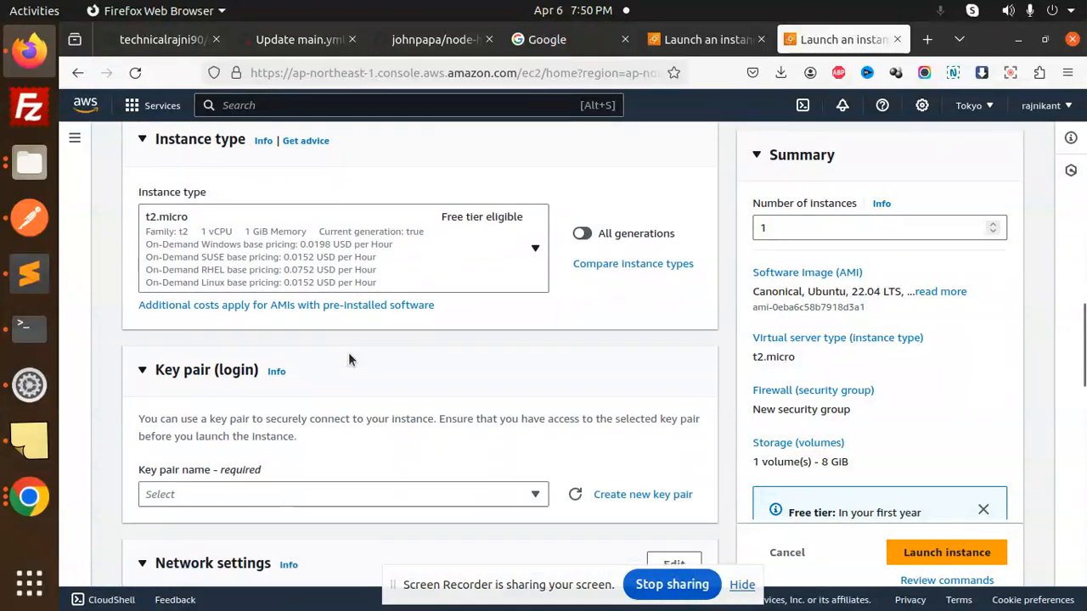
pyautogui.scroll(-3)
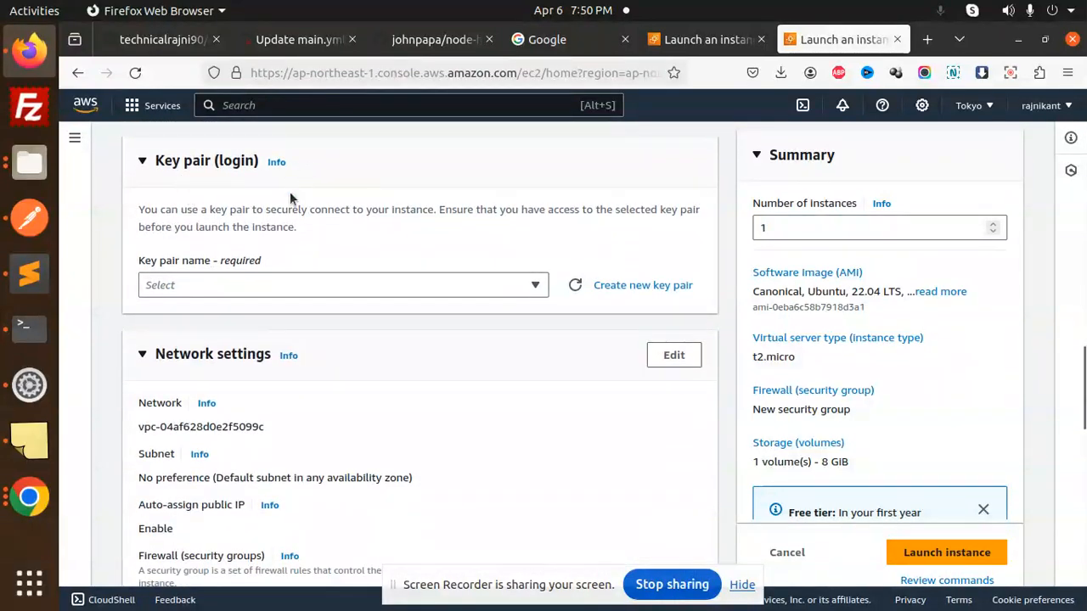
pyautogui.moveTo(648, 286)
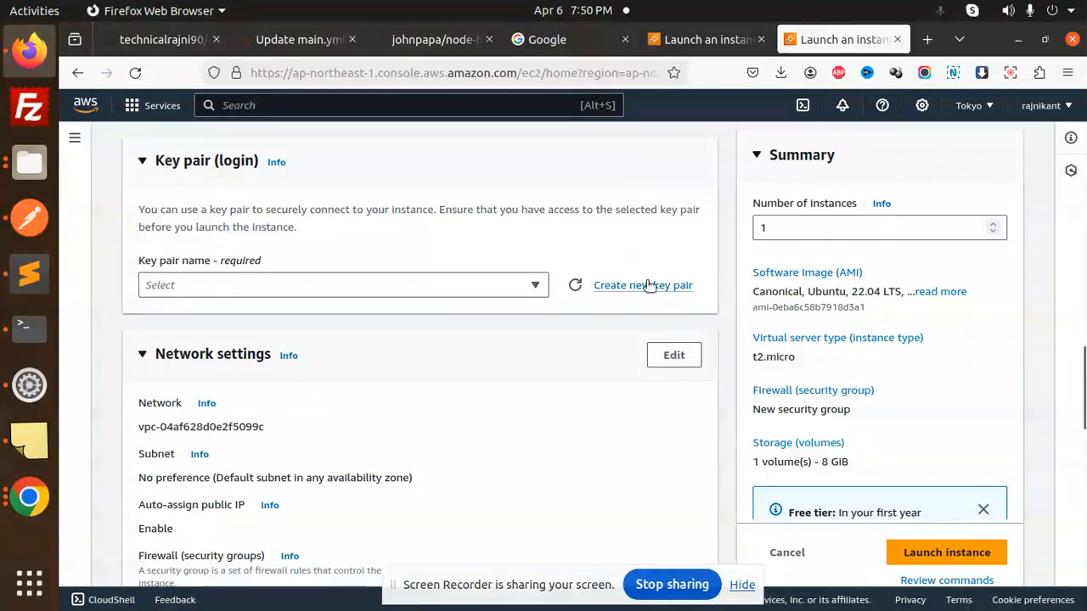
# - Begin and then cancel a new key pair, revealing the existing 'nodejs' key pair choice
pyautogui.click(642, 285)
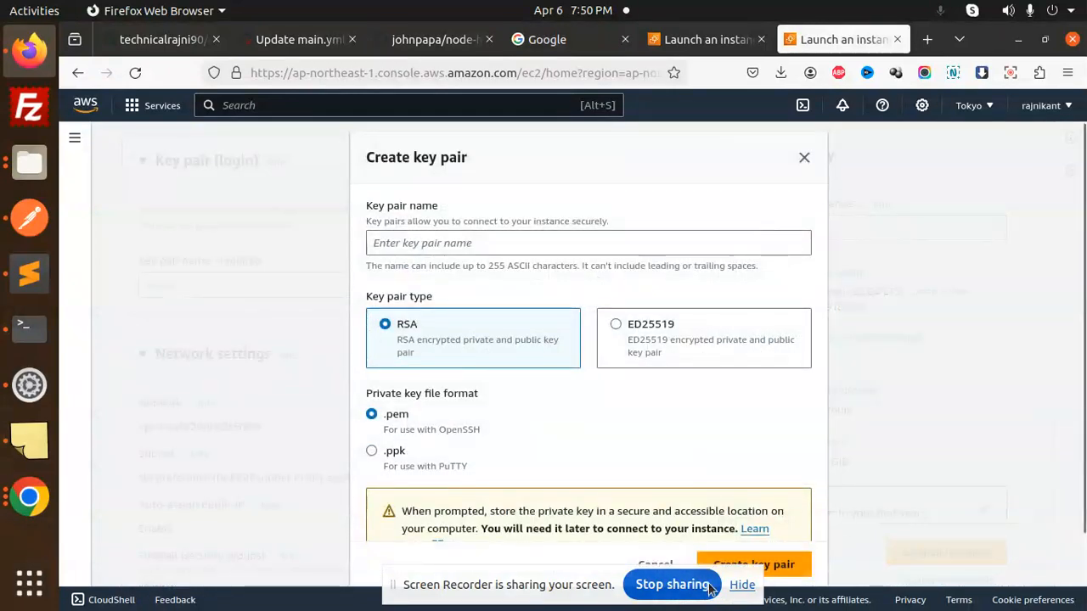
pyautogui.click(740, 584)
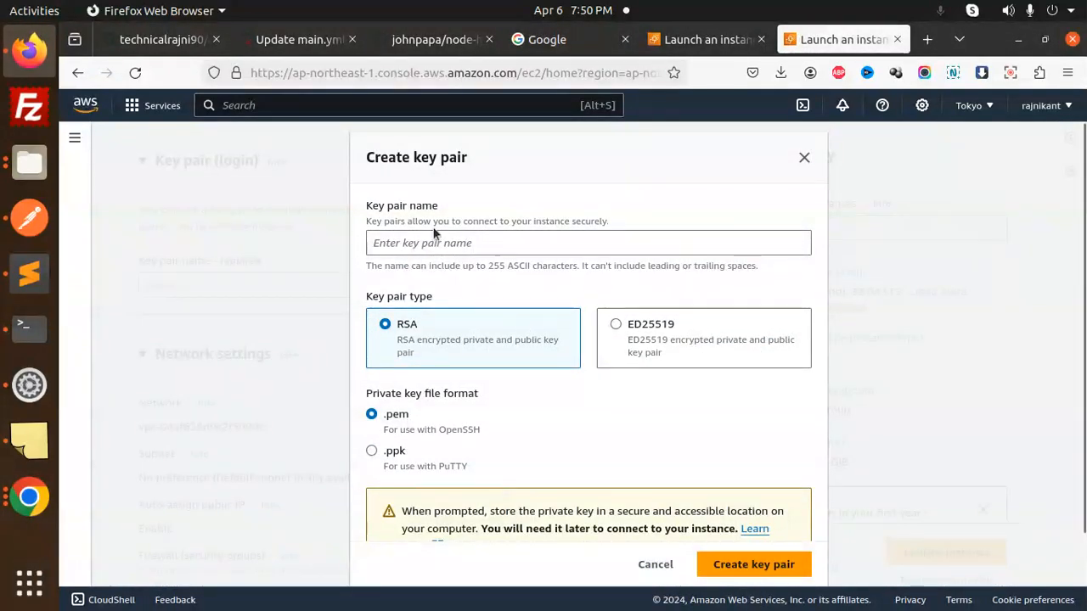
pyautogui.click(588, 242)
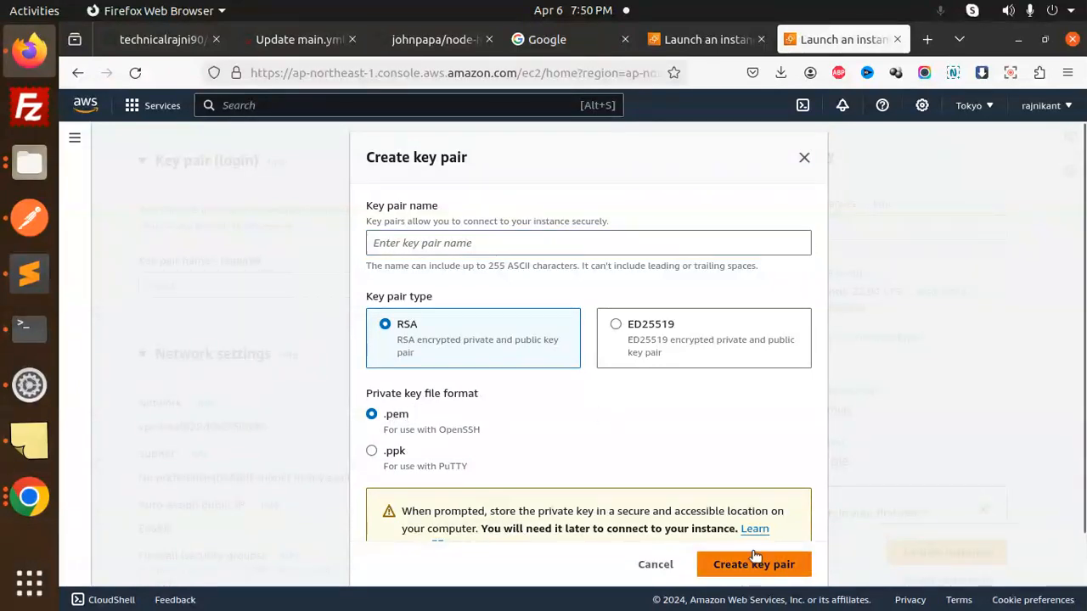
pyautogui.moveTo(676, 567)
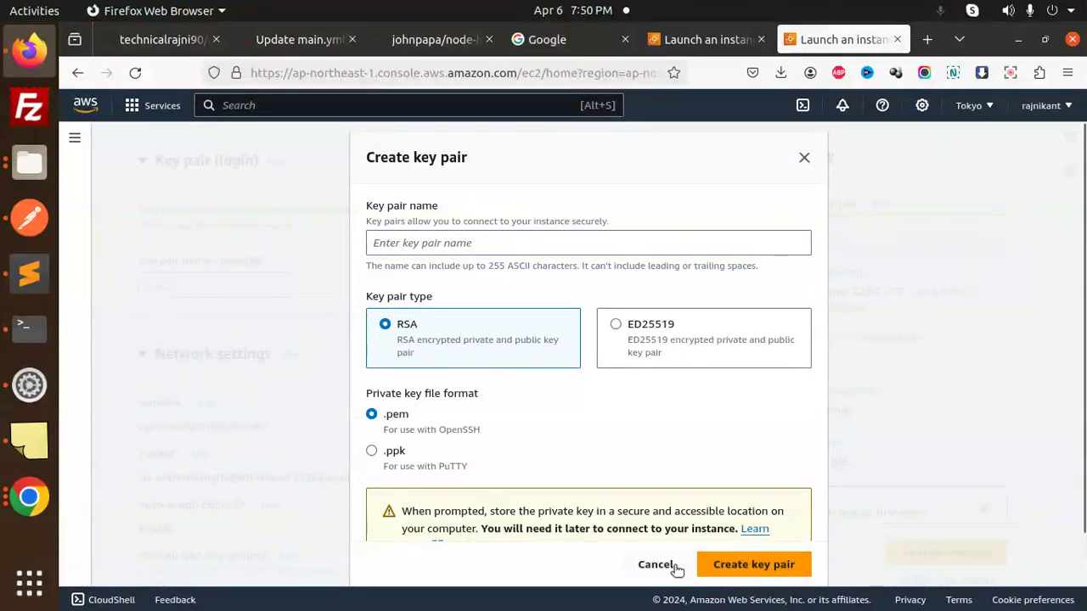
pyautogui.click(659, 564)
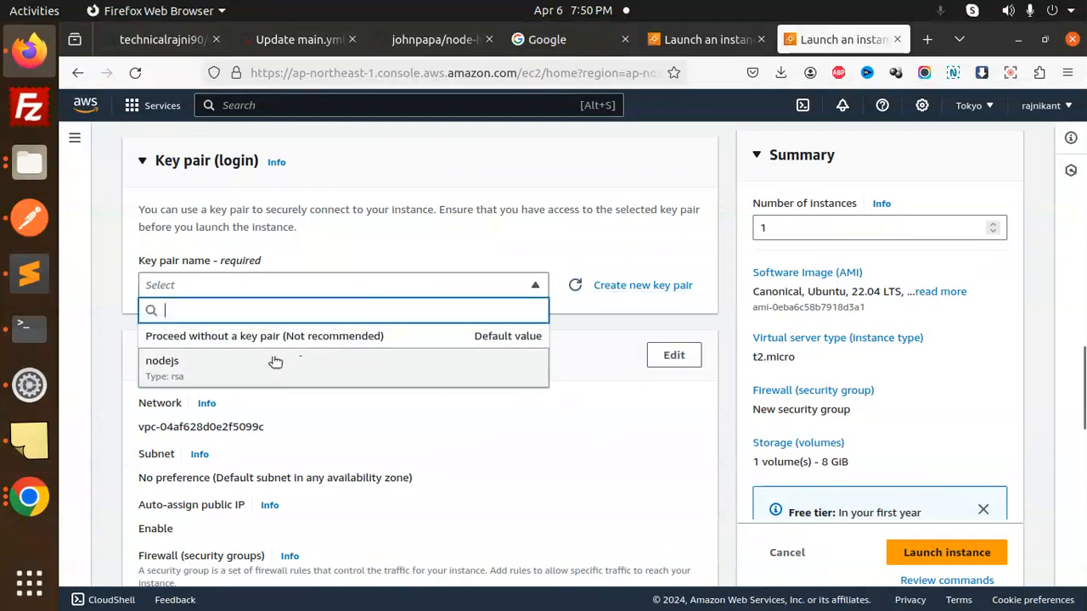
# - Use the 'nodejs' key pair and allow SSH, HTTPS and HTTP traffic in the new security group
pyautogui.click(163, 360)
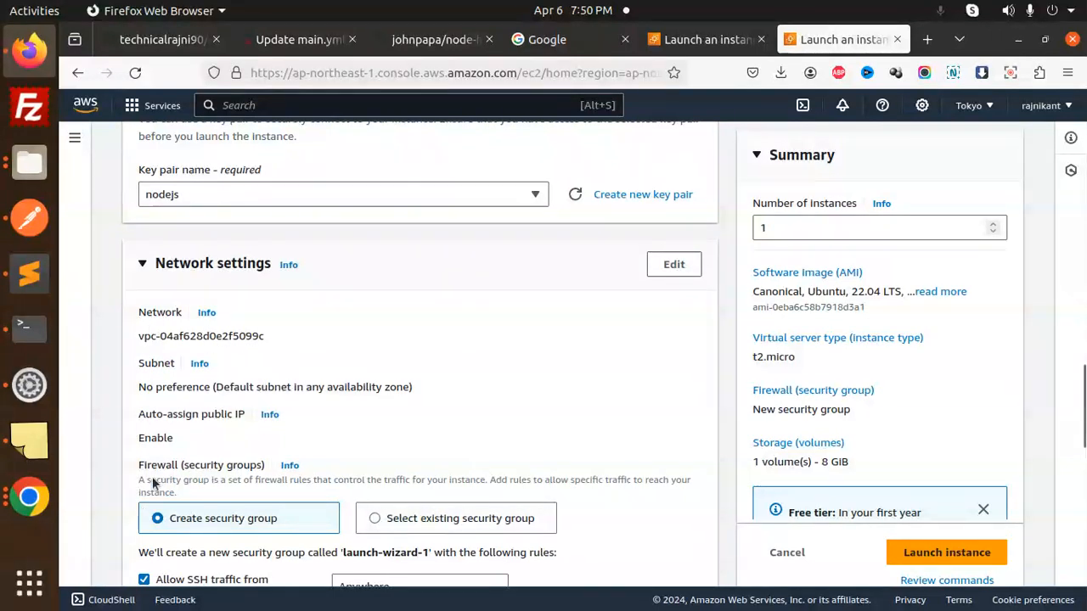
pyautogui.scroll(-3)
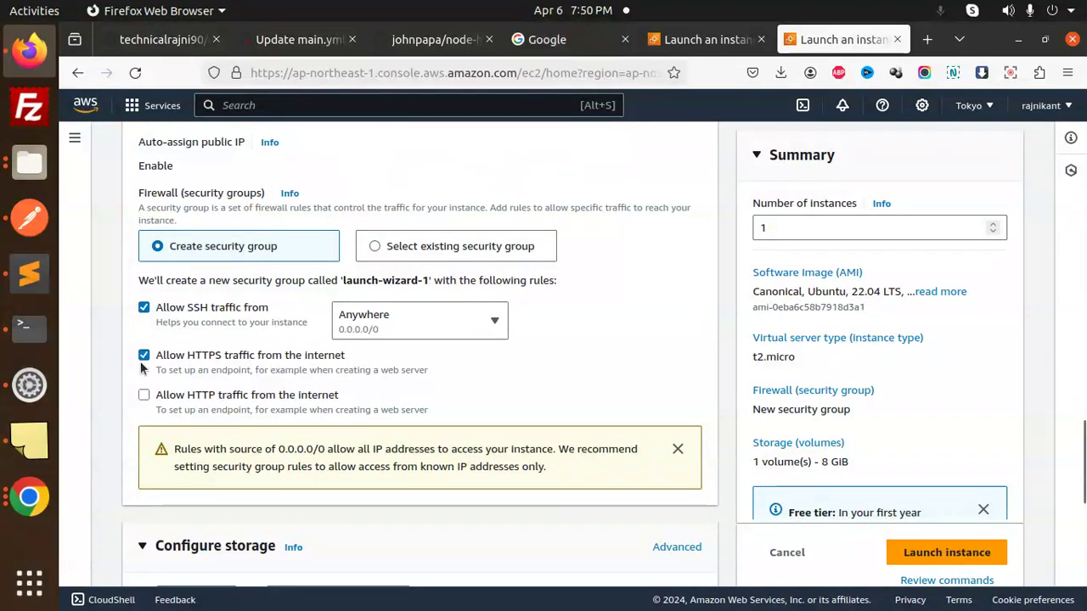
pyautogui.click(143, 394)
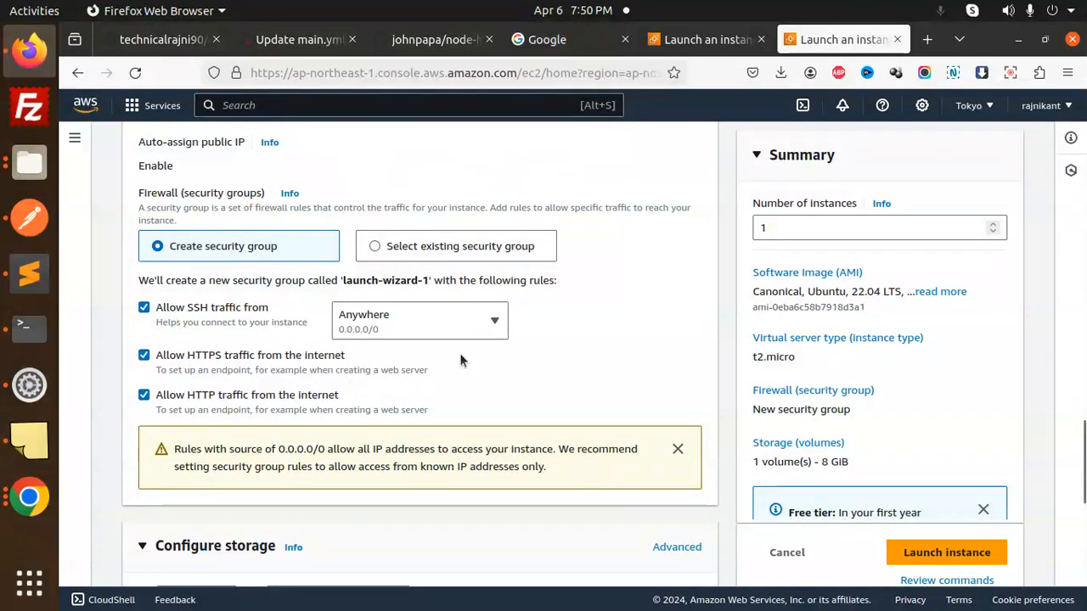
pyautogui.moveTo(562, 355)
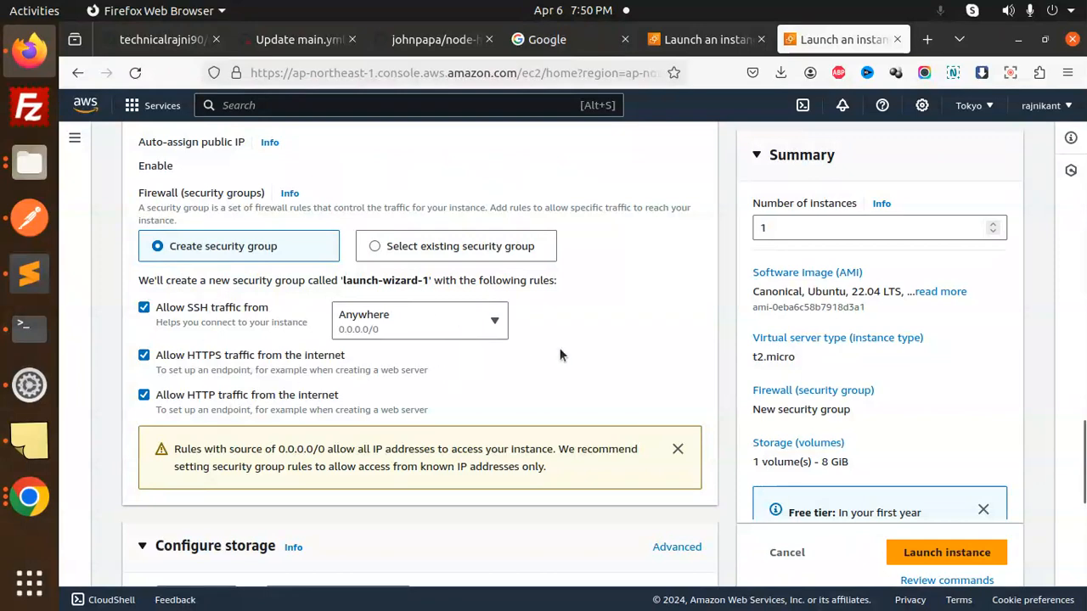
pyautogui.scroll(-3)
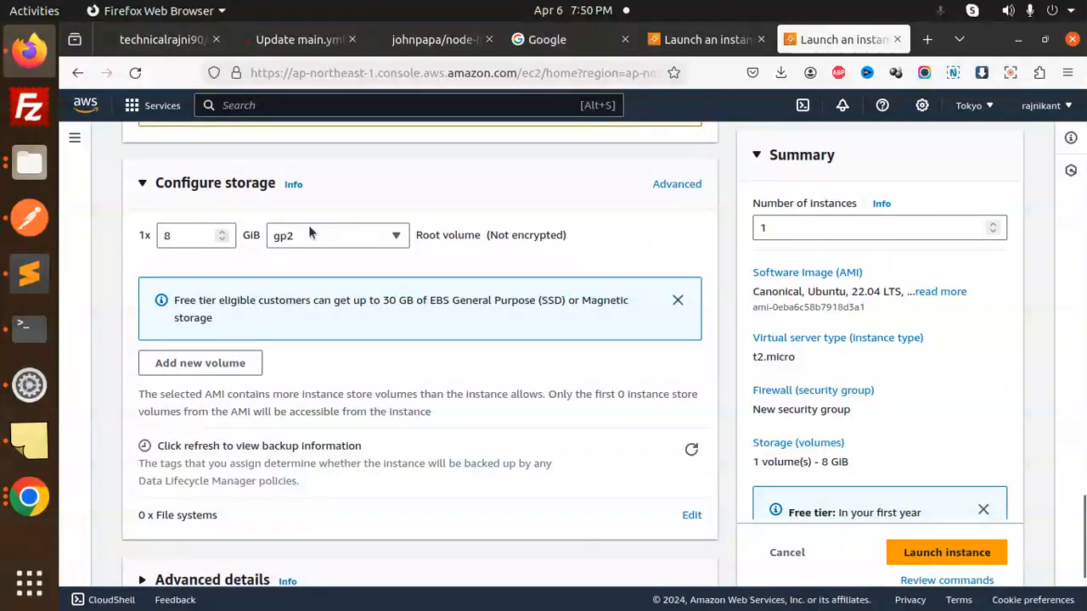
pyautogui.moveTo(567, 270)
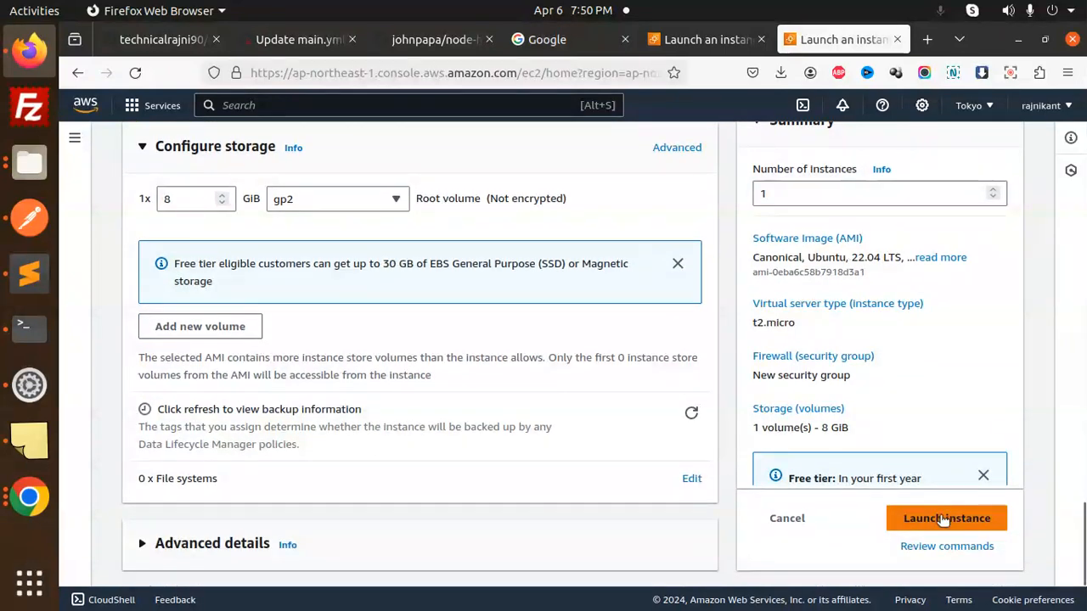
pyautogui.click(945, 517)
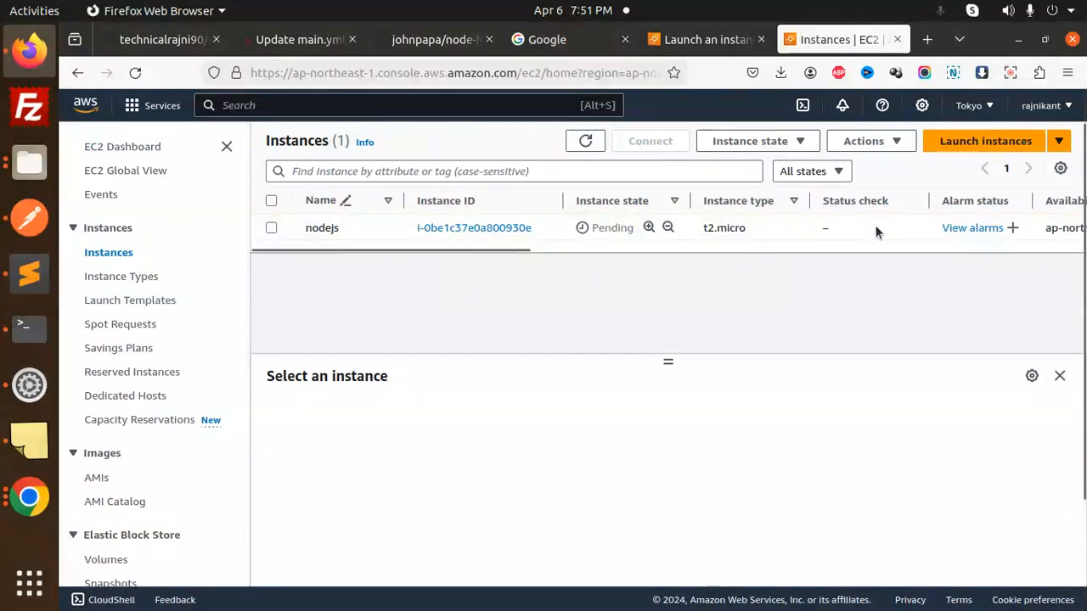
pyautogui.moveTo(638, 275)
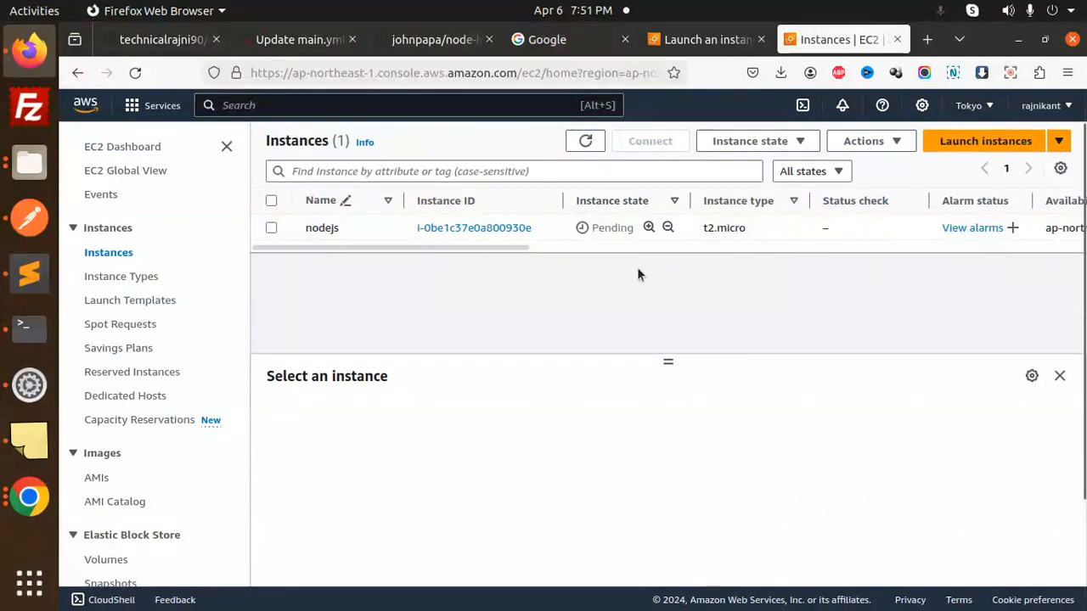
pyautogui.moveTo(825, 109)
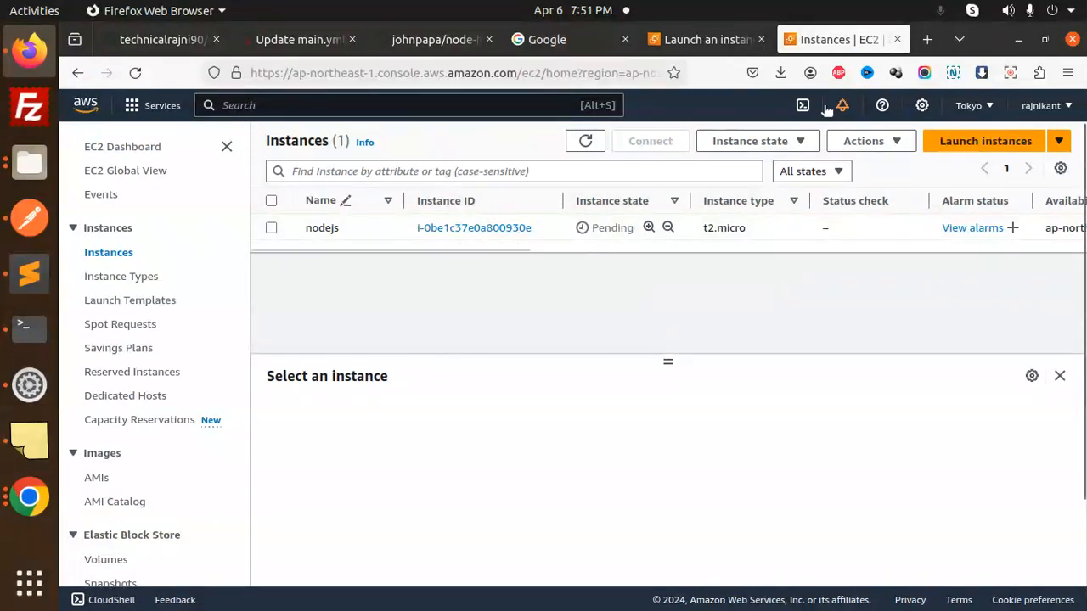
pyautogui.moveTo(828, 312)
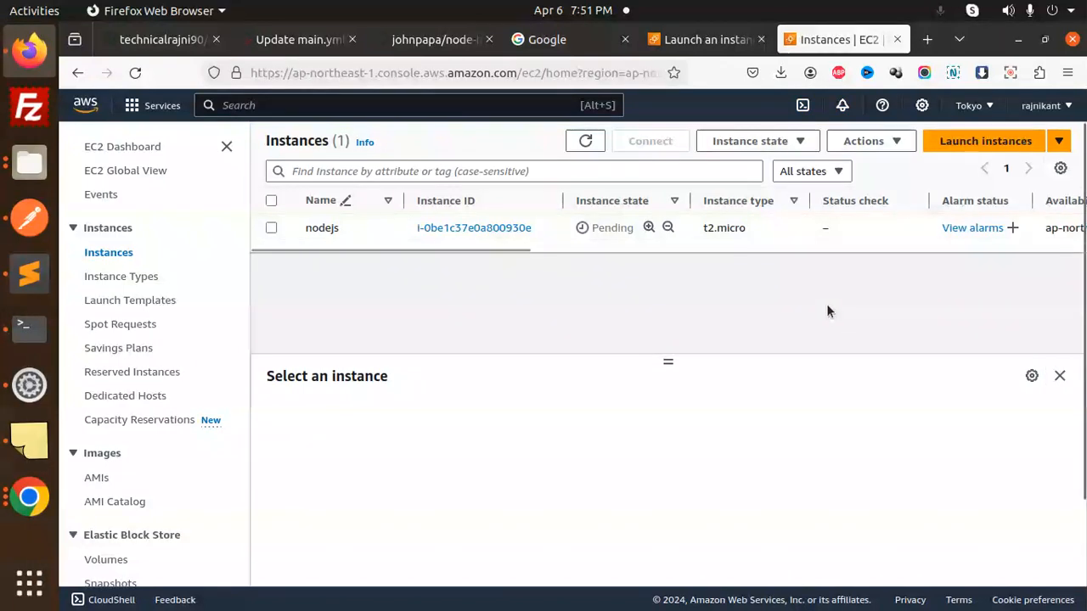
pyautogui.moveTo(824, 307)
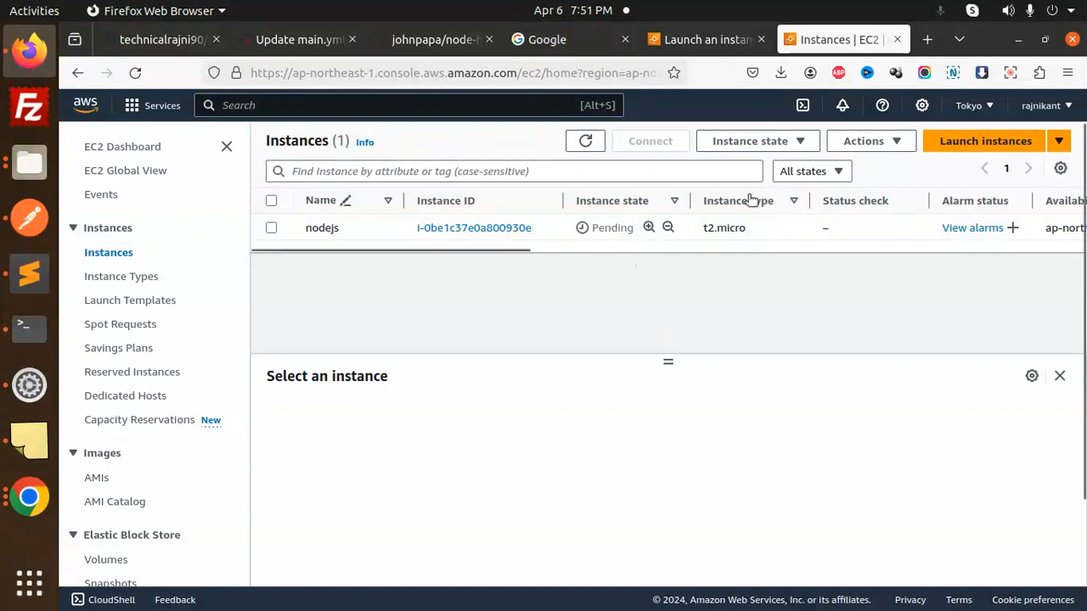
pyautogui.click(870, 141)
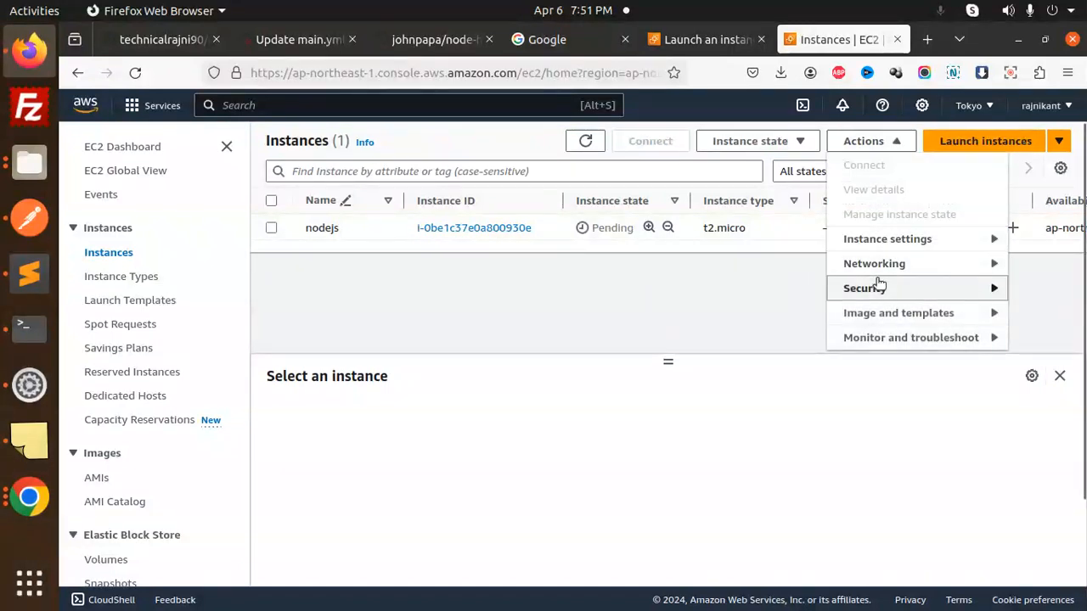
pyautogui.moveTo(687, 292)
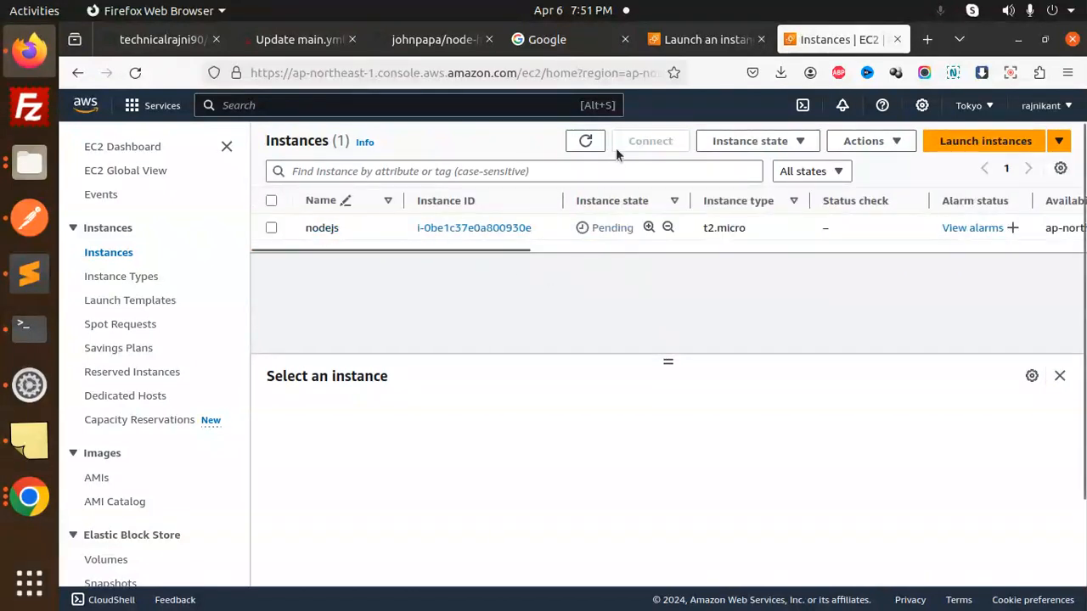
pyautogui.moveTo(662, 149)
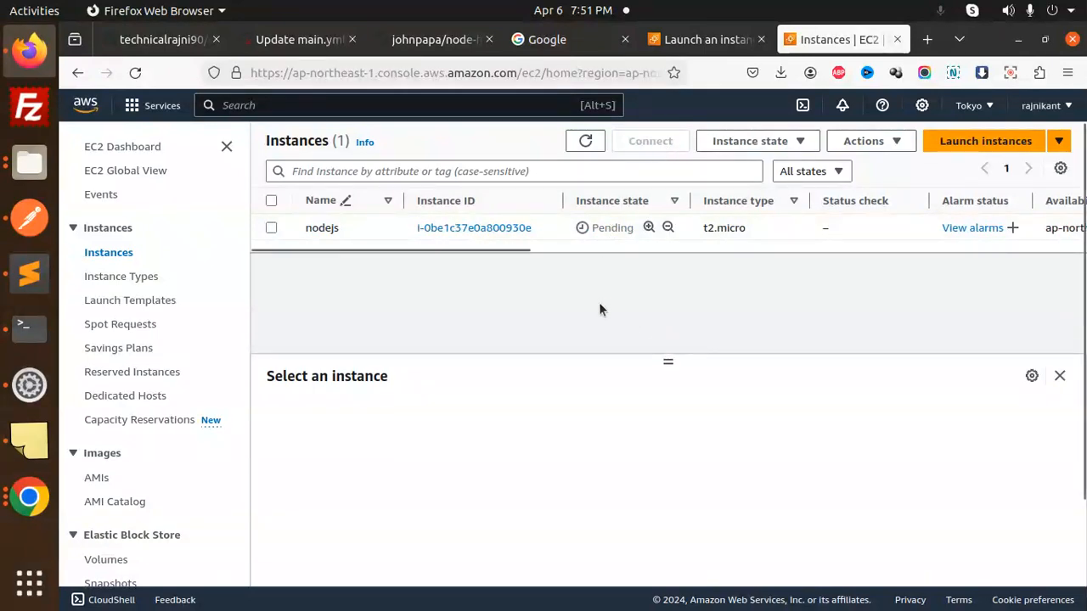
# - Review index.js in the johnpapa/node-hello repo, a server answering 'Hello Node!' on port 3000, then return to EC2
pyautogui.click(433, 39)
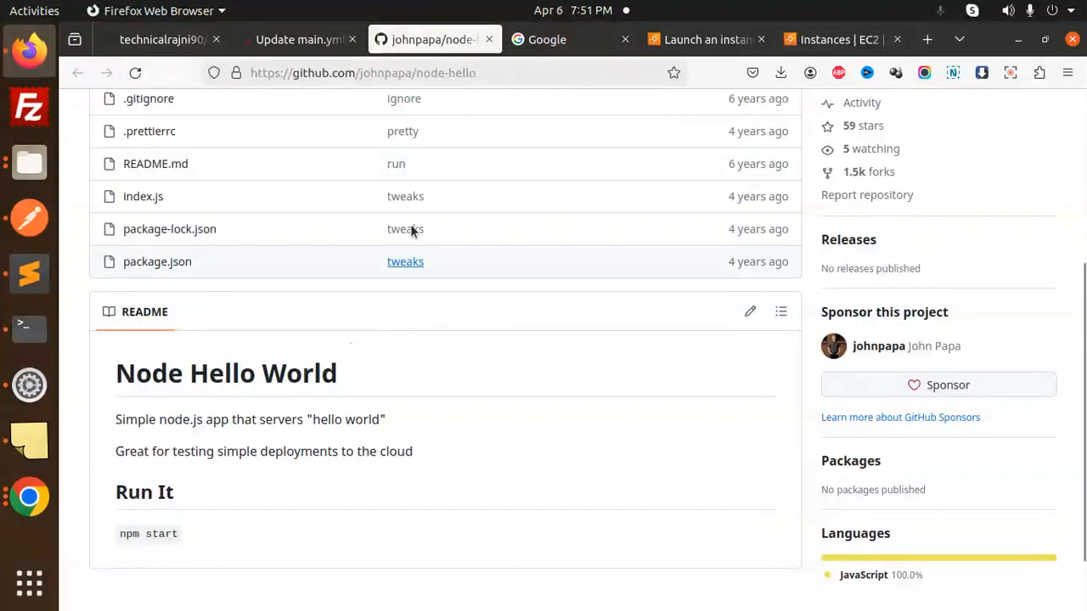
pyautogui.scroll(3)
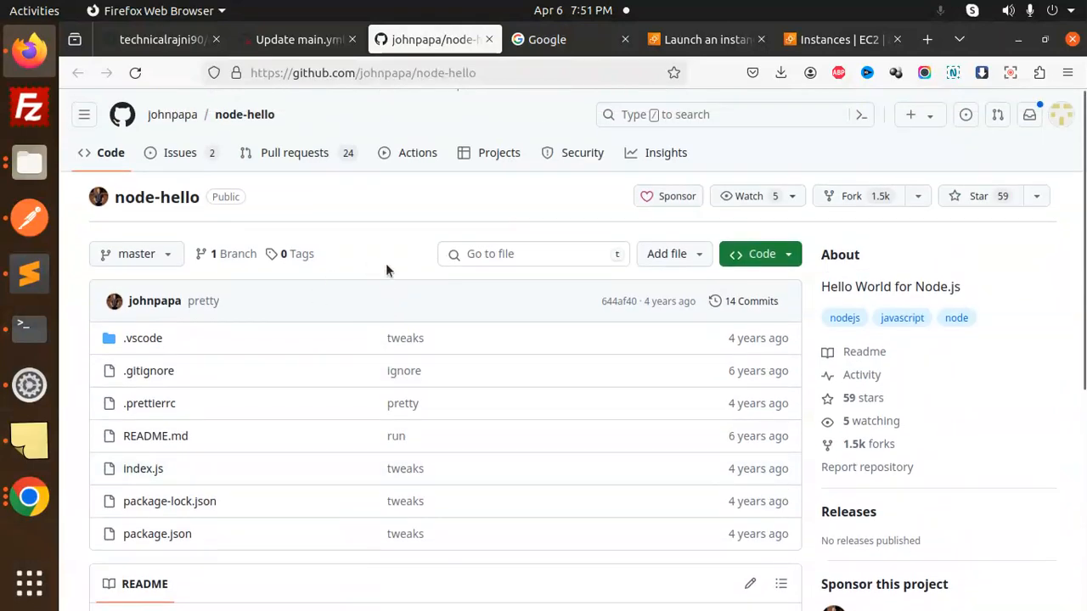
pyautogui.scroll(-3)
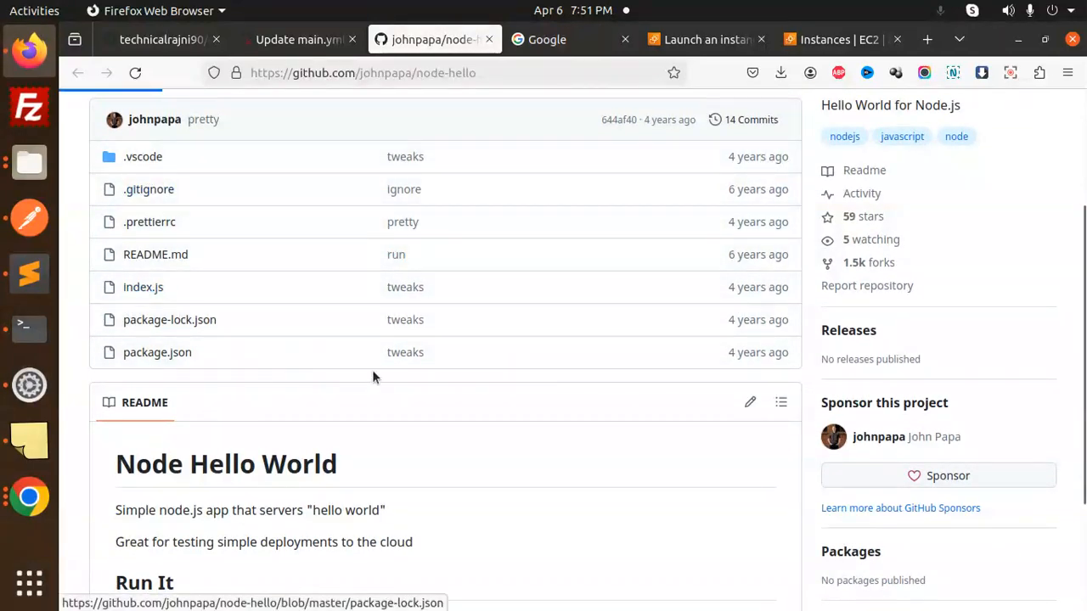
pyautogui.click(142, 287)
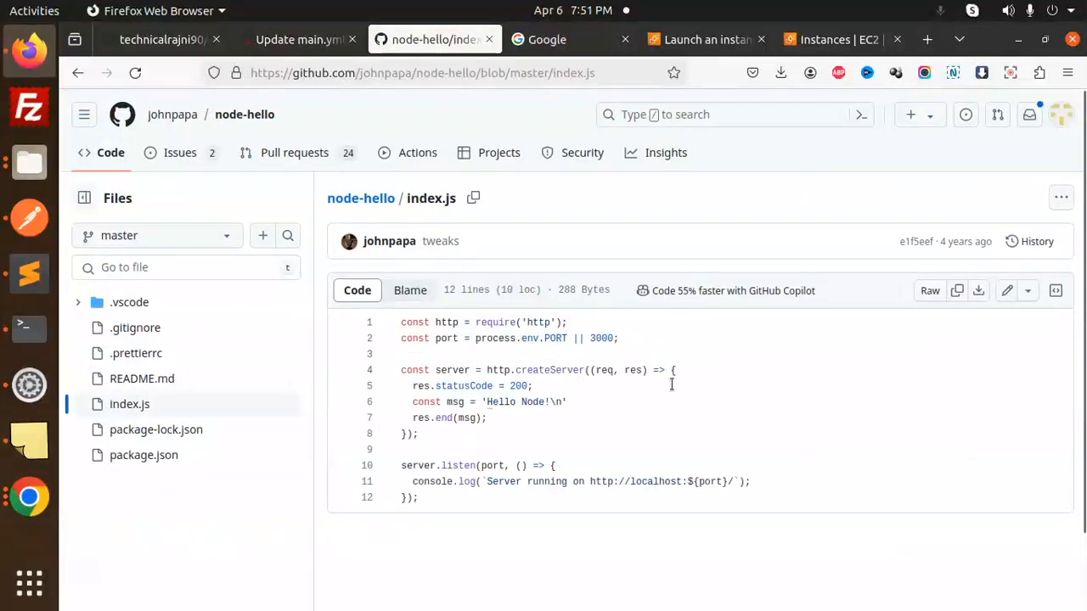
pyautogui.moveTo(622, 445)
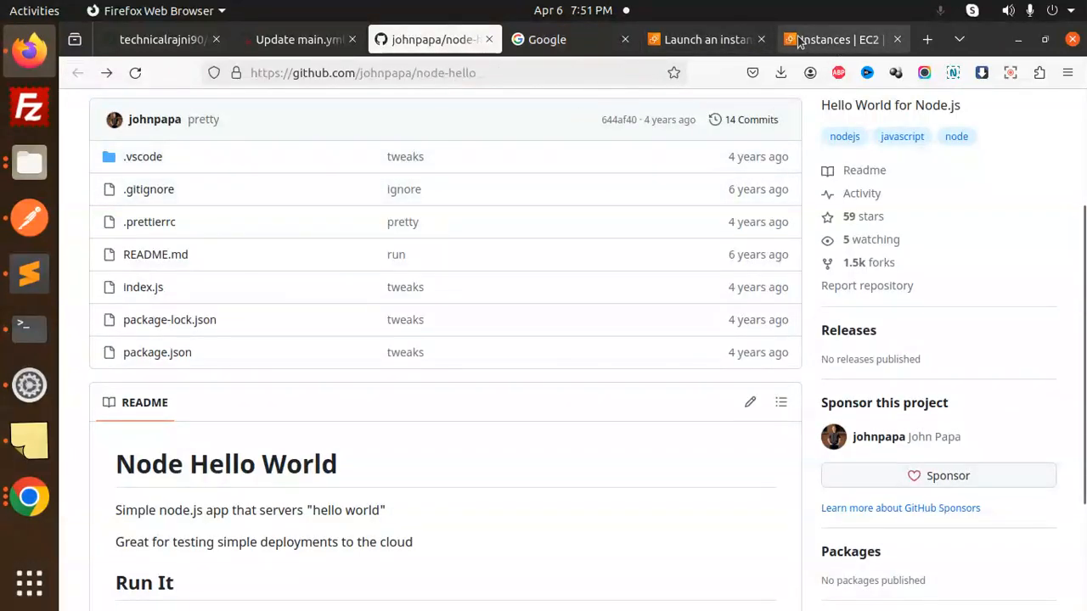
pyautogui.click(846, 39)
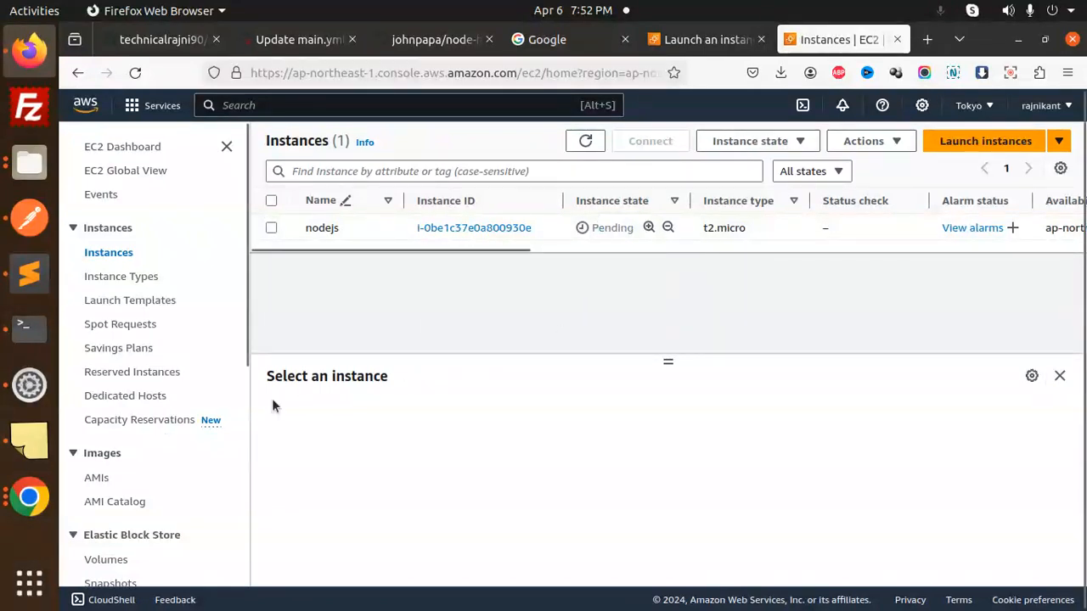
# - Refresh until nodejs is Running and select it to see its public IPv4 18.183.76.88
pyautogui.click(21, 495)
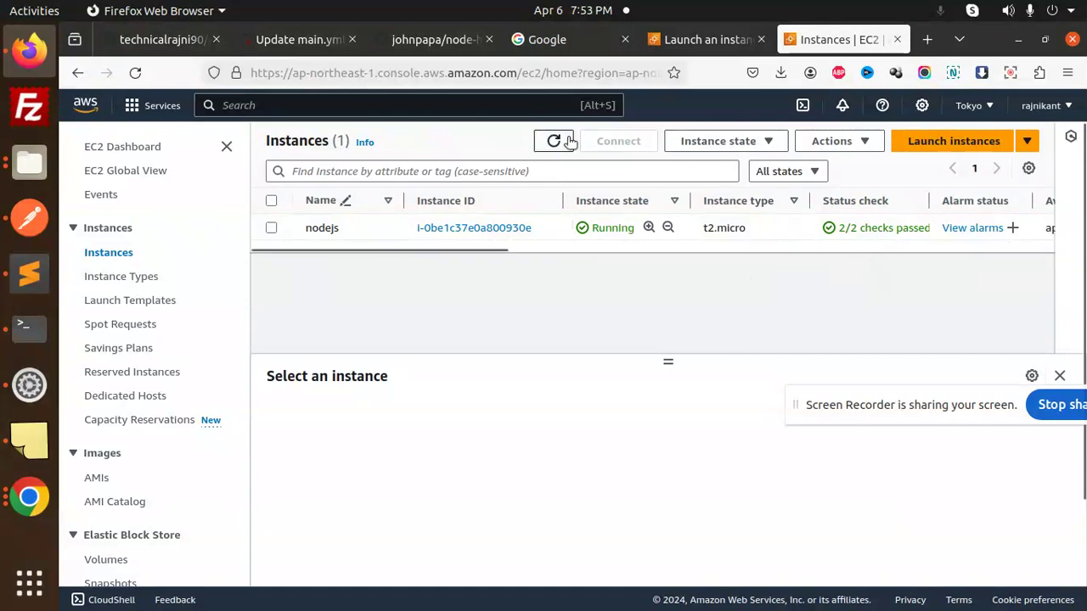
pyautogui.click(272, 228)
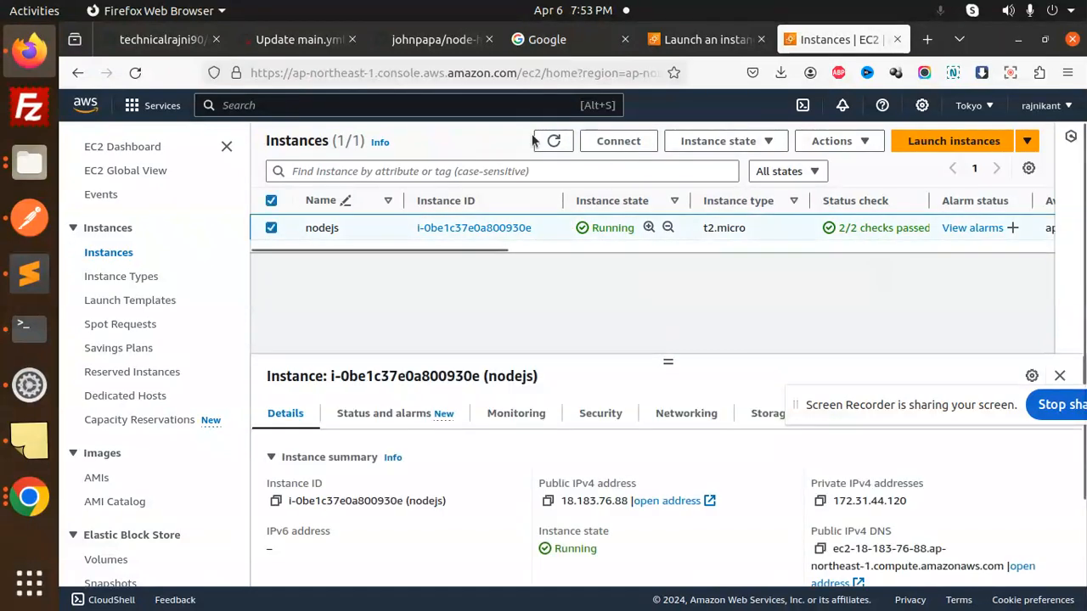
# - Connect to the nodejs instance via EC2 Instance Connect as user ubuntu
pyautogui.click(618, 139)
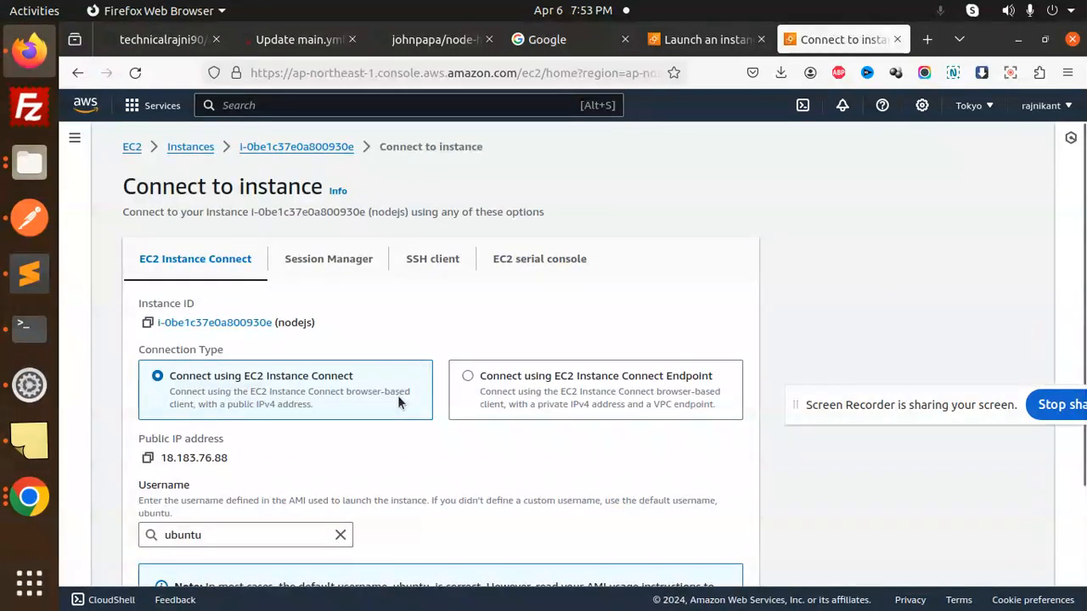
pyautogui.scroll(-3)
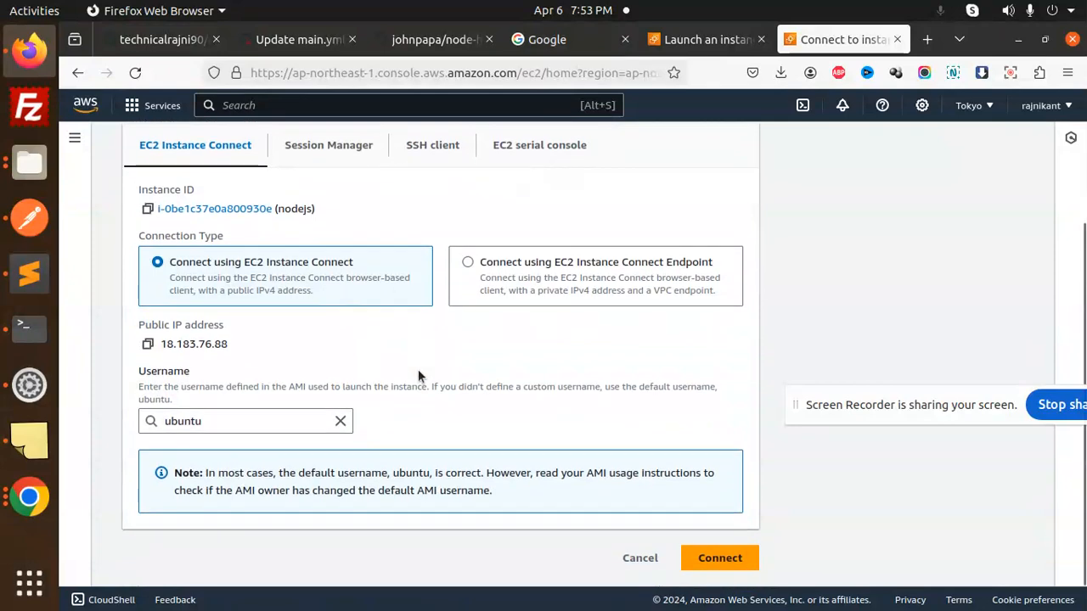
pyautogui.click(720, 557)
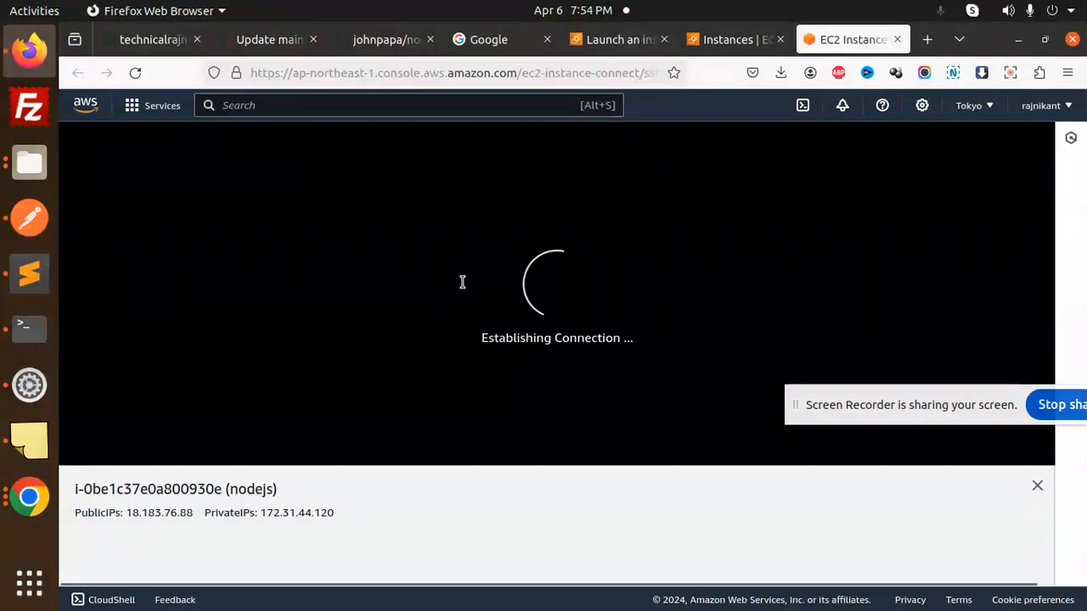
# - Run ls, pwd, sudo apt install git and node -v, confirming git present and node missing
pyautogui.click(26, 272)
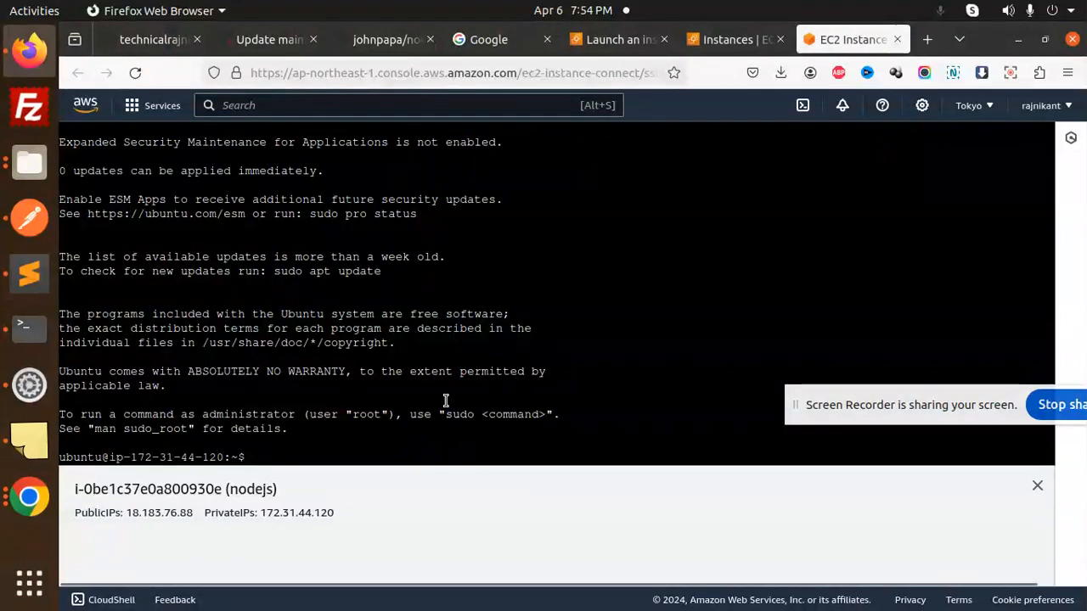
pyautogui.write('ls')
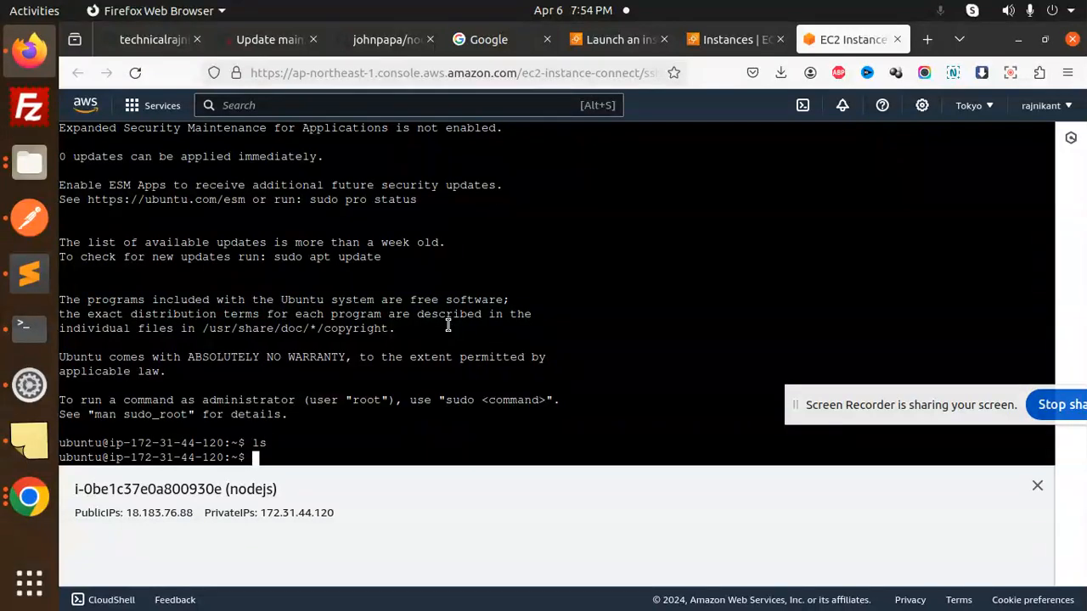
pyautogui.write('pwd')
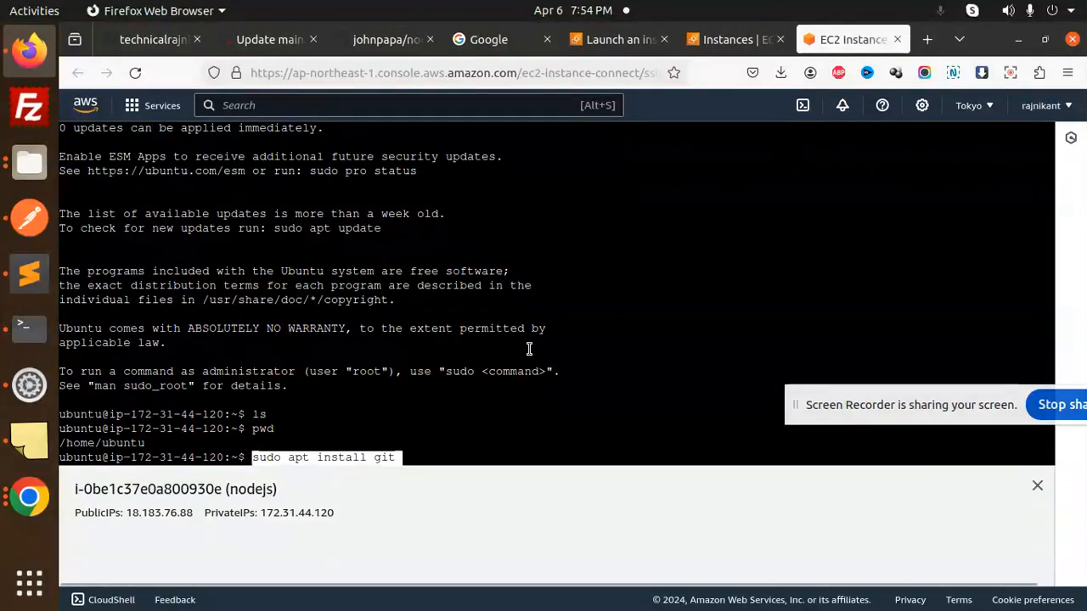
pyautogui.moveTo(425, 449)
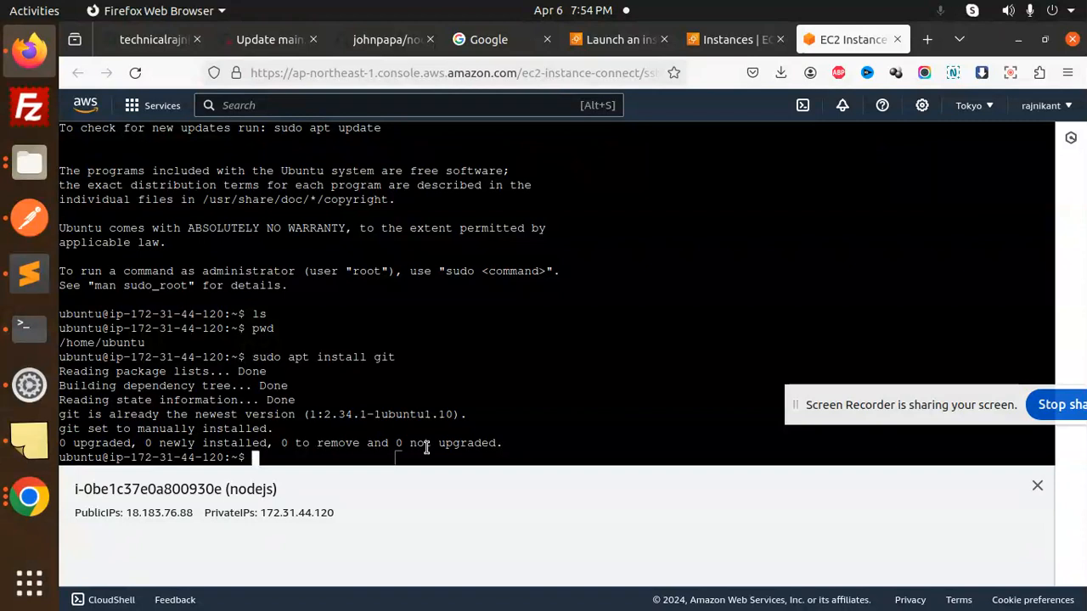
pyautogui.moveTo(433, 434)
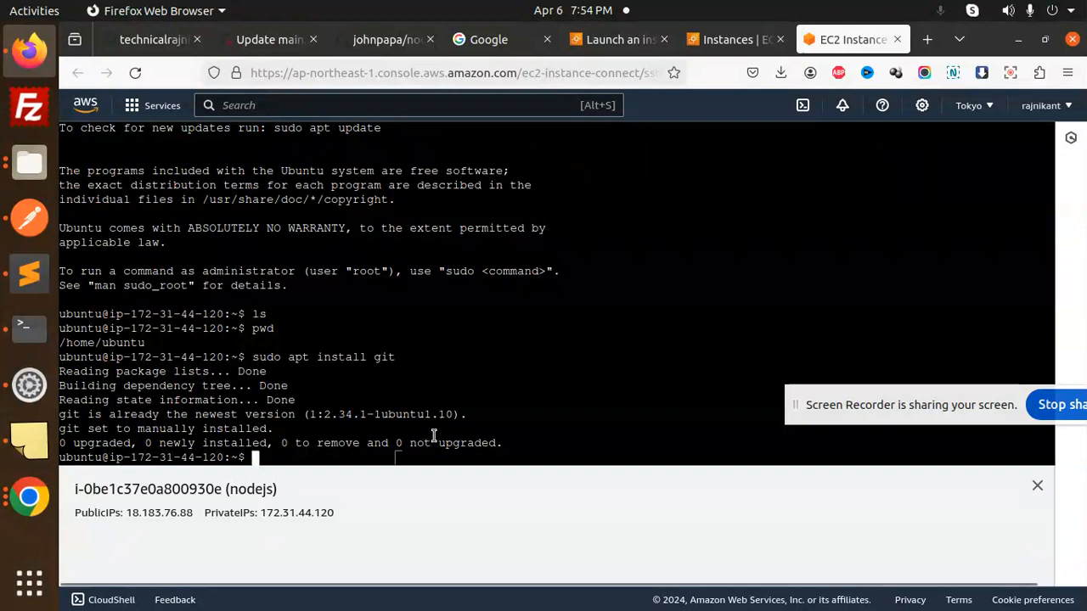
pyautogui.moveTo(476, 400)
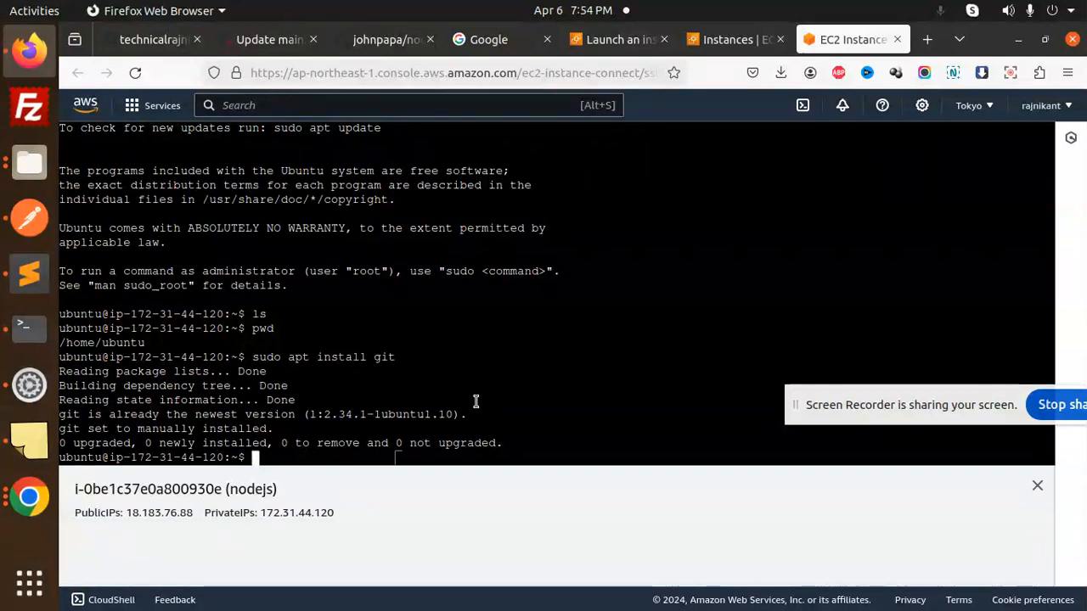
pyautogui.write('node -v')
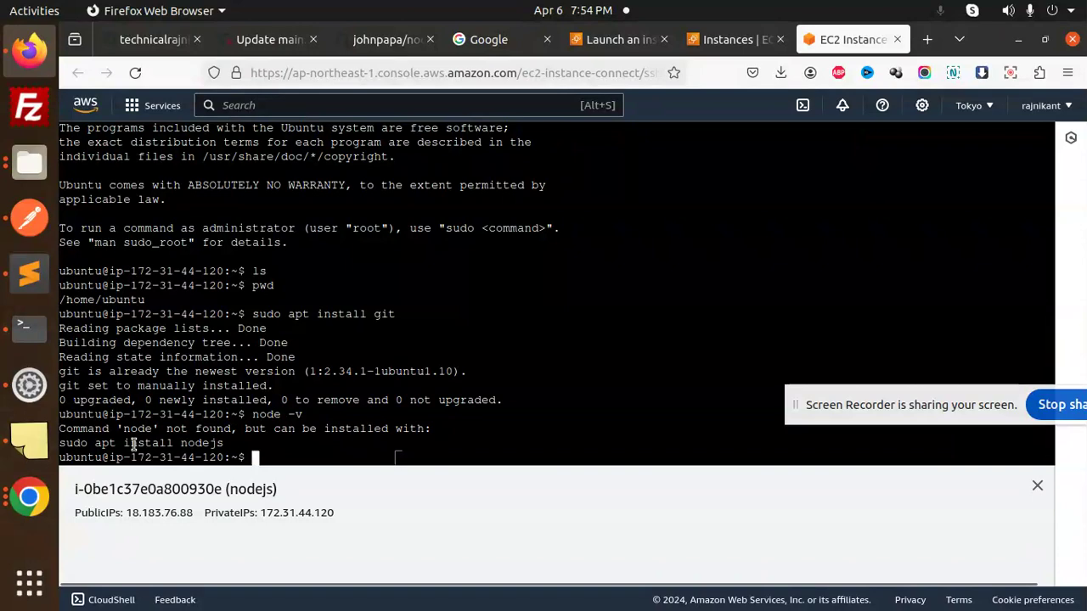
# - Run 'sudo apt install nodejs', which fails with 'Unable to locate package', then paste again from the notes
pyautogui.rightClick(133, 442)
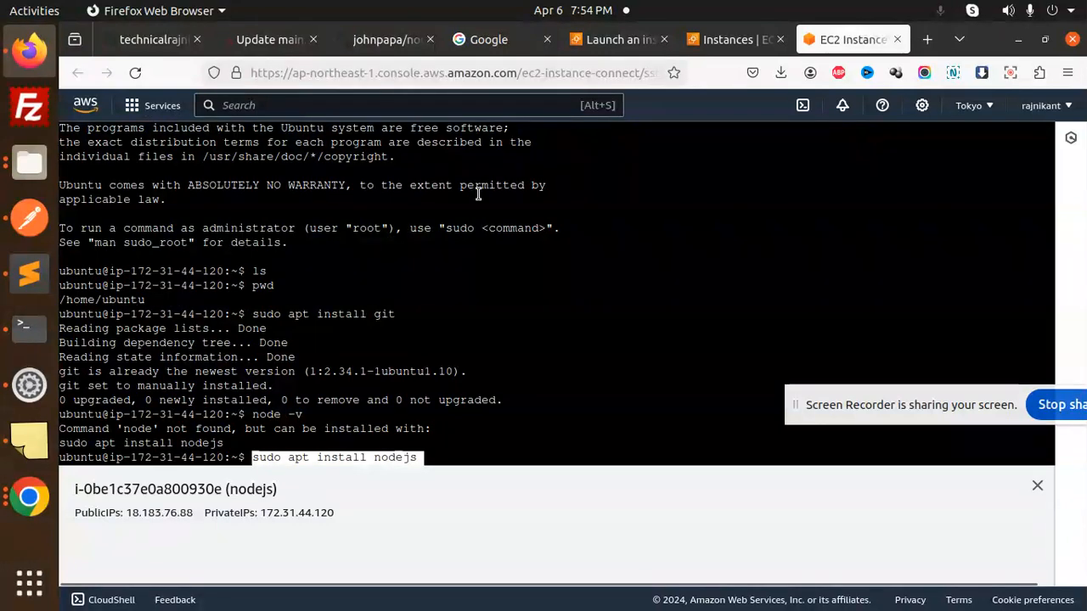
pyautogui.press('Return')
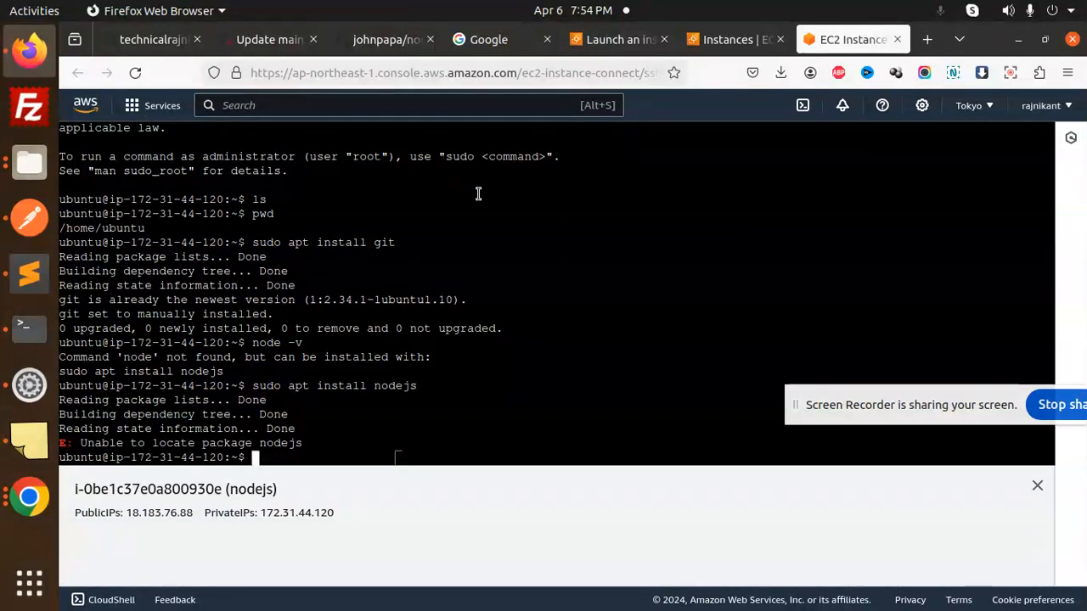
pyautogui.moveTo(24, 272)
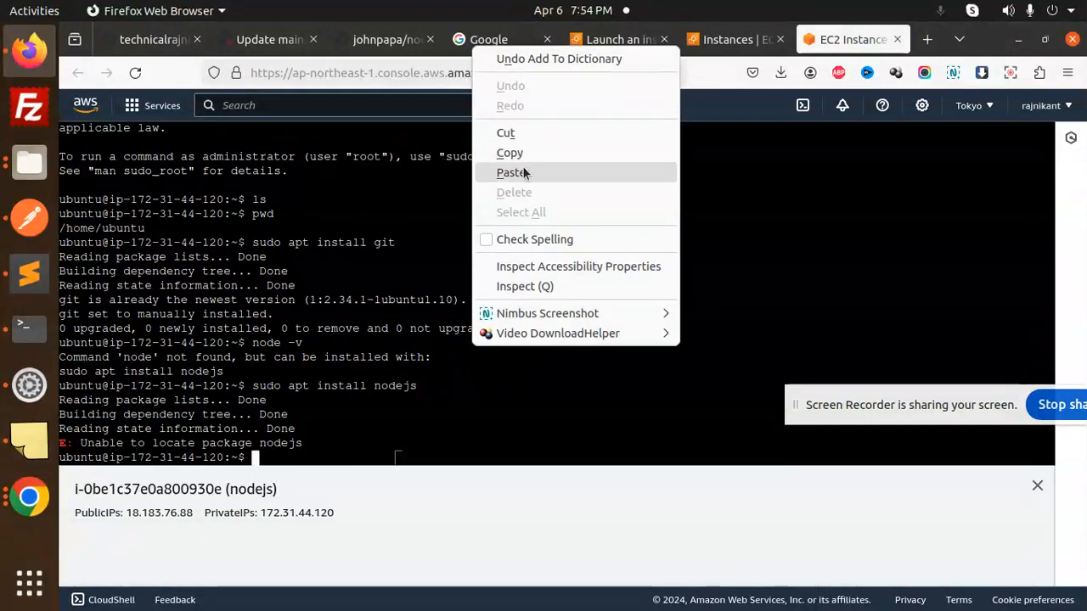
pyautogui.click(509, 173)
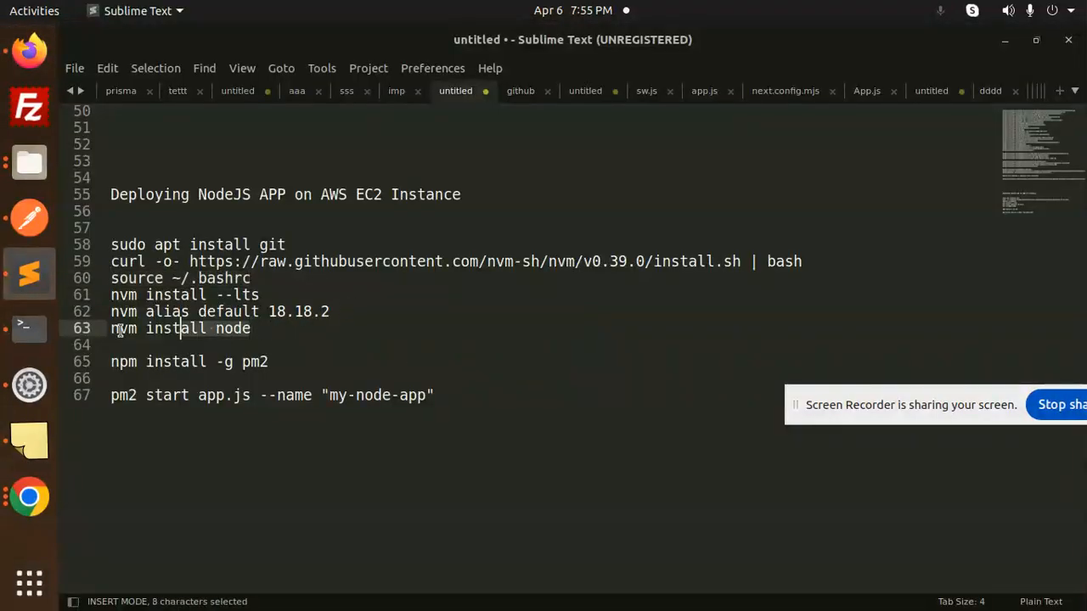
# - Copy the selected setup command from the NodeJS-on-EC2 deployment notes
pyautogui.press('ctrl+c')
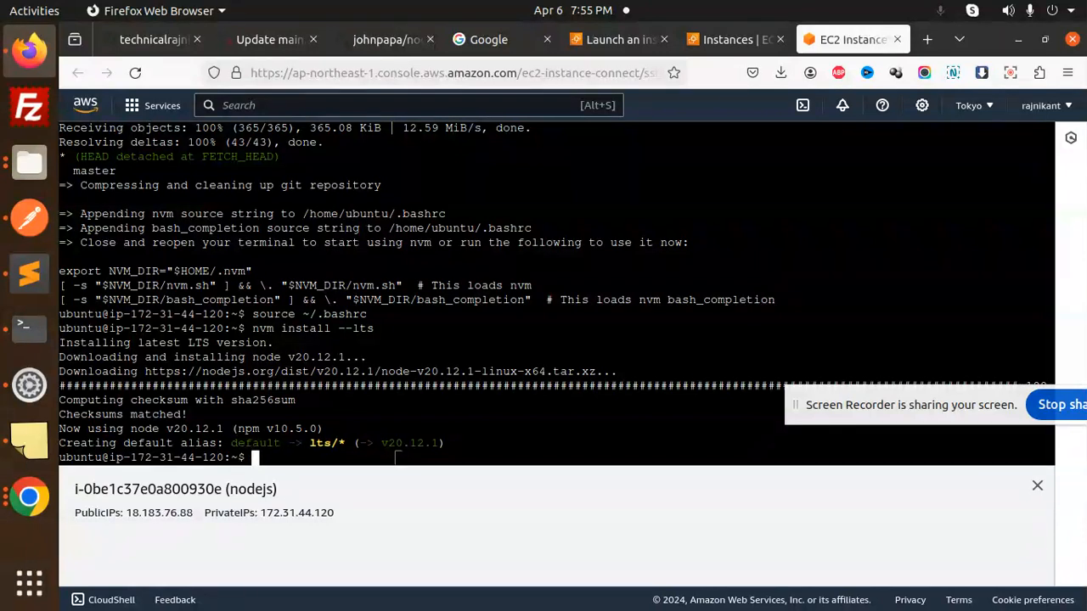
# - Run node -v to confirm Node v20.12.1, then copy node-hello's HTTPS clone URL from GitHub
pyautogui.write('node -v')
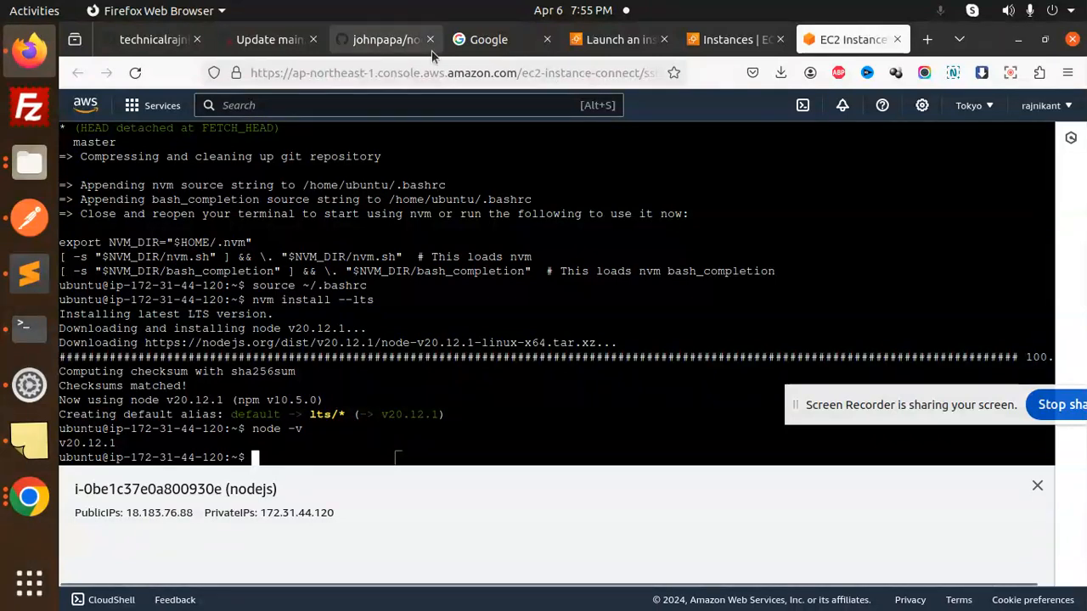
pyautogui.click(382, 39)
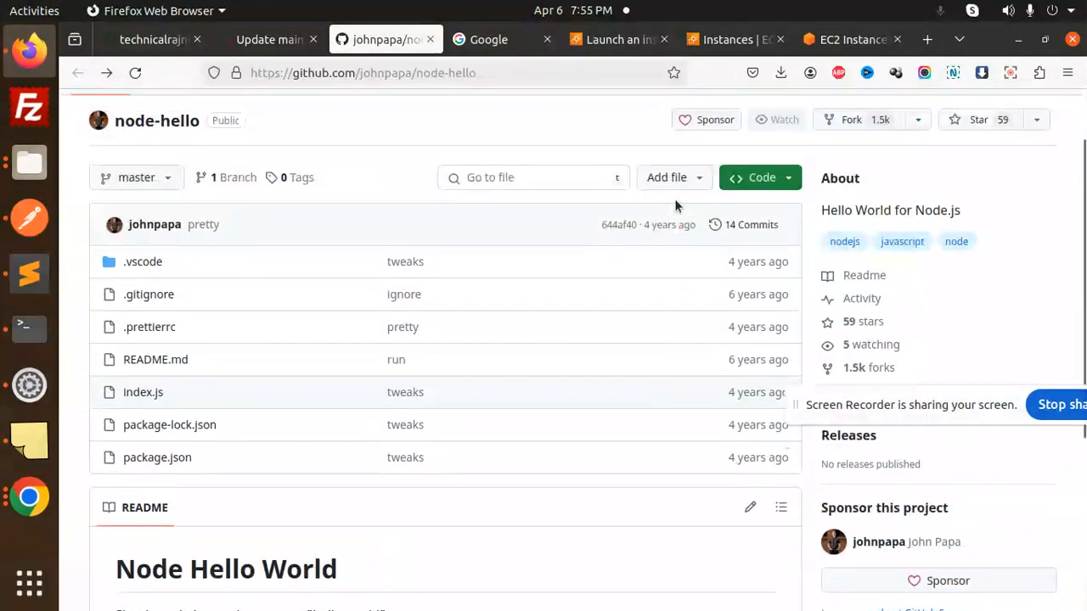
pyautogui.click(759, 177)
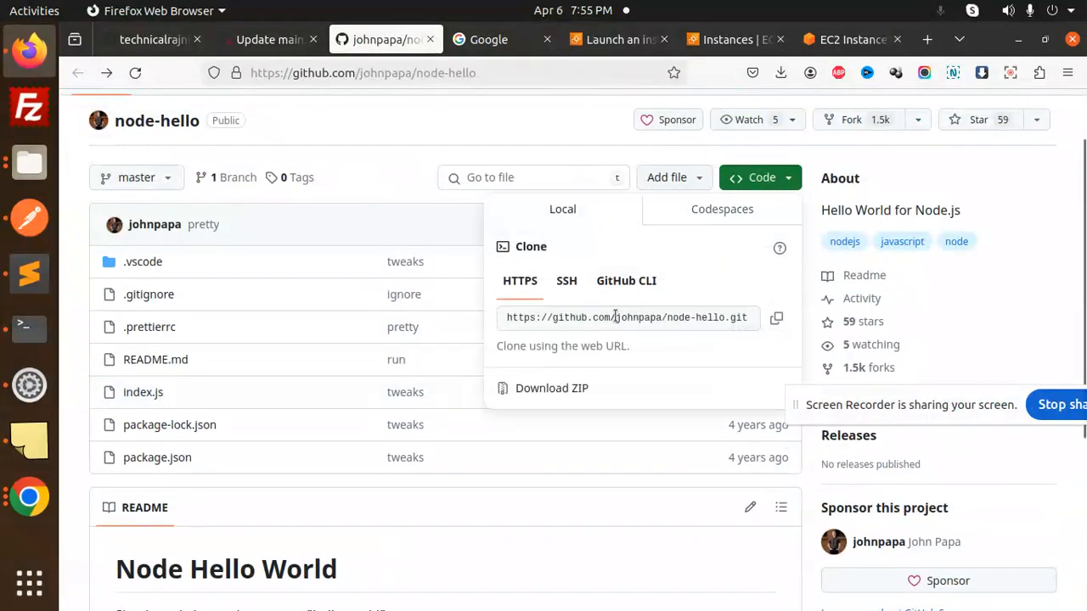
pyautogui.click(845, 39)
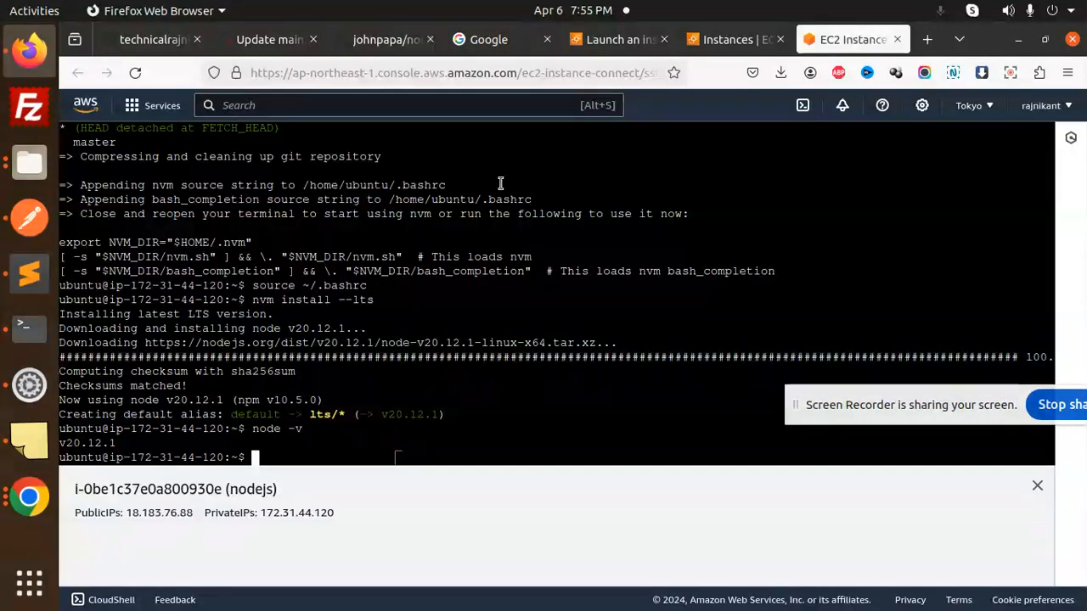
# - Git clone node-hello, cd into it, npm i, and start it with node index.js on localhost:3000
pyautogui.write('git')
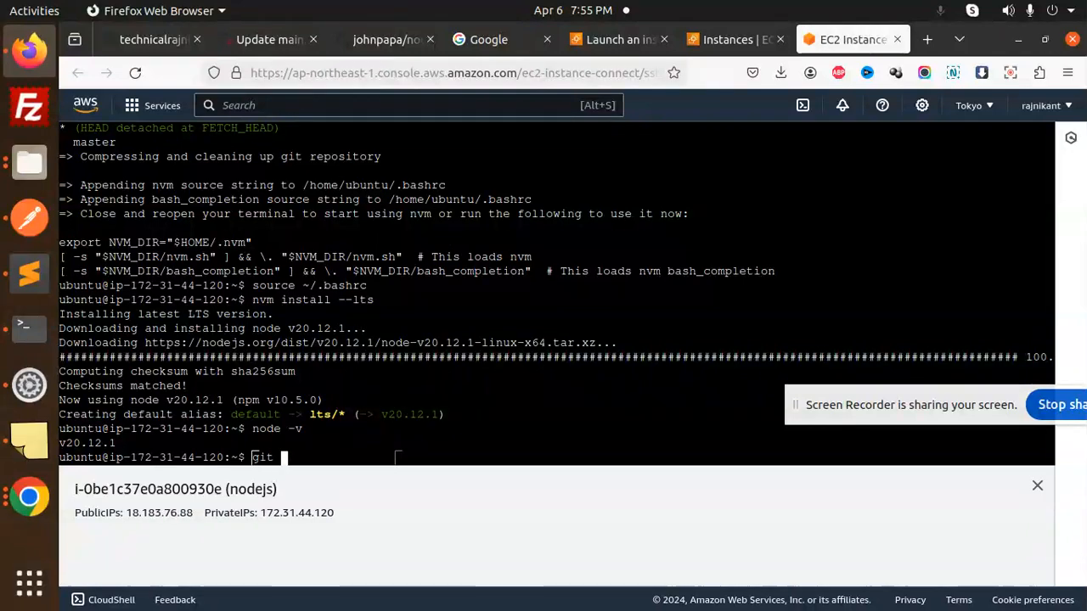
pyautogui.write('clone https://github.com/johnpapa/node-hello.git')
pyautogui.write('ls')
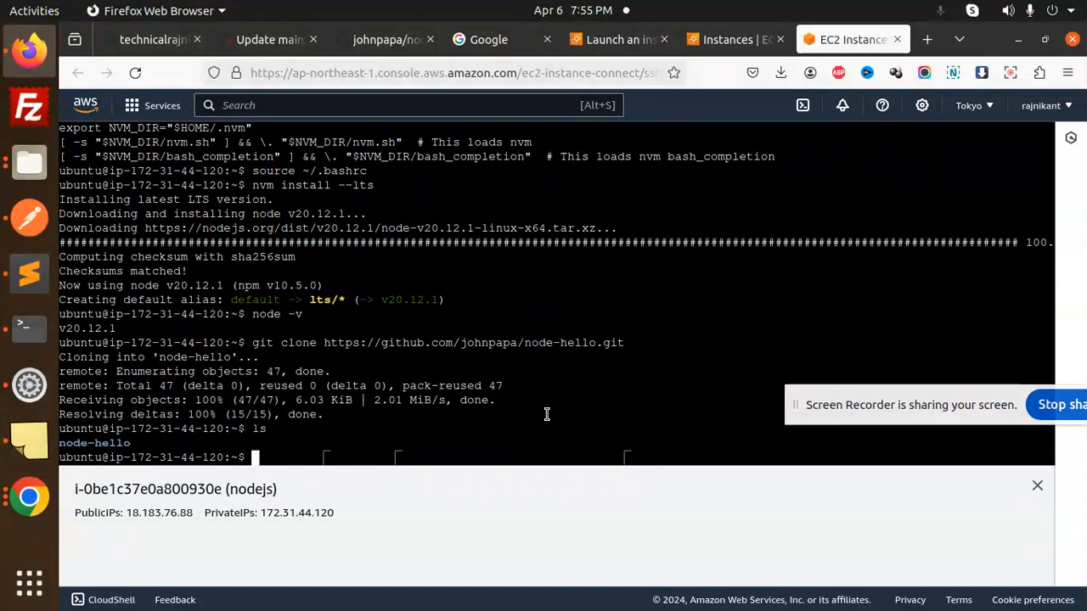
pyautogui.write('cd node-hello/')
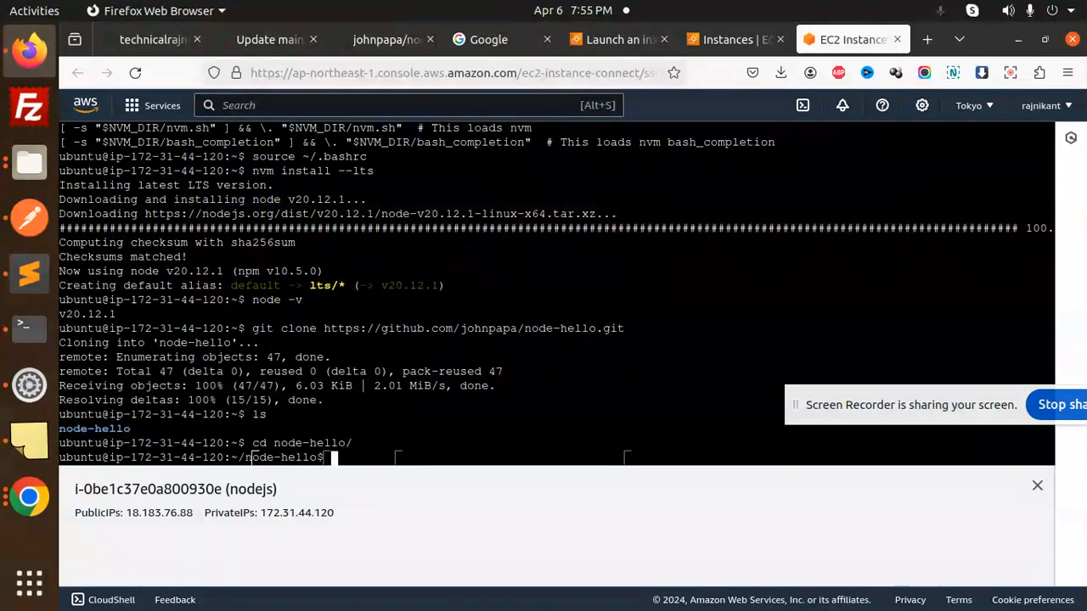
pyautogui.write('npm i')
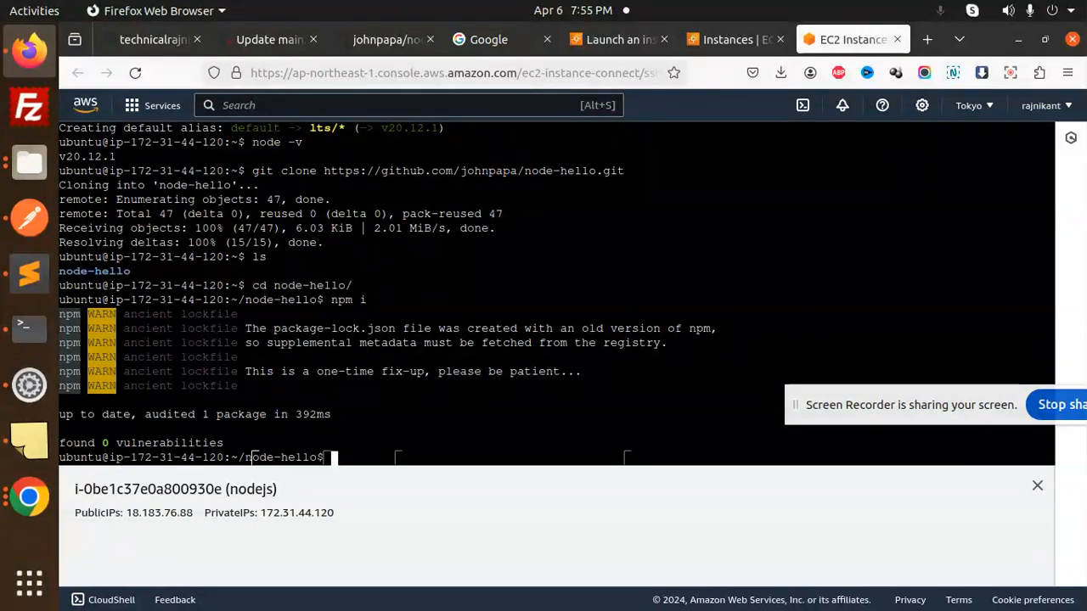
pyautogui.write('nod')
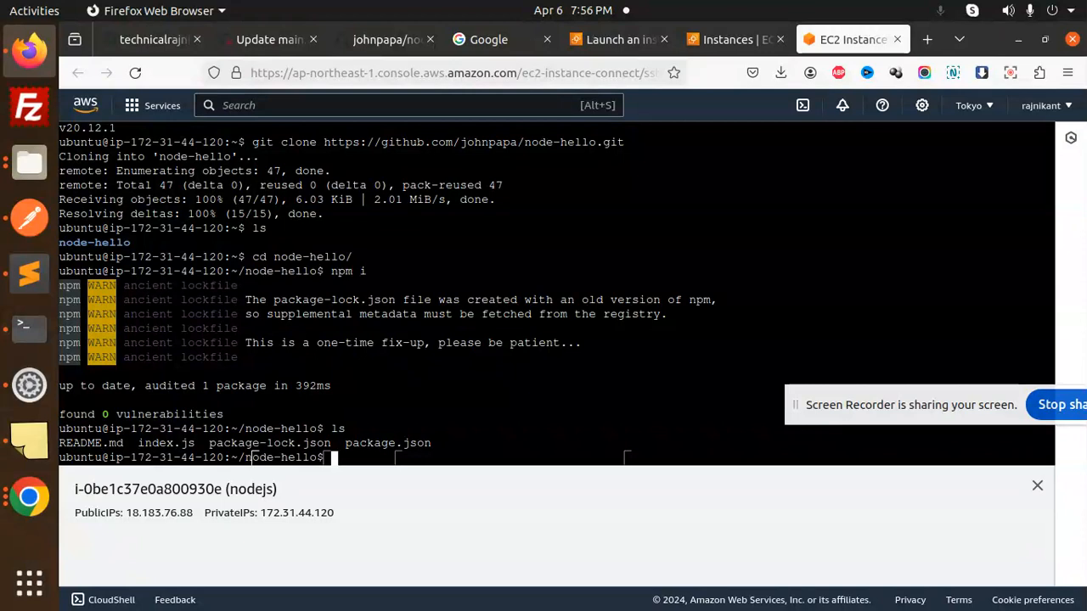
pyautogui.write('node index.js')
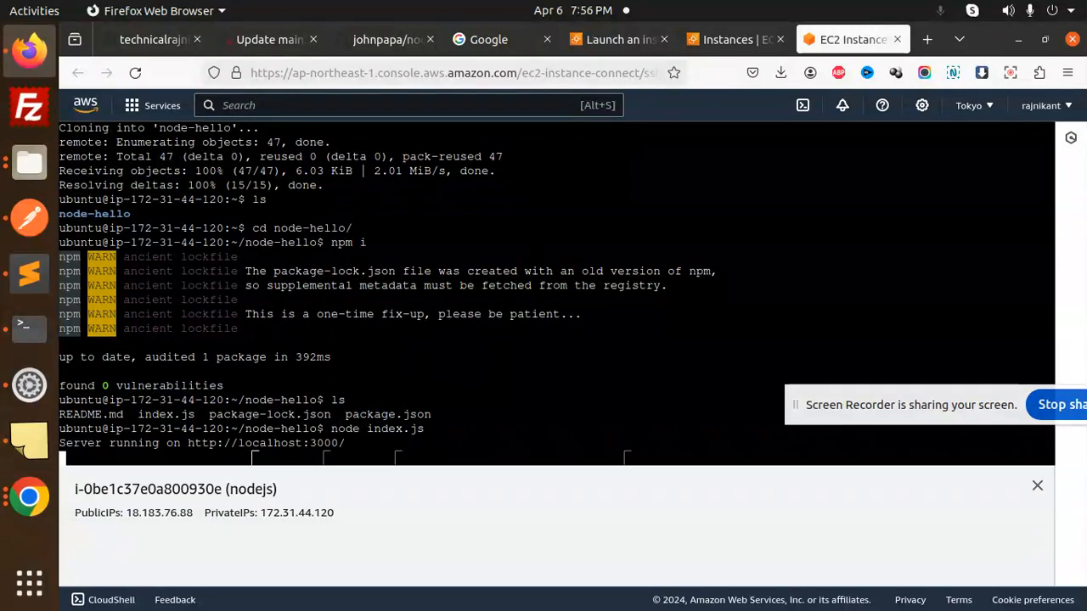
pyautogui.click(726, 39)
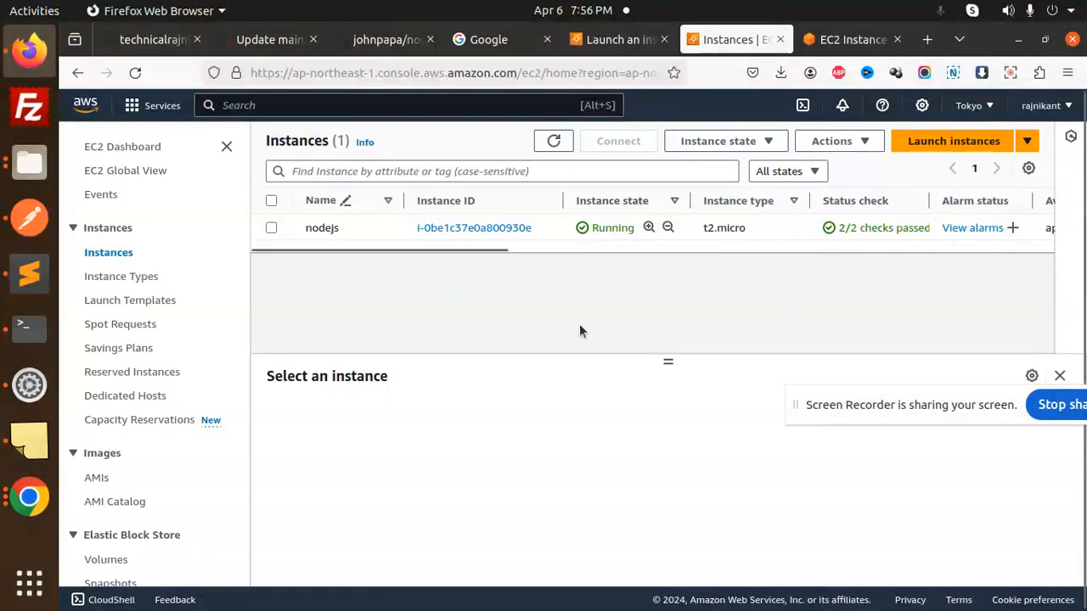
pyautogui.moveTo(280, 340)
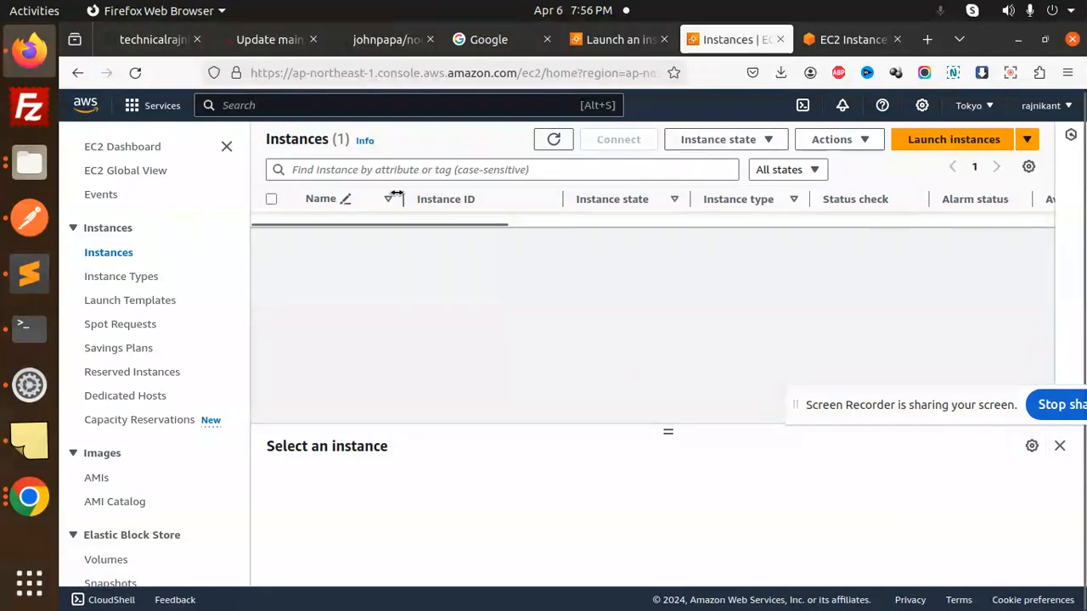
pyautogui.moveTo(139, 173)
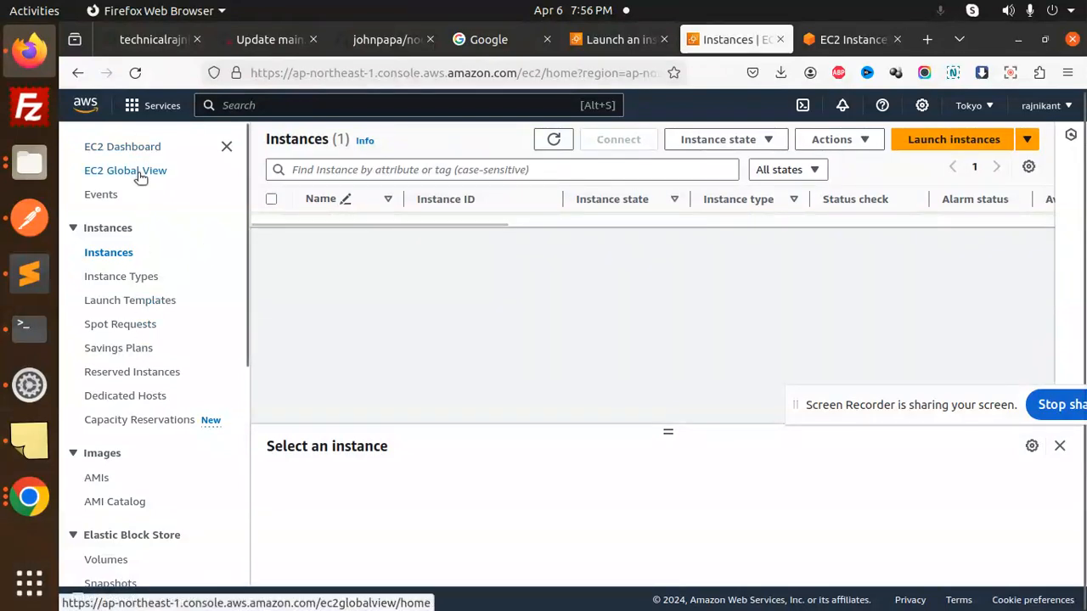
# - From the EC2 resources overview, reach the Instances list and select the nodejs instance
pyautogui.click(122, 146)
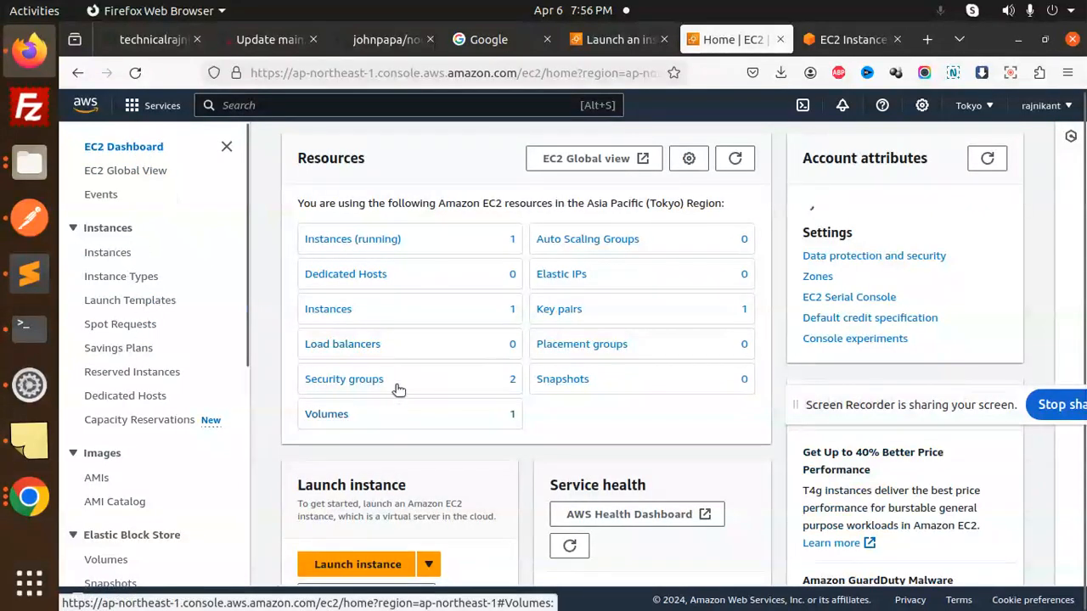
pyautogui.click(351, 238)
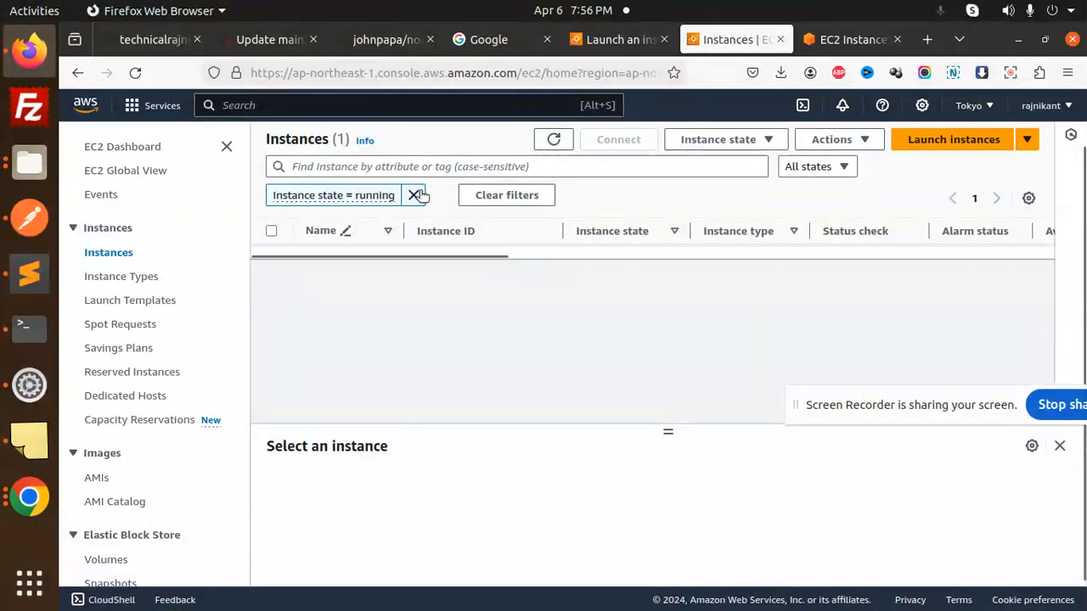
pyautogui.click(411, 195)
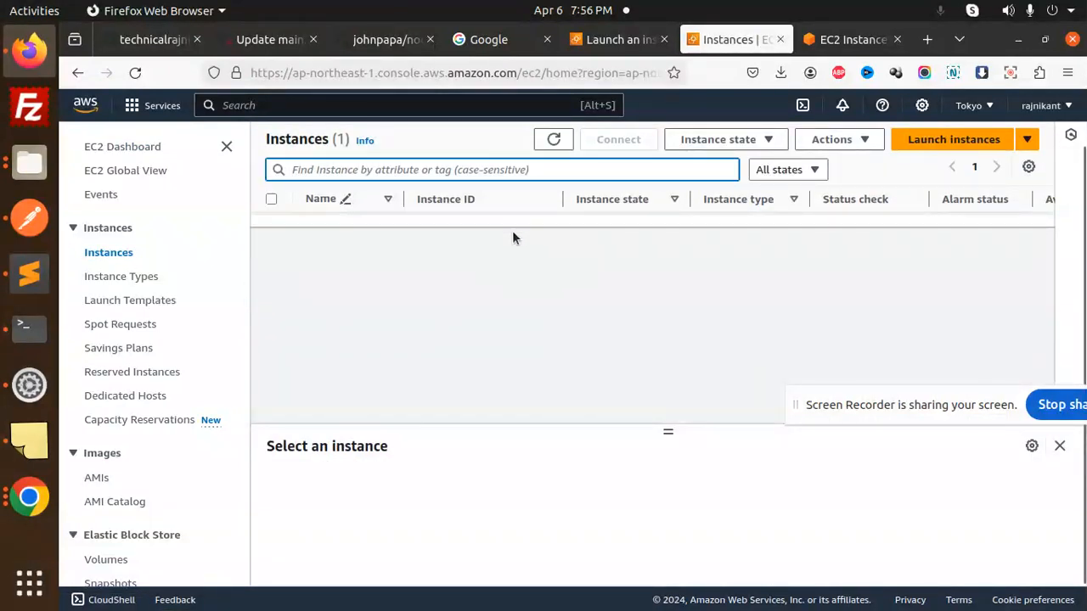
pyautogui.click(553, 139)
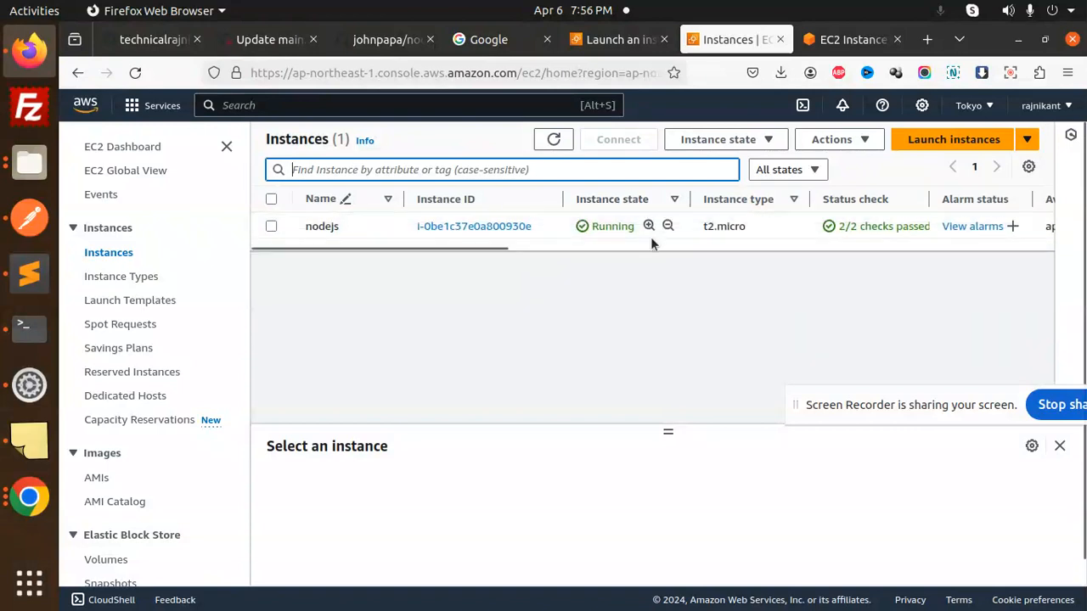
pyautogui.click(272, 225)
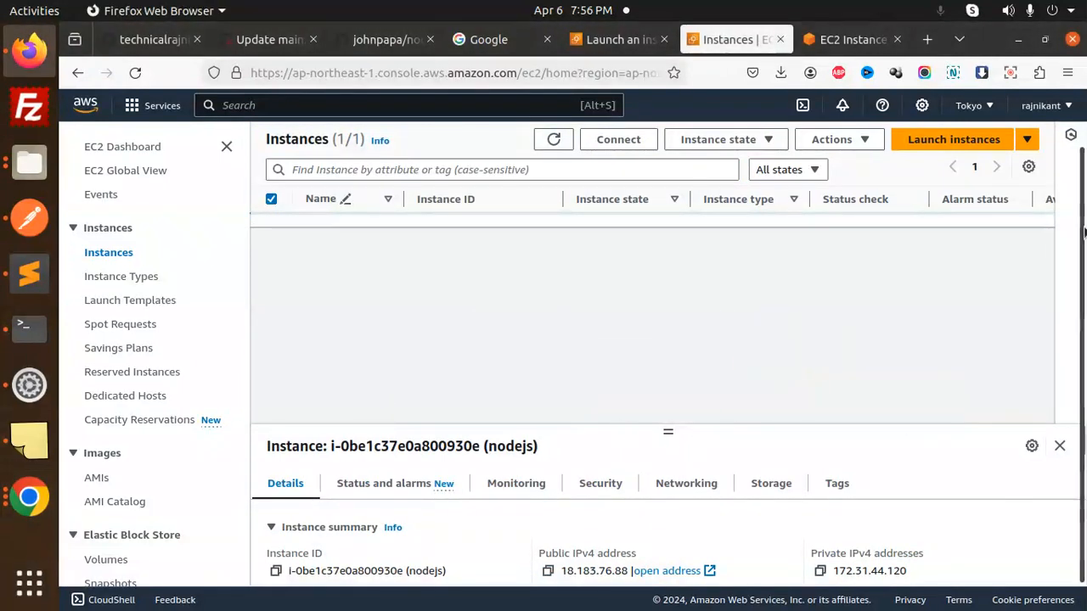
pyautogui.moveTo(680, 404)
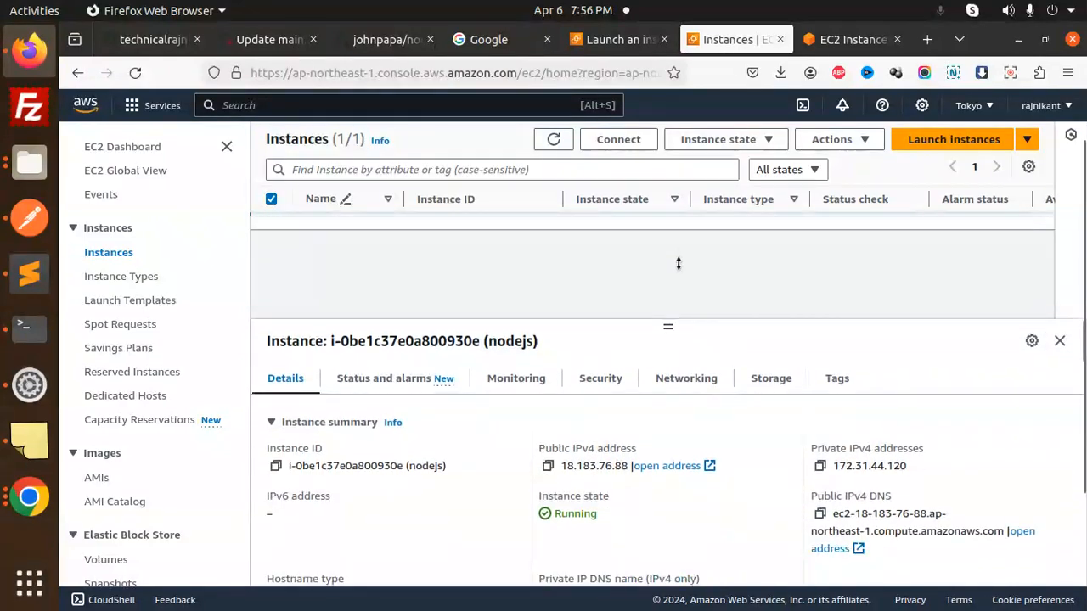
# - Find the instance's public IPv4 address 18.183.76.88 under Networking and open it in the browser
pyautogui.scroll(-3)
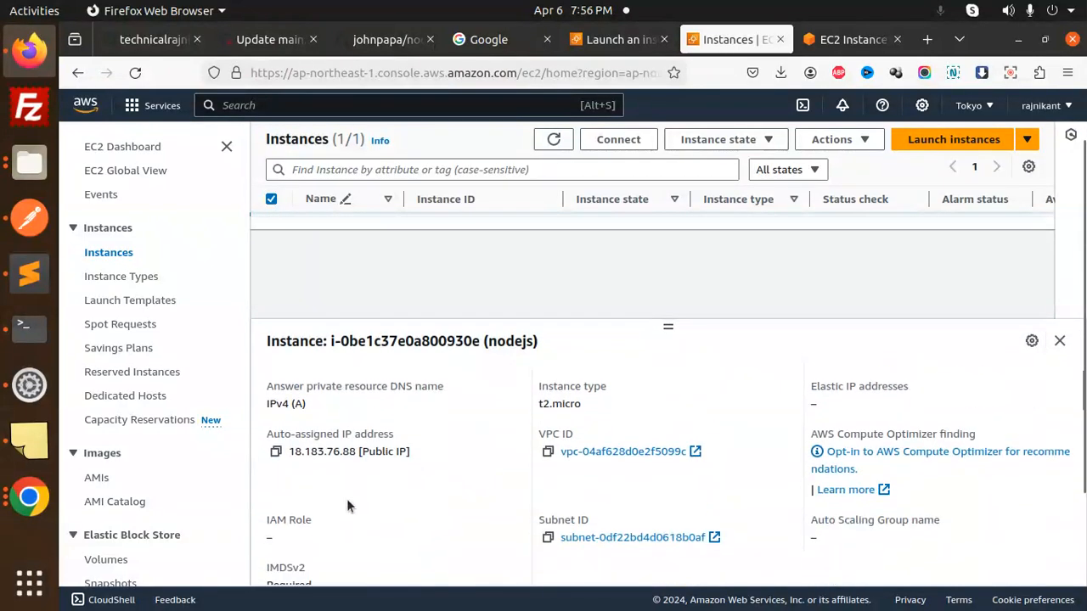
pyautogui.scroll(-3)
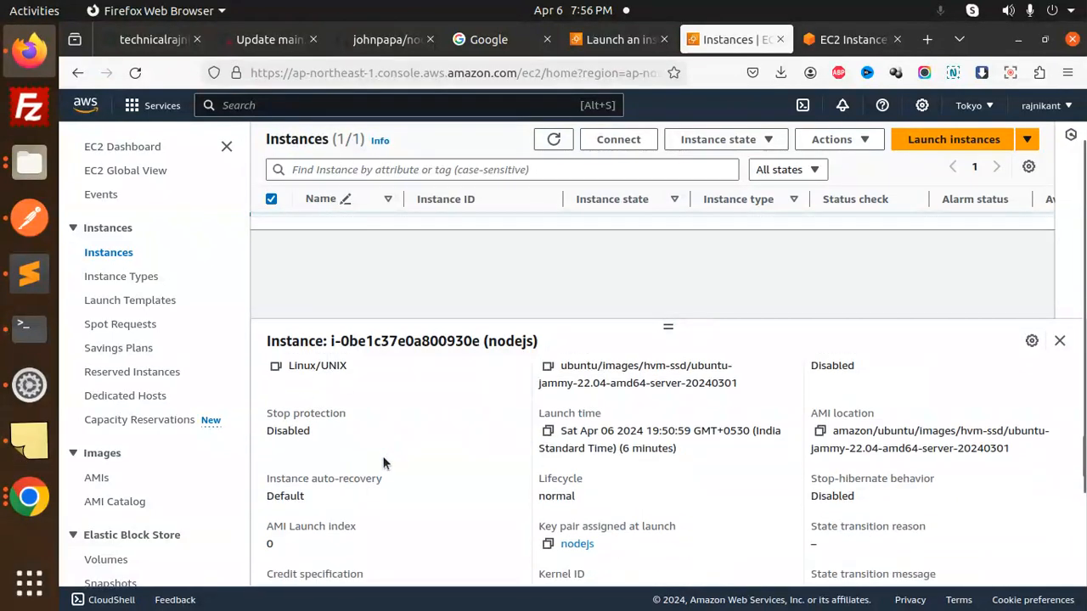
pyautogui.scroll(-3)
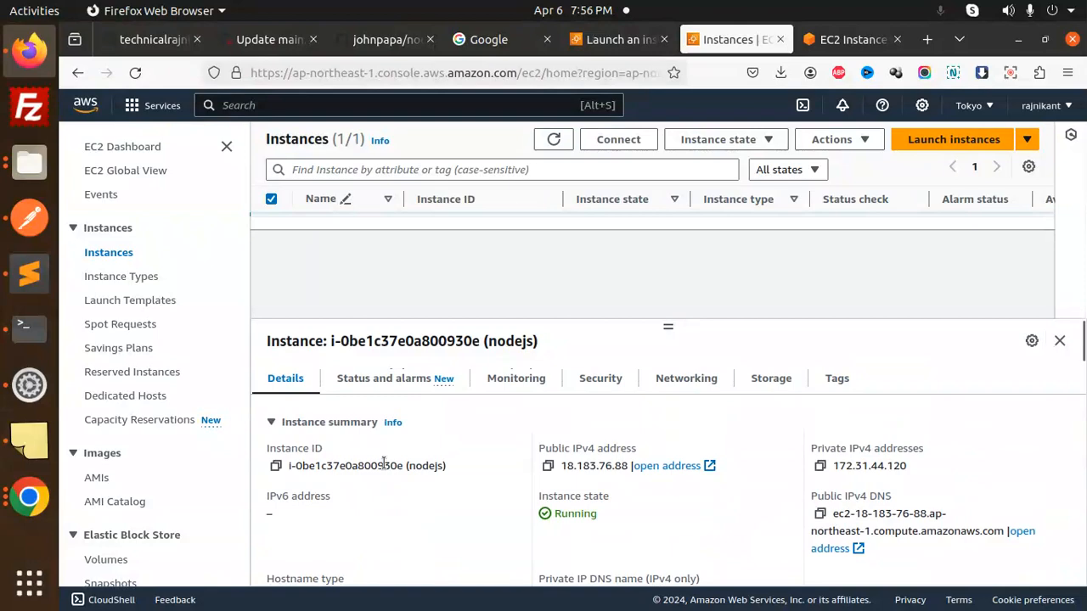
pyautogui.click(686, 377)
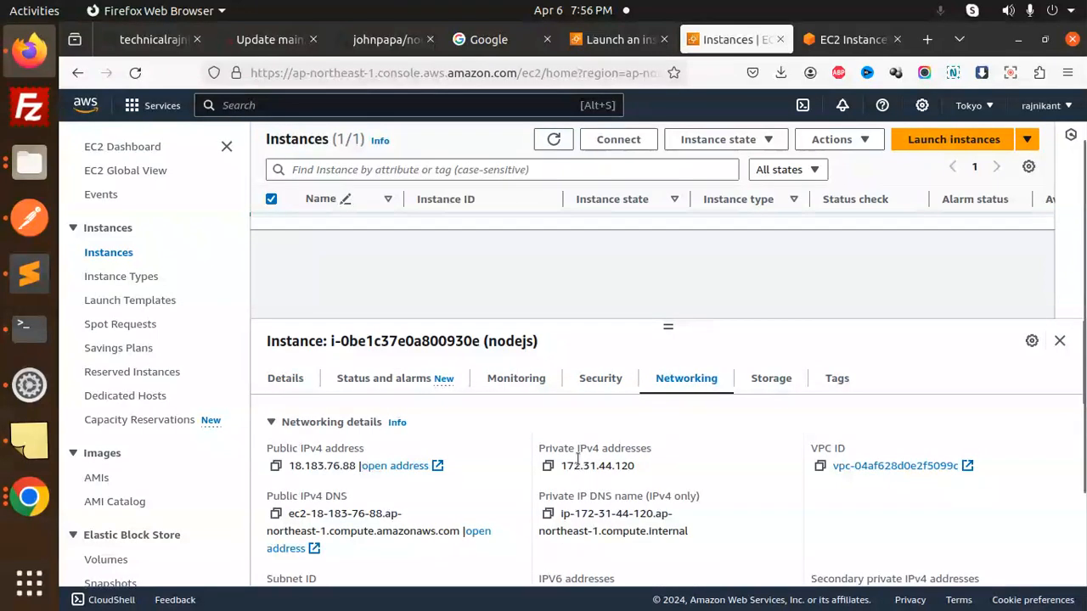
pyautogui.scroll(-3)
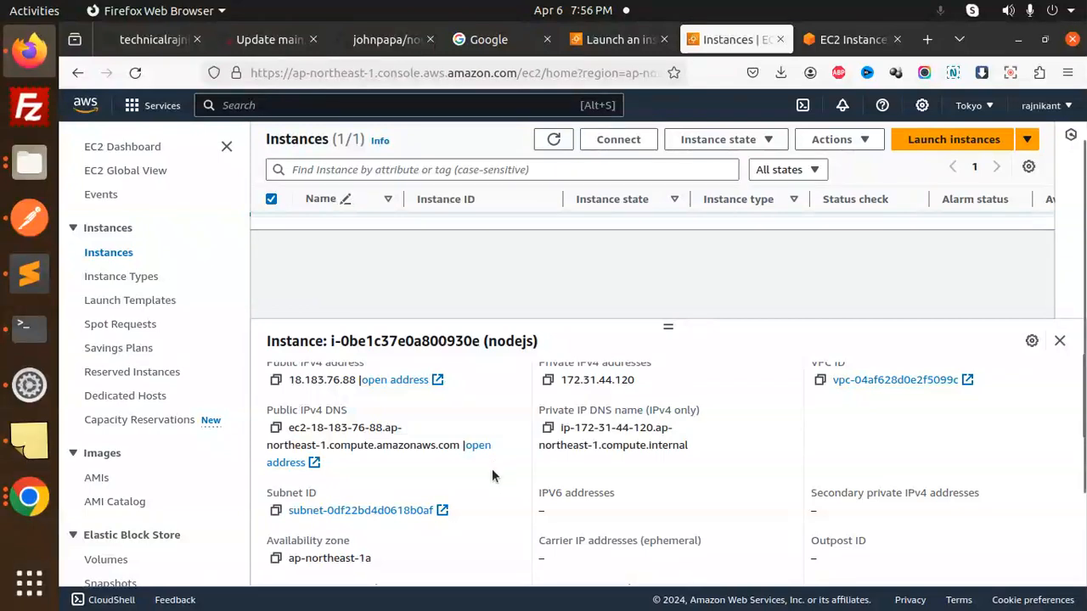
pyautogui.click(394, 380)
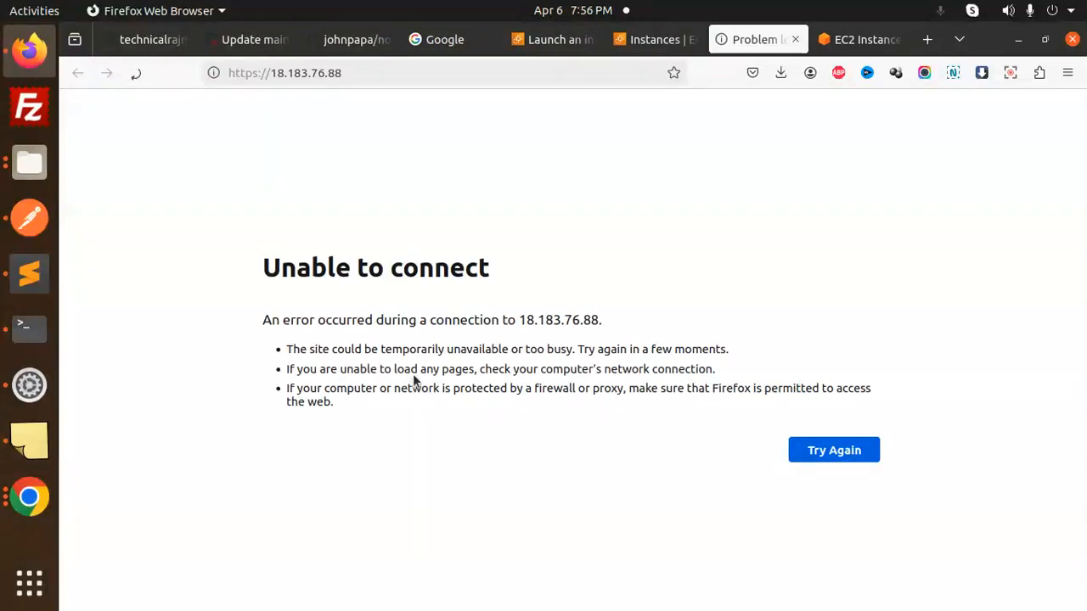
# - Show the nodejs instance's Security details and inbound rules for ports 22, 80 and 443
pyautogui.click(654, 39)
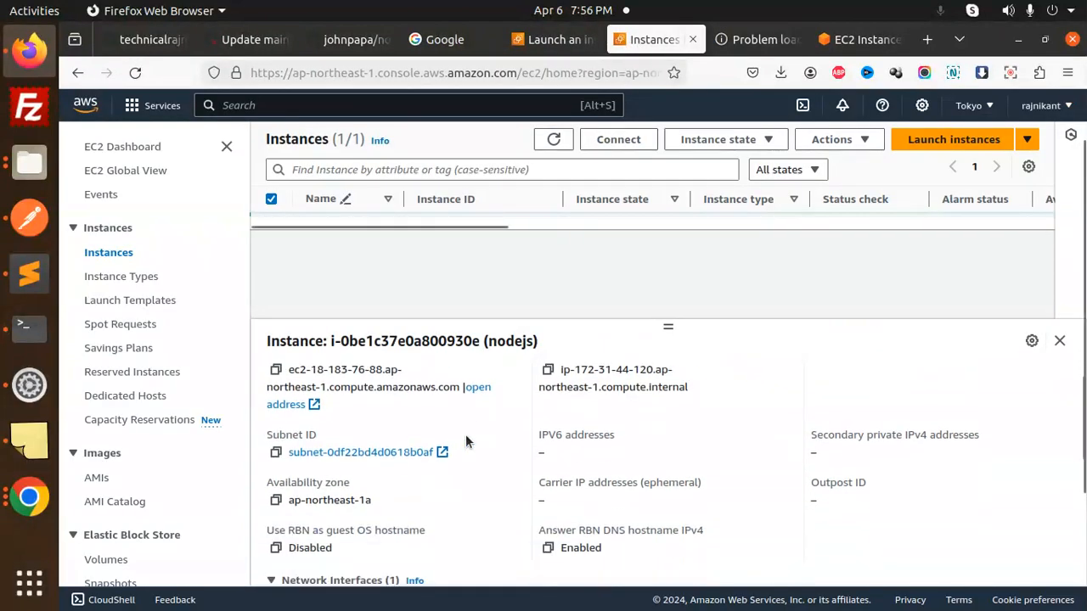
pyautogui.scroll(-3)
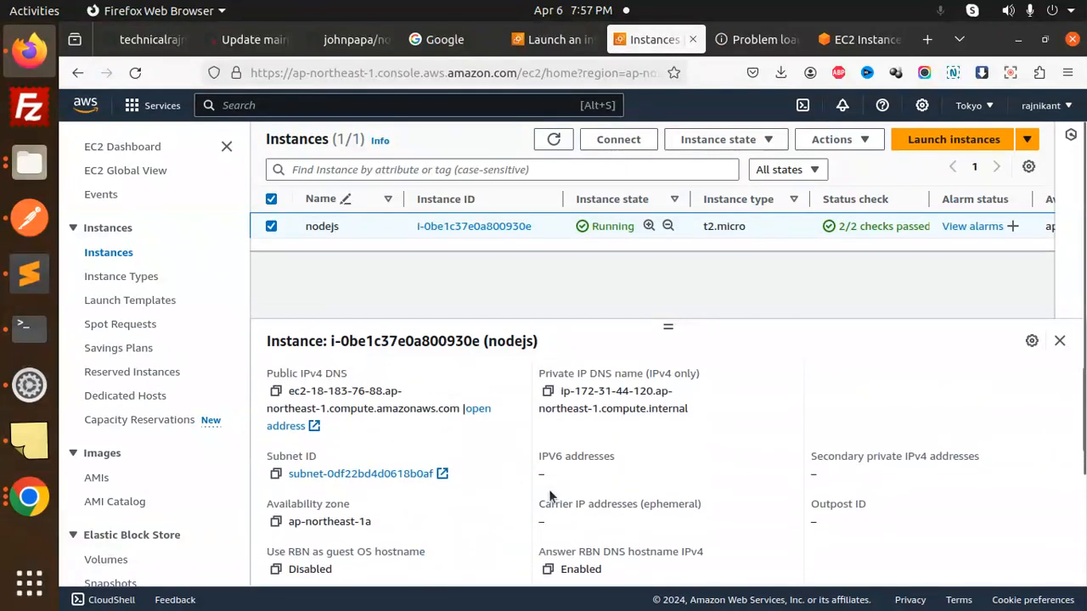
pyautogui.click(686, 377)
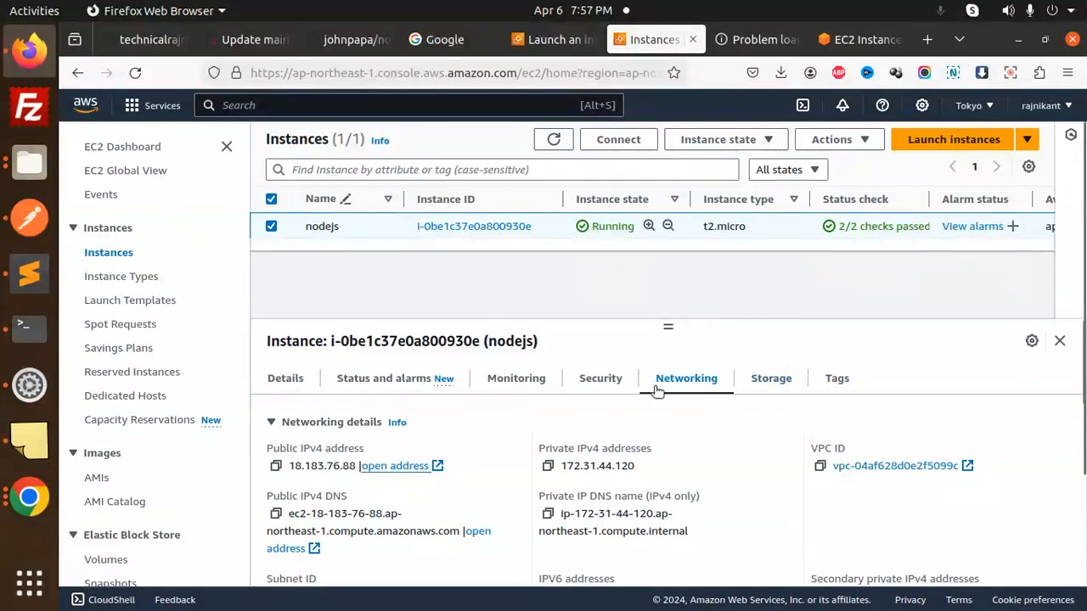
pyautogui.click(601, 377)
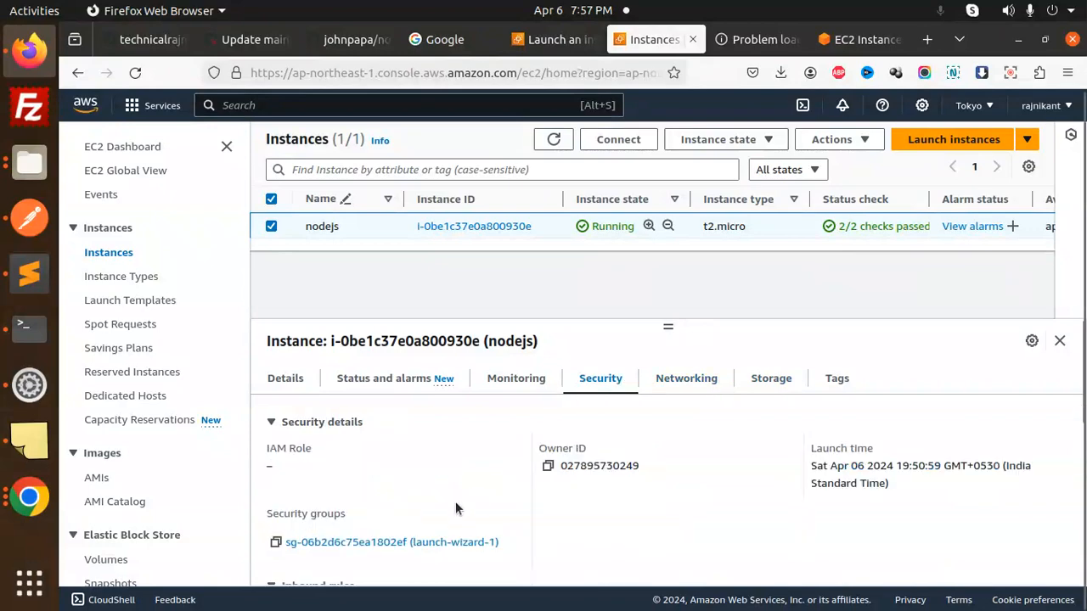
pyautogui.scroll(-3)
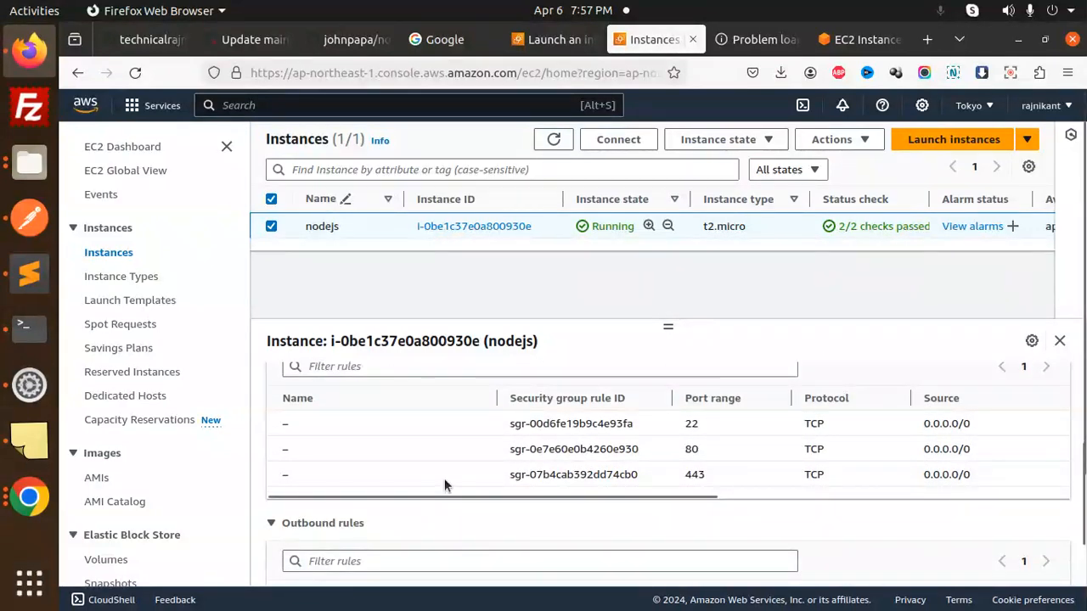
pyautogui.moveTo(713, 482)
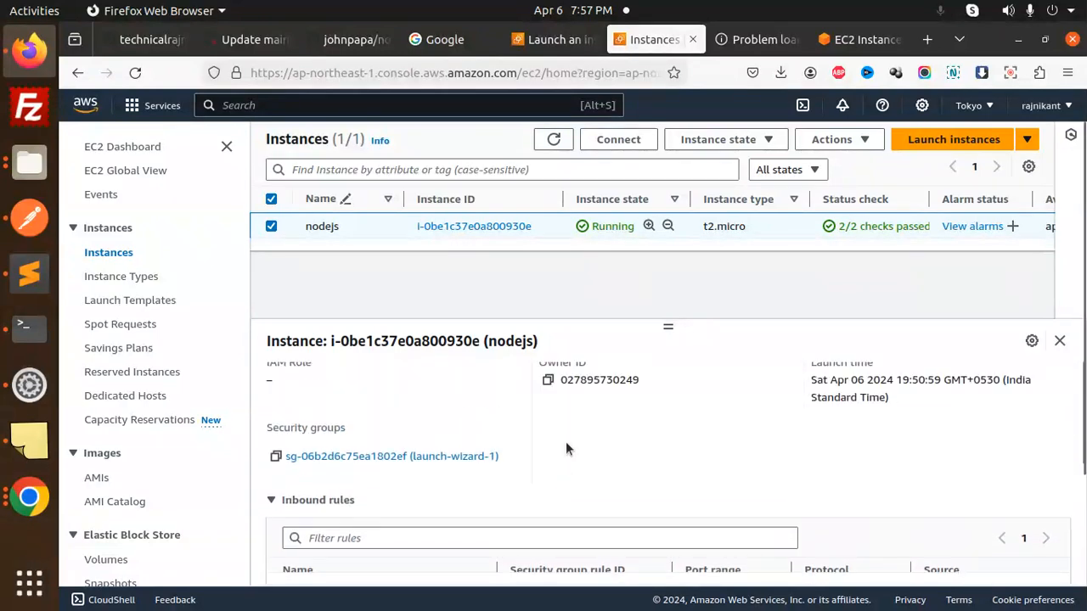
# - Edit launch-wizard-1's inbound rules and add a new rule
pyautogui.click(391, 455)
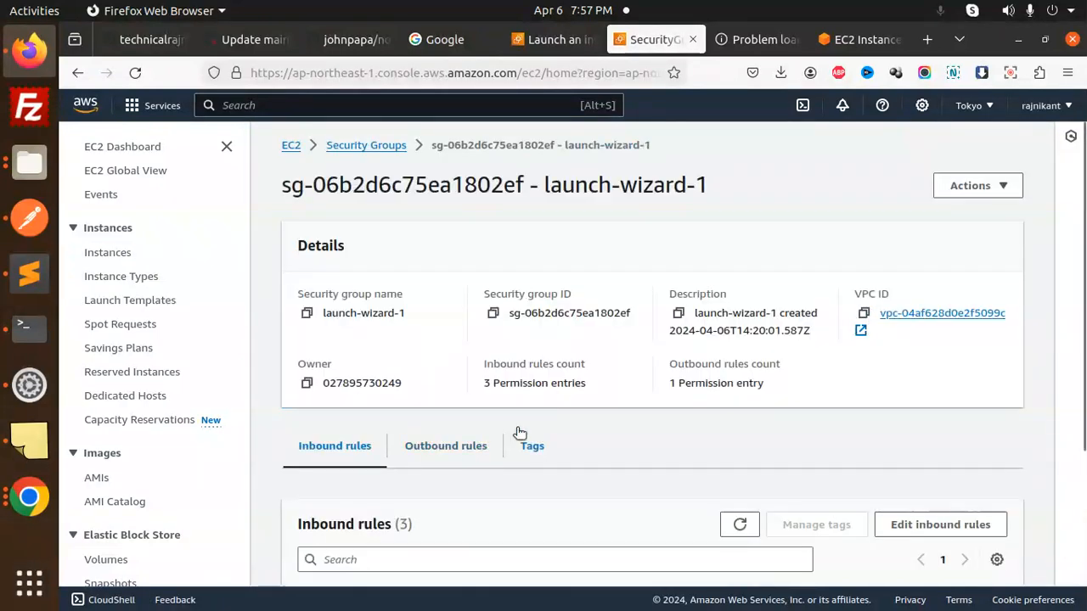
pyautogui.scroll(-3)
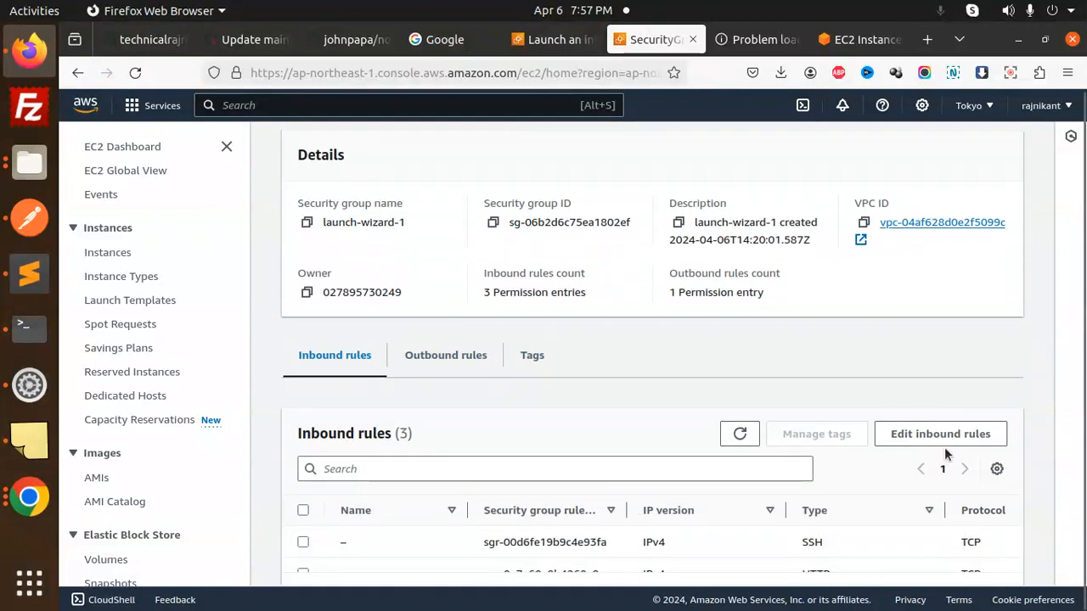
pyautogui.click(941, 435)
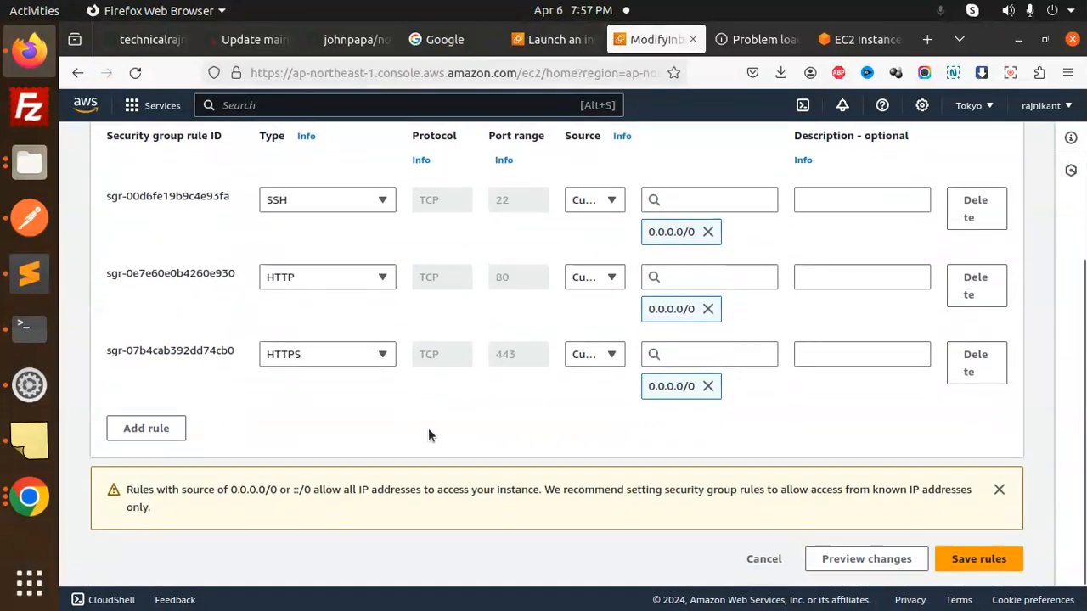
pyautogui.moveTo(161, 427)
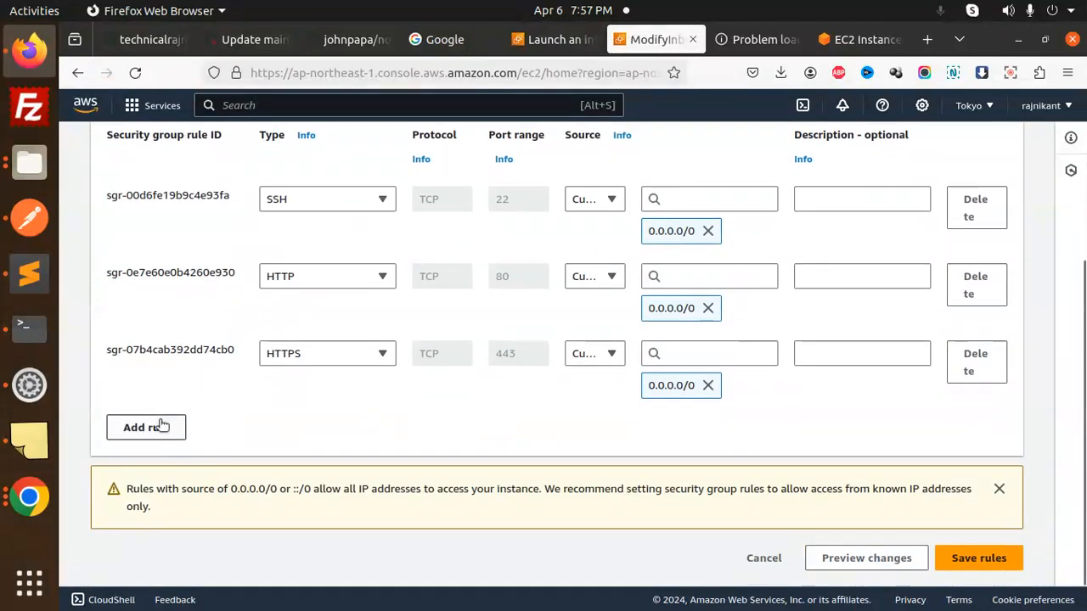
pyautogui.click(146, 428)
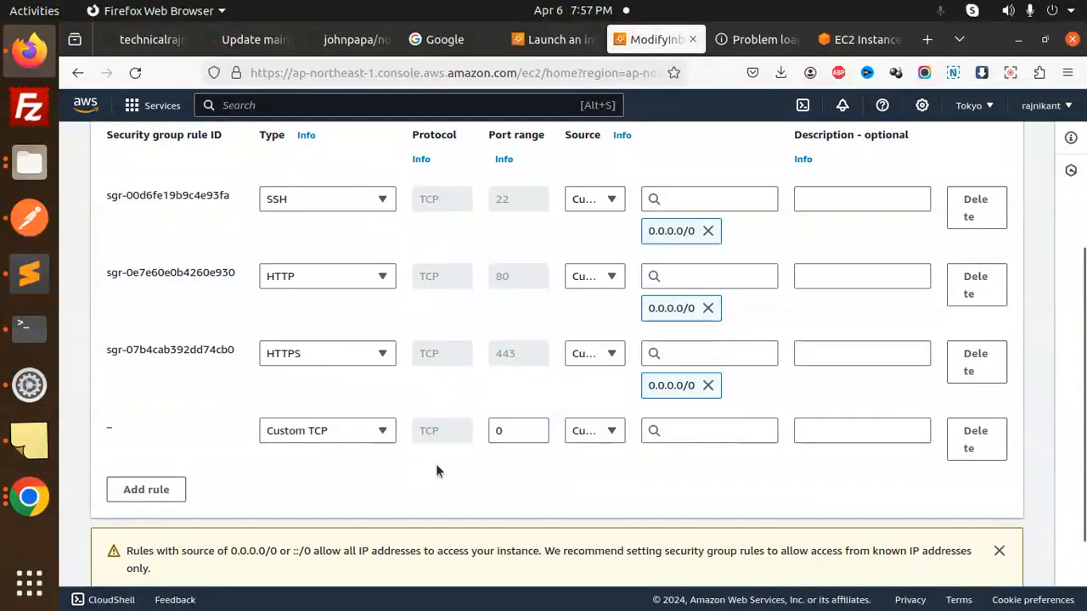
# - Set the new rule to Custom TCP port 3000 with source Anywhere-IPv4
pyautogui.click(518, 431)
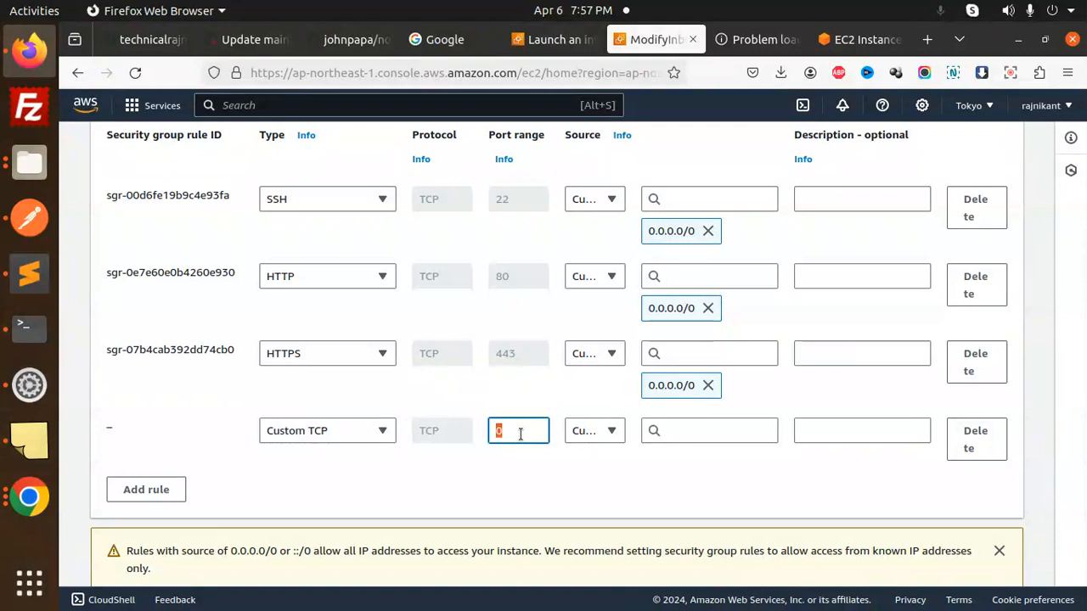
pyautogui.click(594, 431)
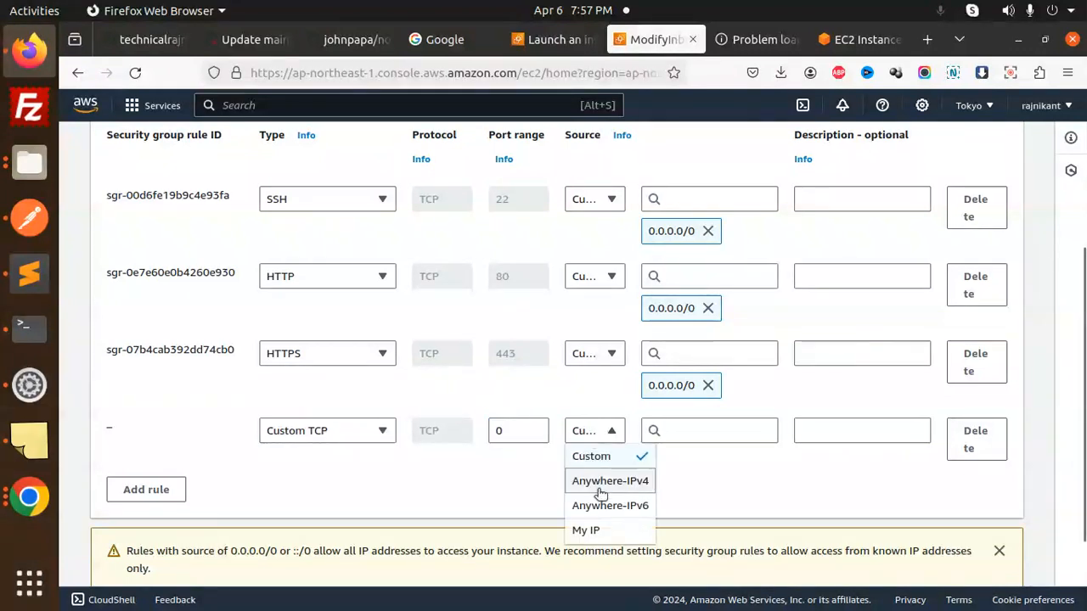
pyautogui.click(610, 480)
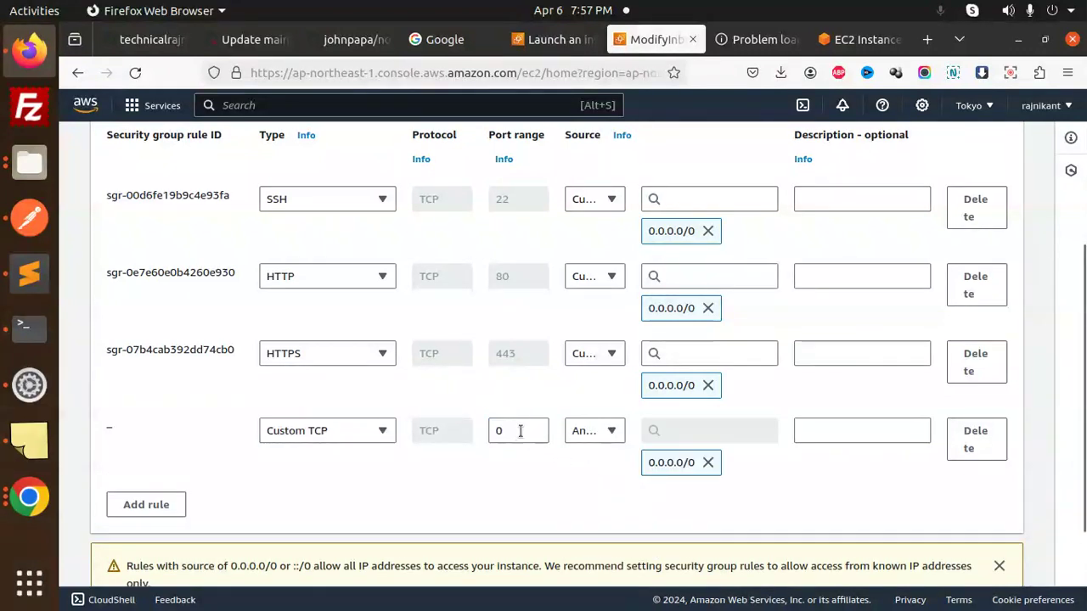
pyautogui.click(518, 431)
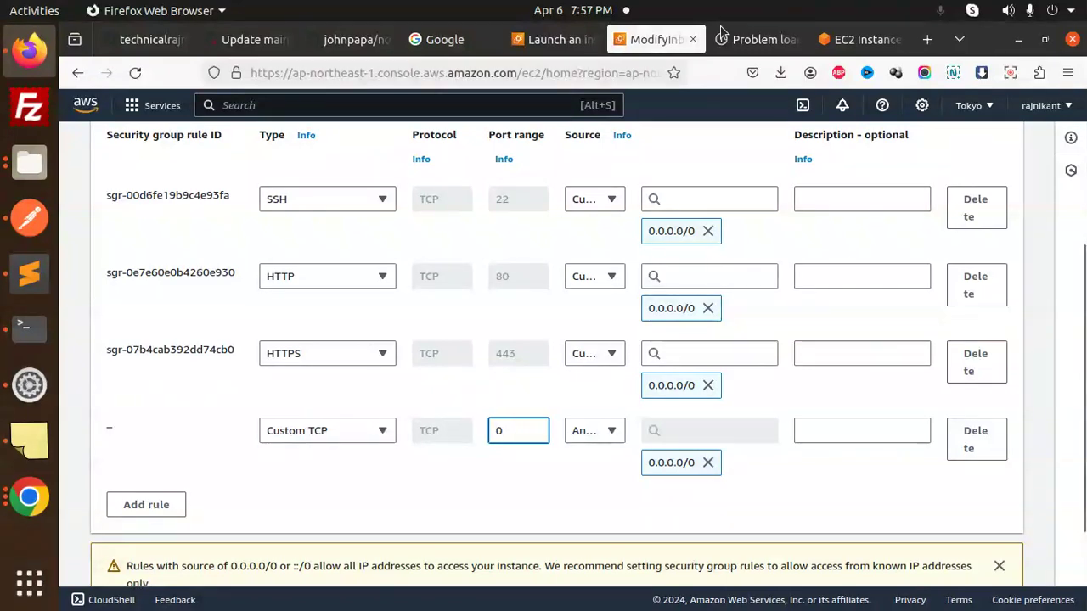
pyautogui.click(348, 39)
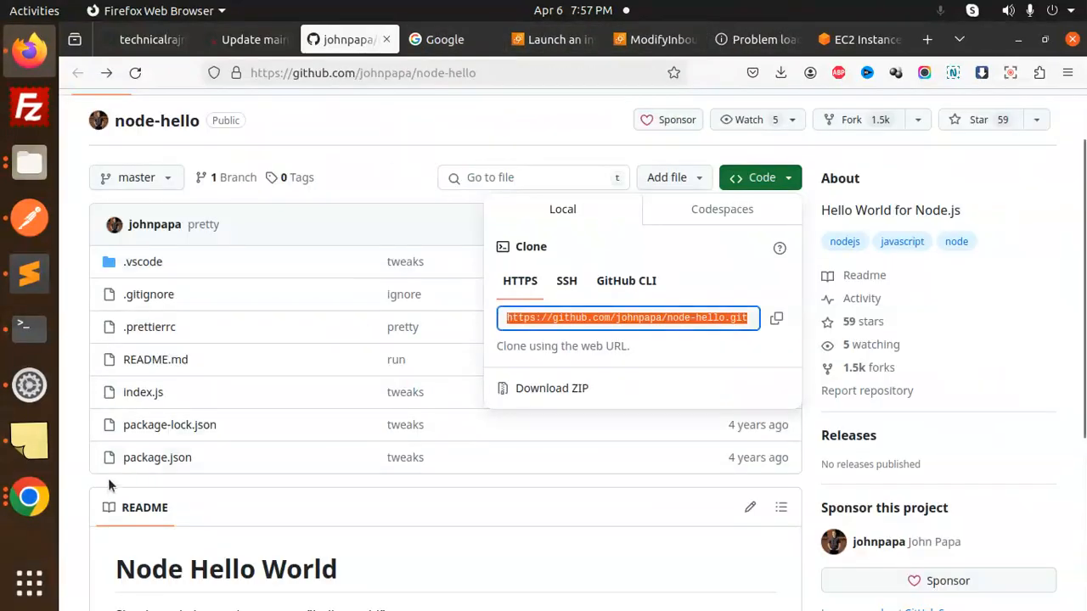
pyautogui.click(143, 392)
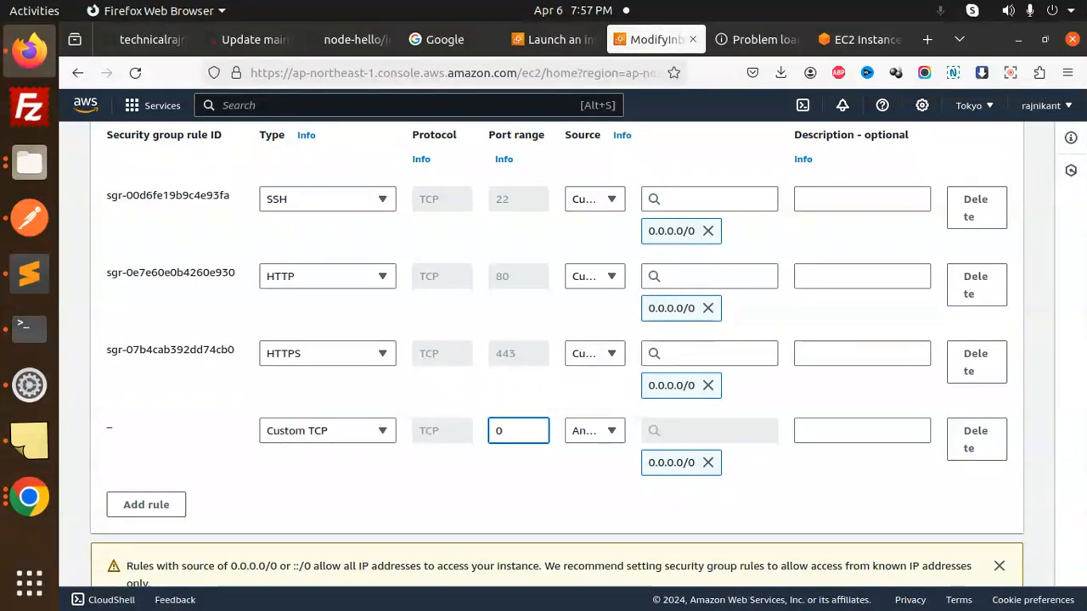
pyautogui.write('3000')
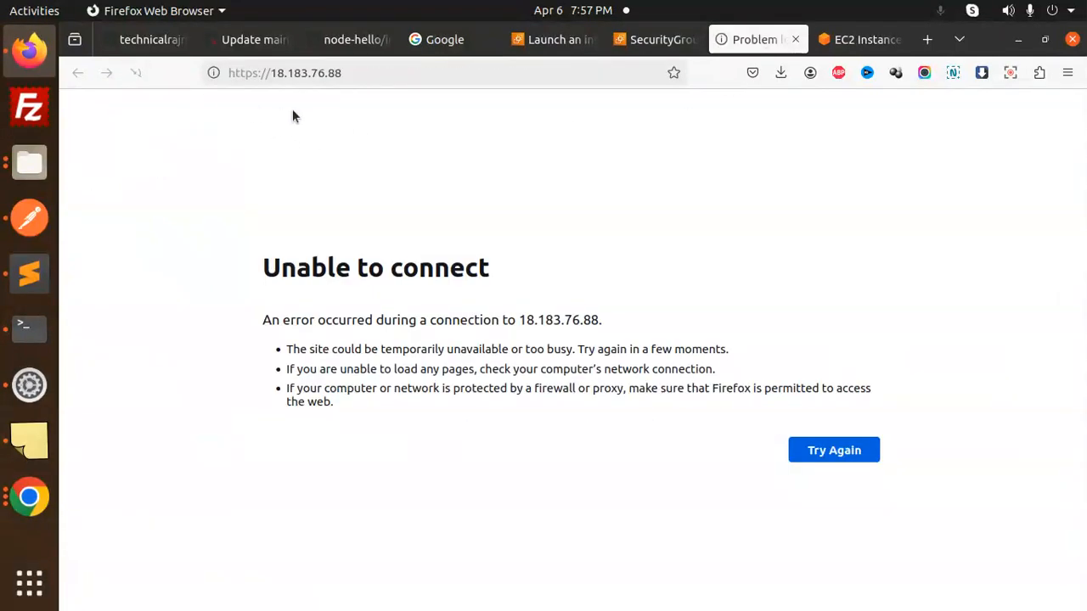
# - Load 18.183.76.88:3000 in Firefox so the page shows Hello Node!
pyautogui.click(289, 72)
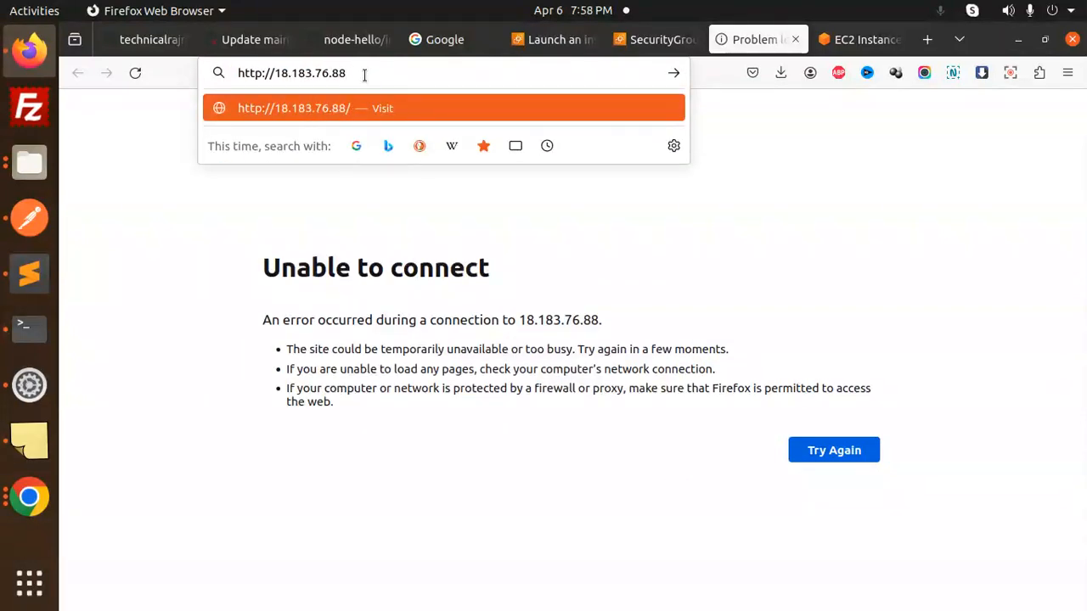
pyautogui.write(':3000')
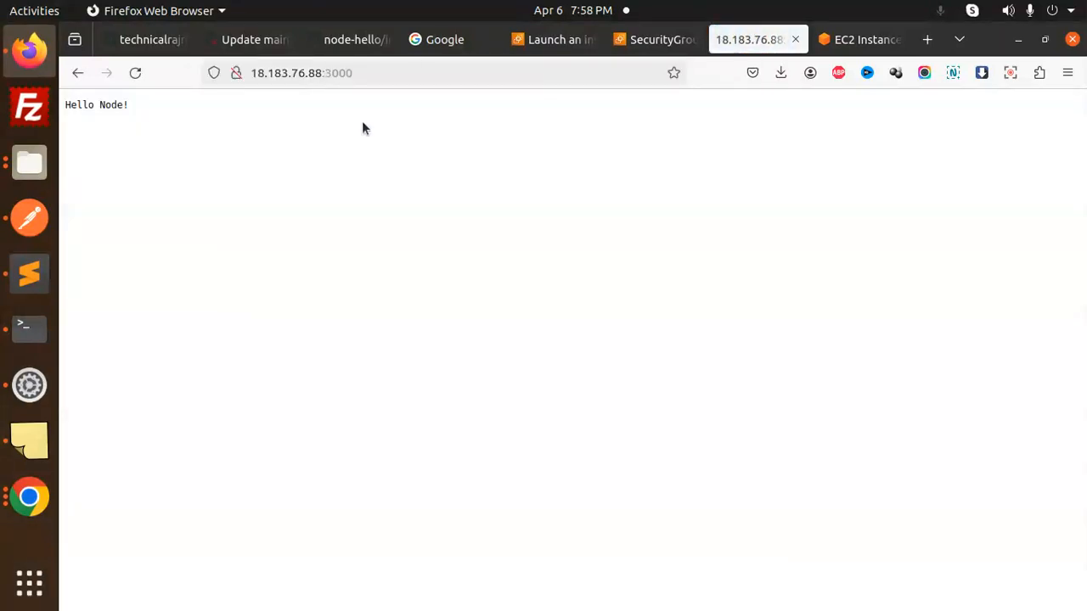
pyautogui.moveTo(350, 160)
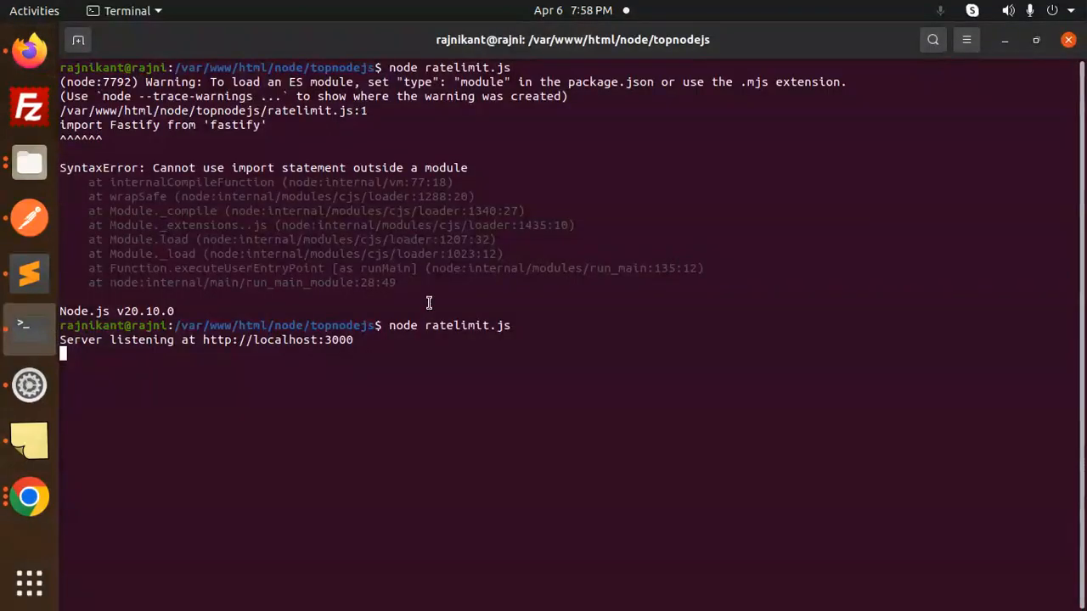
# - Stop the node server and install pm2 globally with npm install -g pm2
pyautogui.click(27, 273)
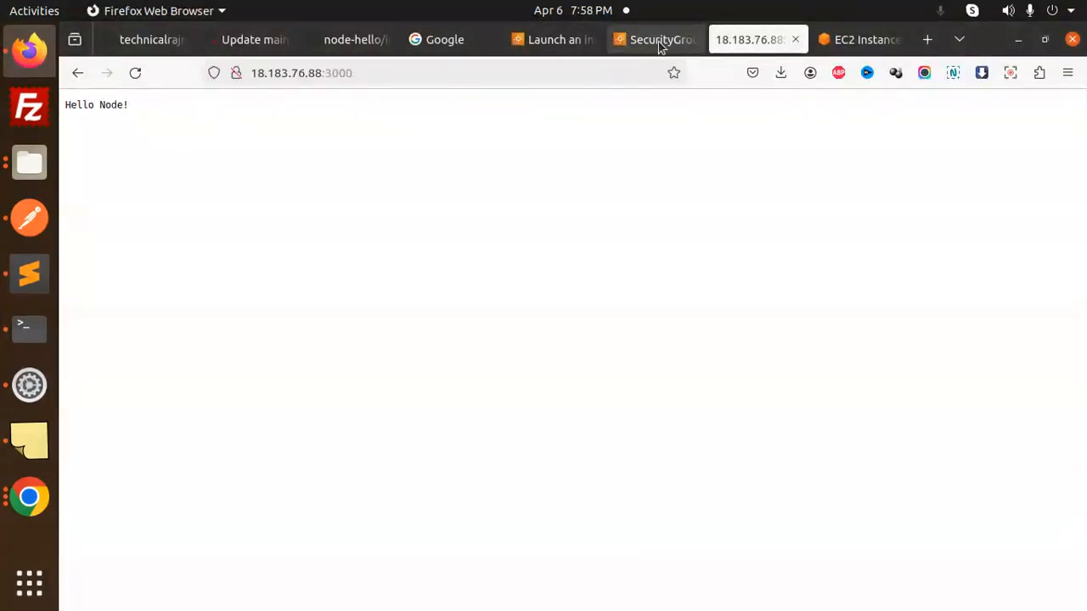
pyautogui.moveTo(822, 39)
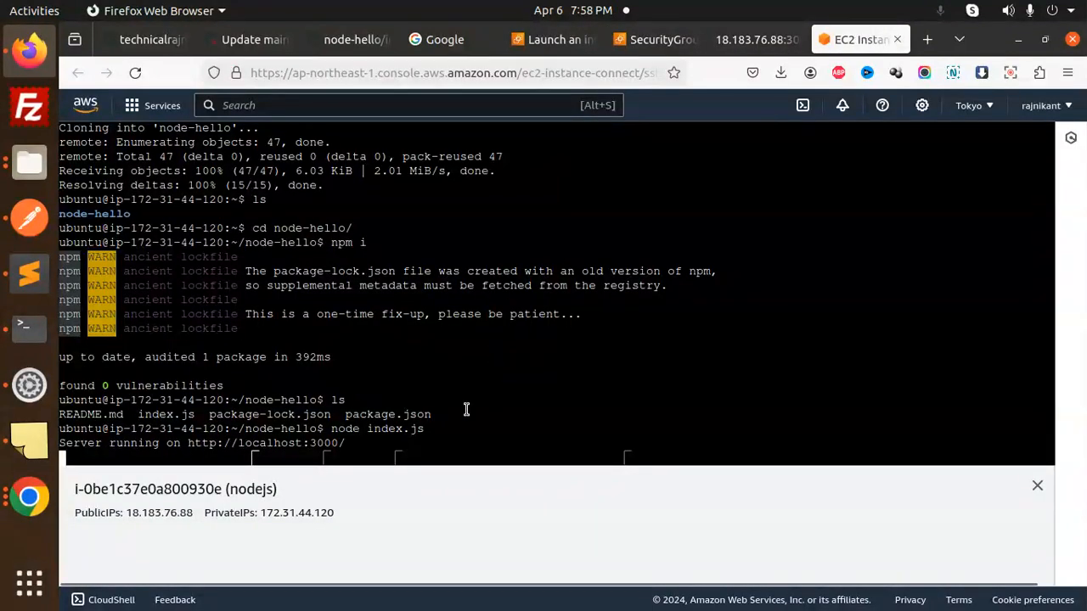
pyautogui.rightClick(542, 355)
pyautogui.write('npm install -g pm2')
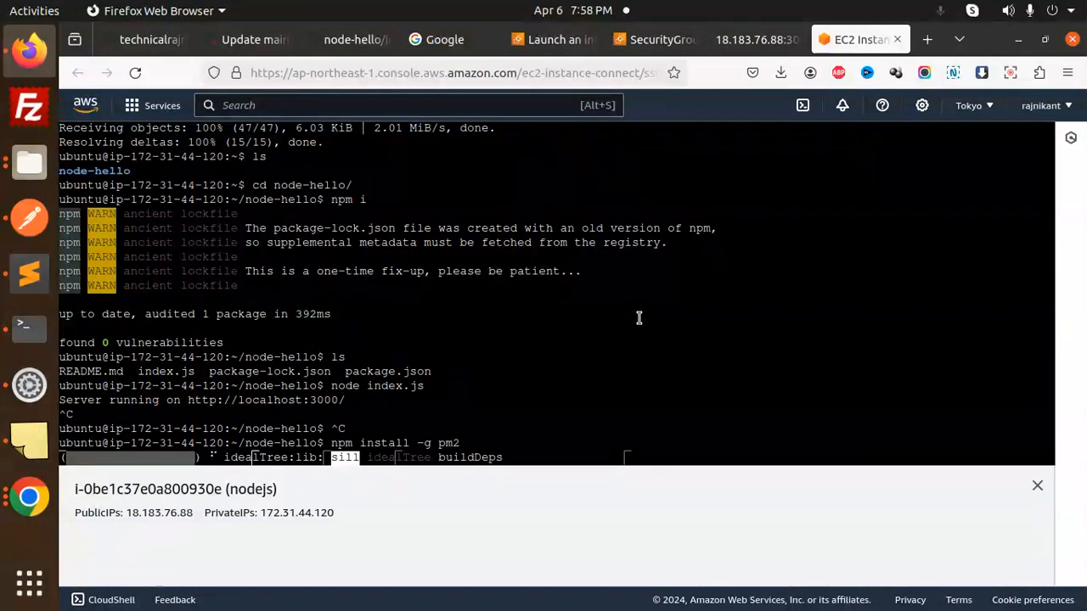
pyautogui.moveTo(29, 275)
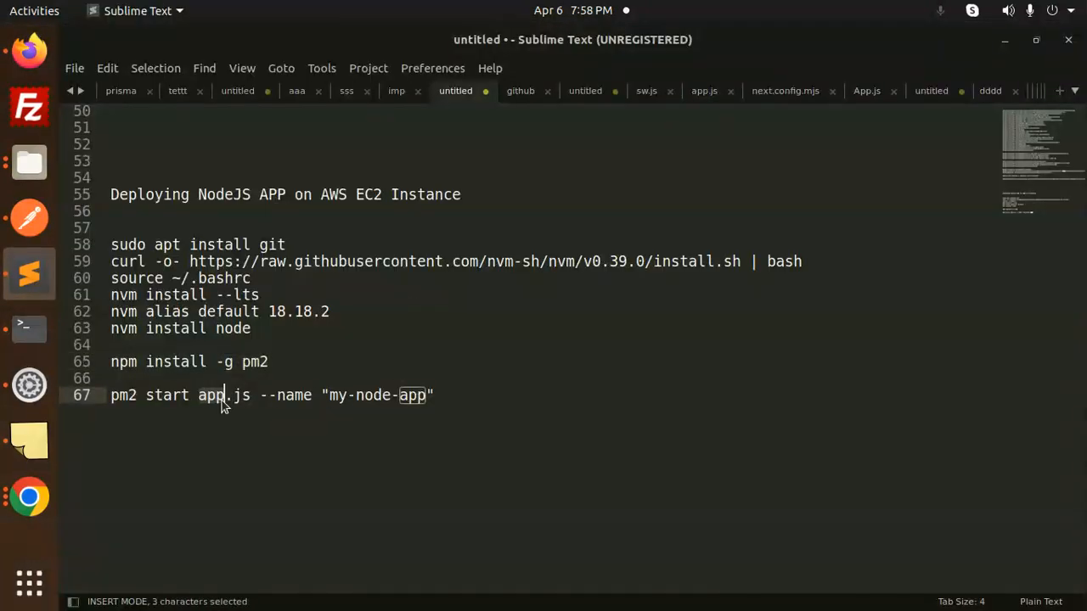
pyautogui.write('index')
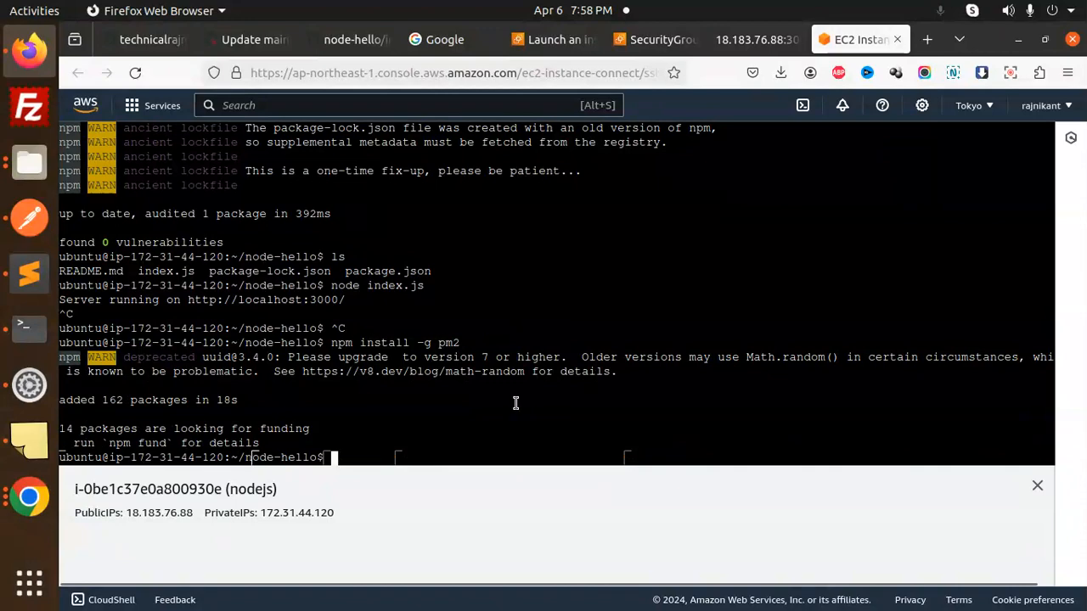
# - Start index.js under pm2 as "my-node-app" and confirm 18.183.76.88:3000 still shows Hello Node!
pyautogui.write('pm2 start index.js --name "my-node-app"')
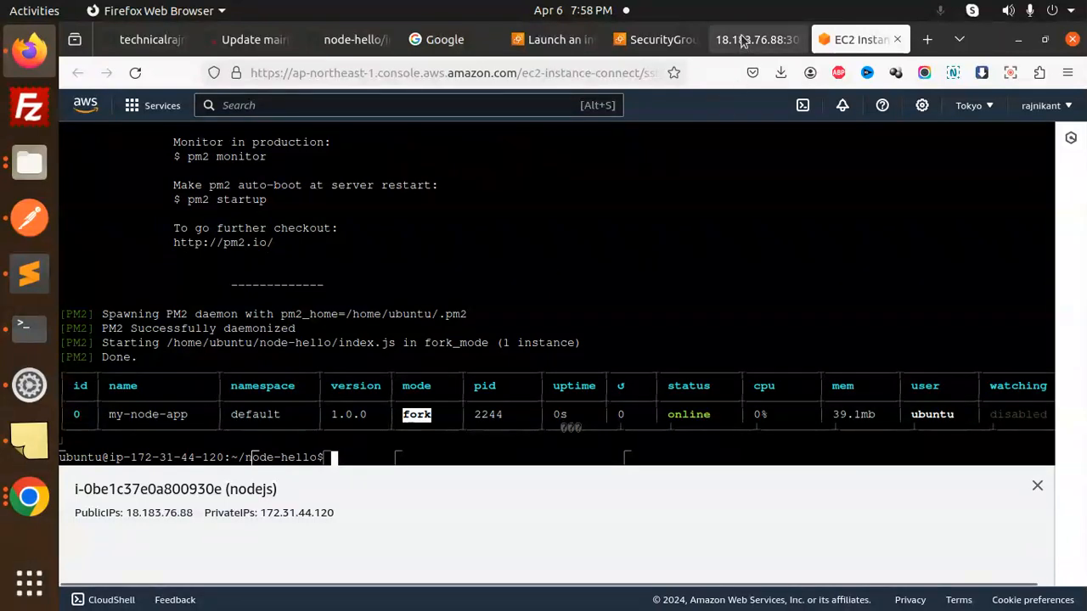
pyautogui.click(755, 39)
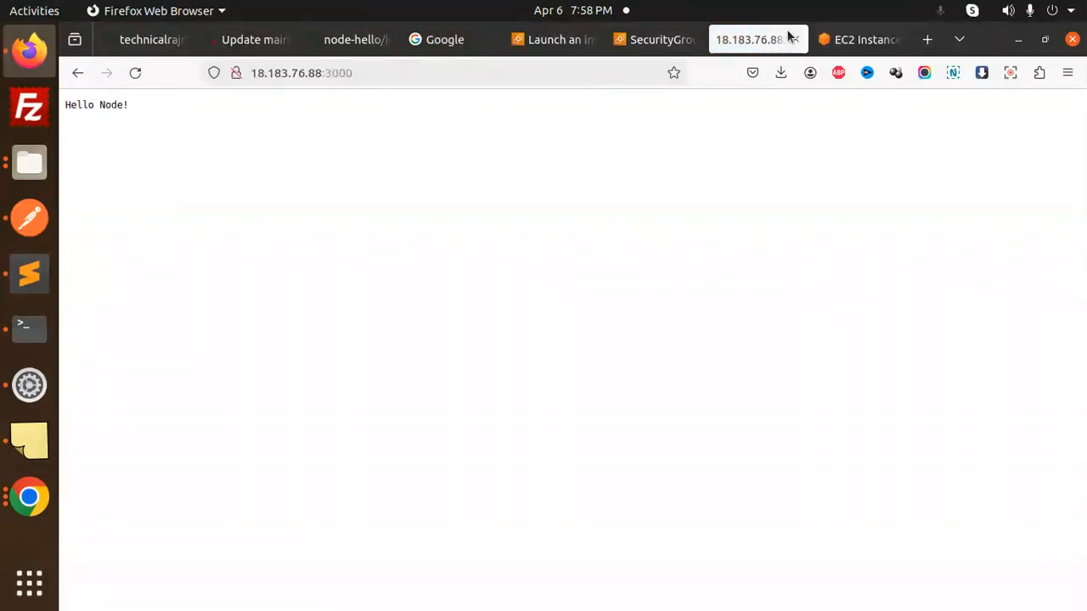
pyautogui.click(859, 39)
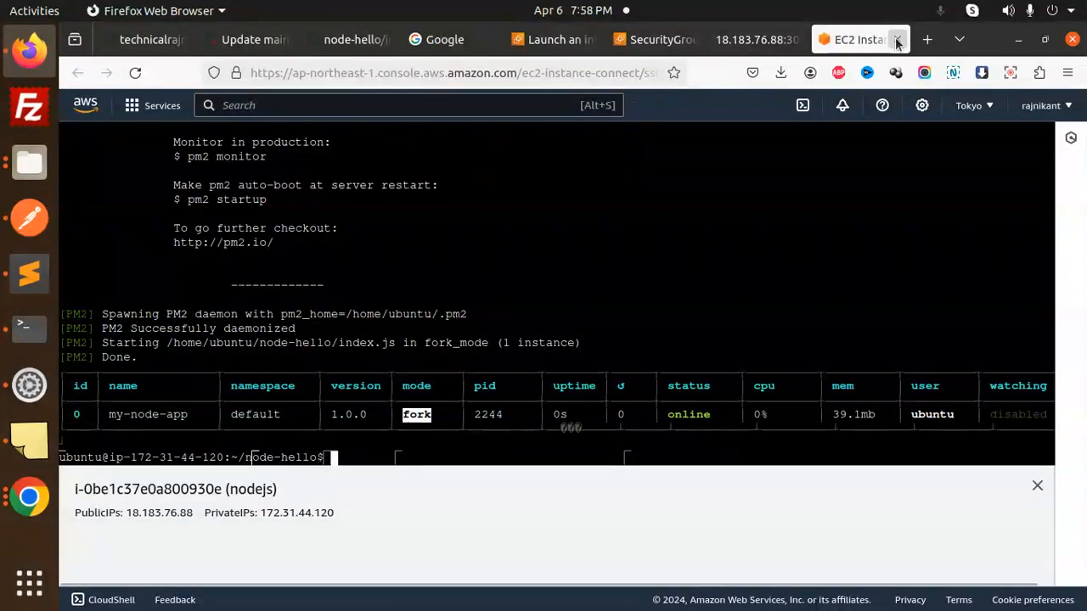